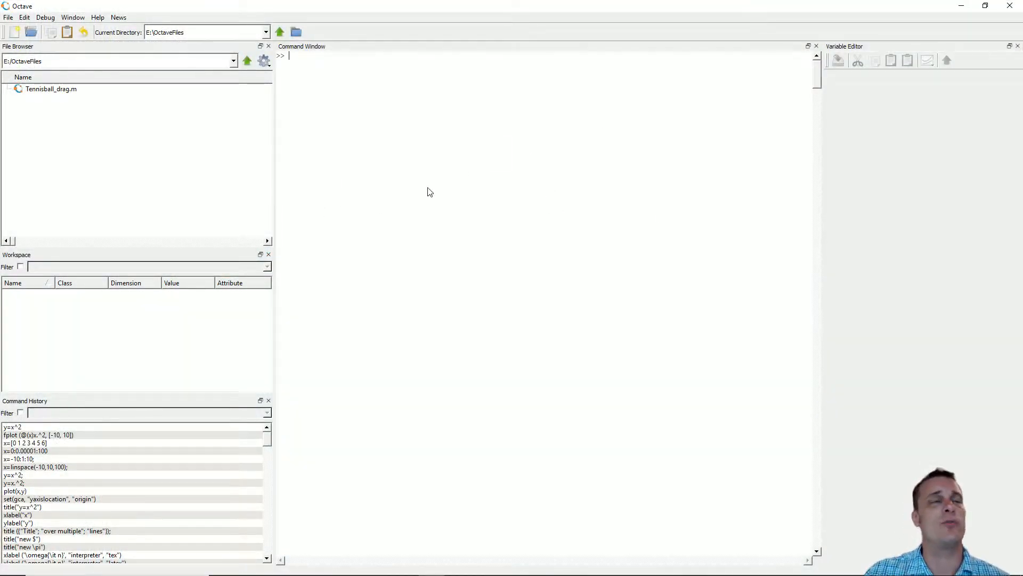
{"action": "mouse_move", "coordinate": [591, 253]}
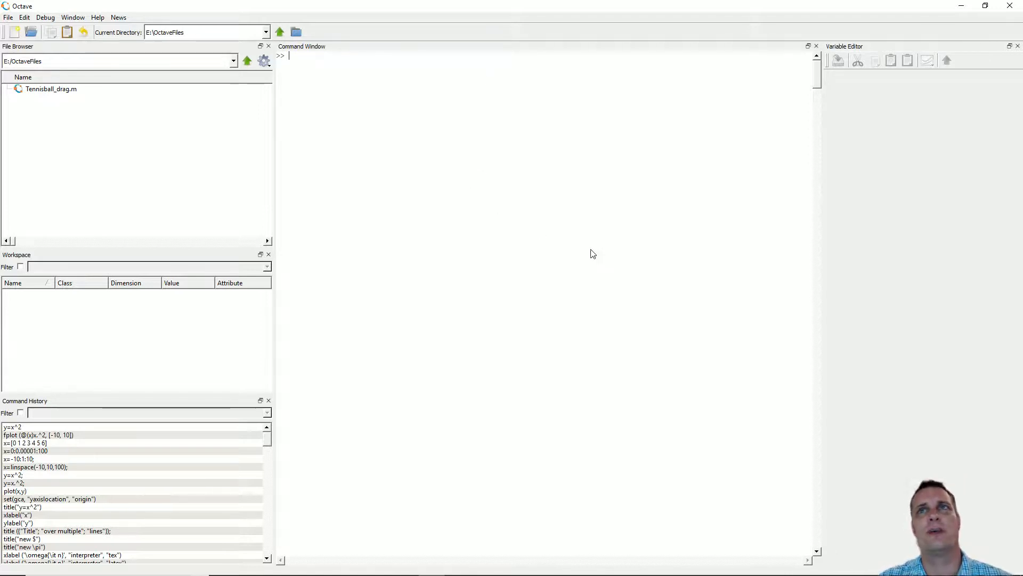
{"action": "mouse_move", "coordinate": [476, 333]}
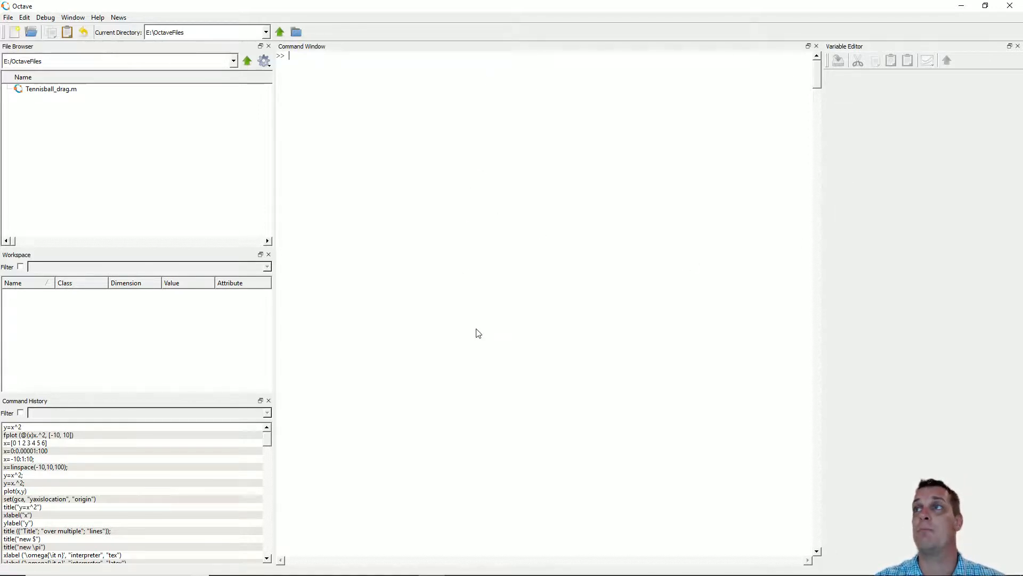
{"action": "mouse_move", "coordinate": [724, 228]}
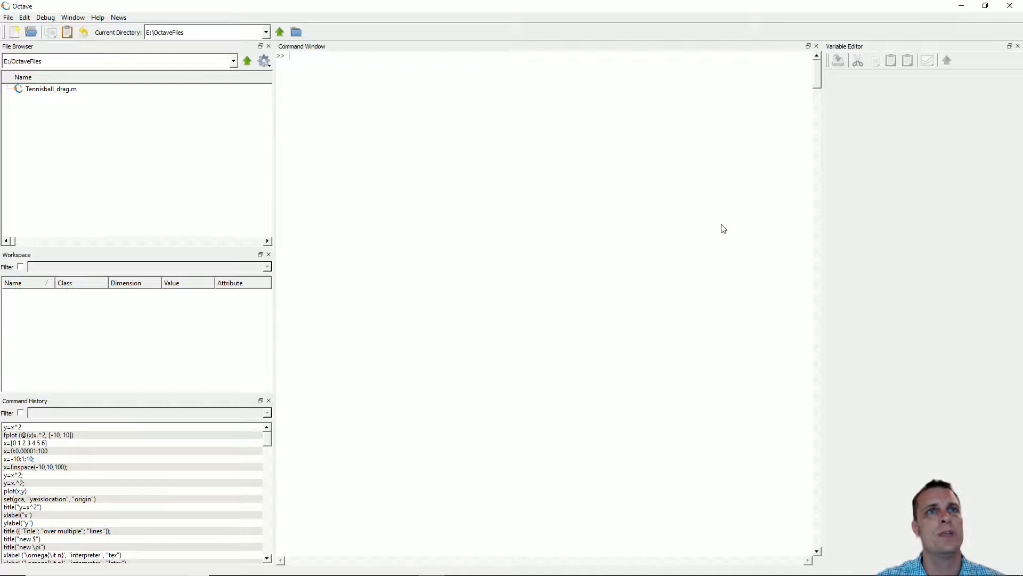
{"action": "mouse_move", "coordinate": [509, 175]}
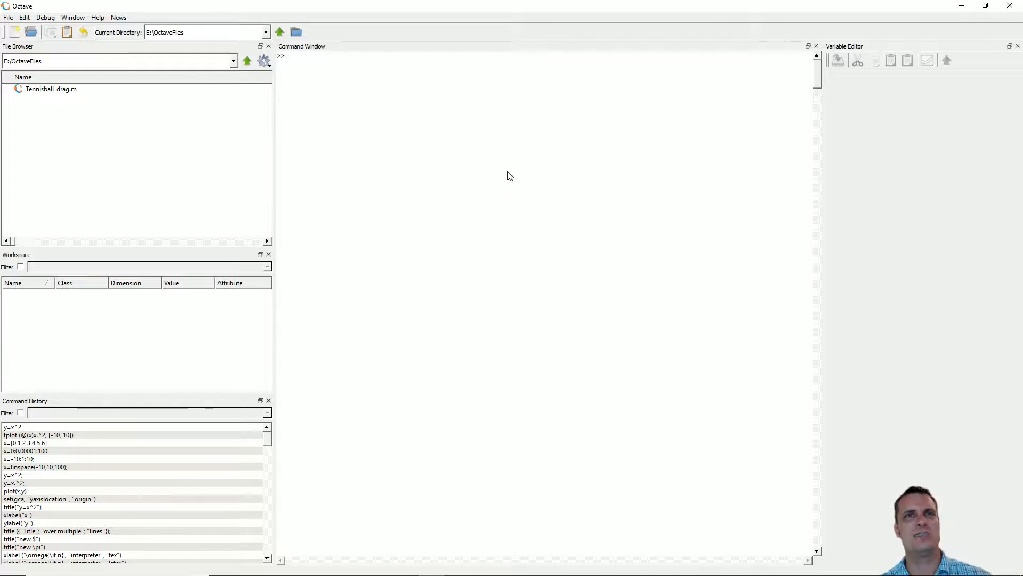
{"action": "mouse_move", "coordinate": [526, 198]}
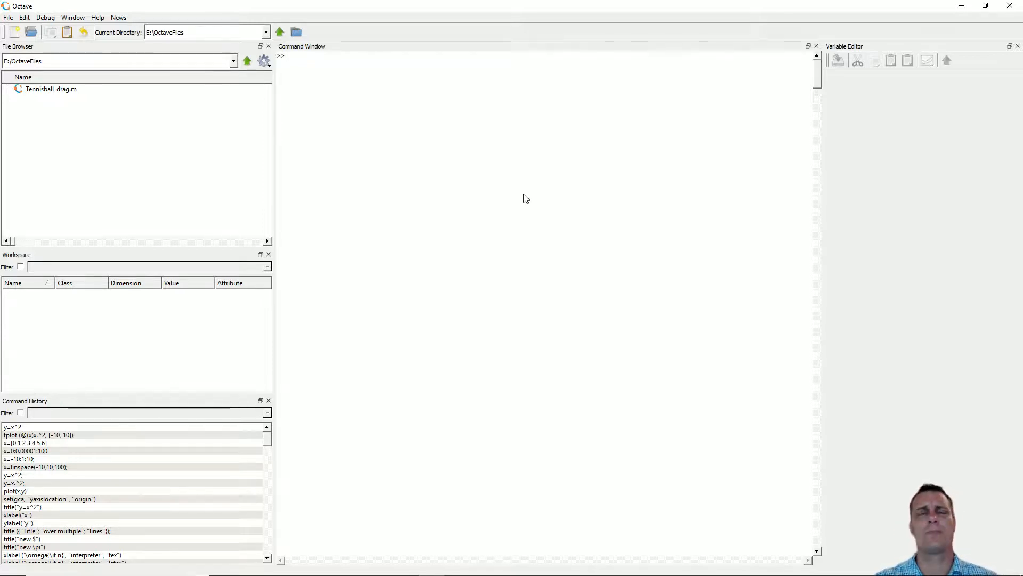
{"action": "mouse_move", "coordinate": [331, 214]}
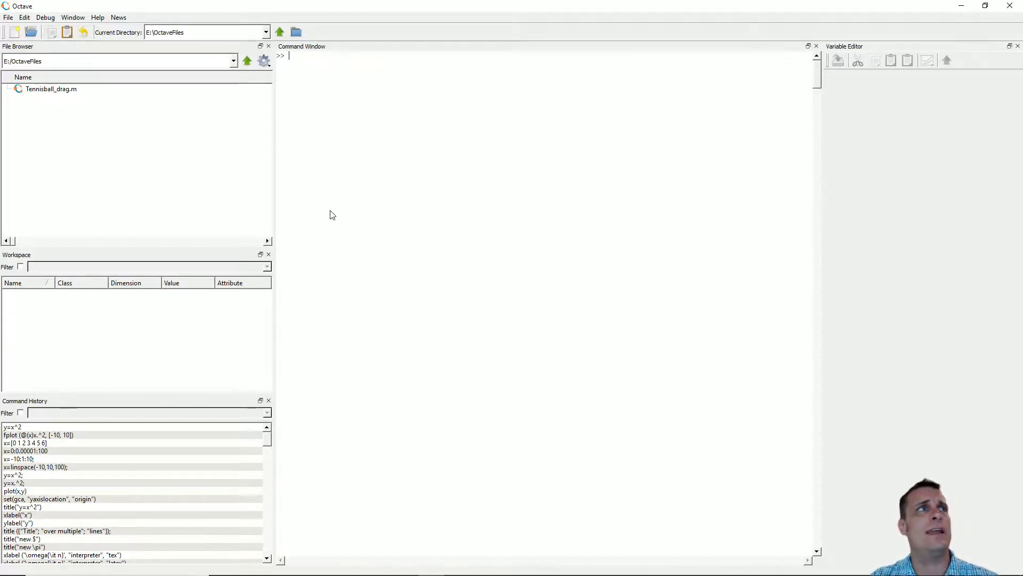
{"action": "mouse_move", "coordinate": [346, 198]}
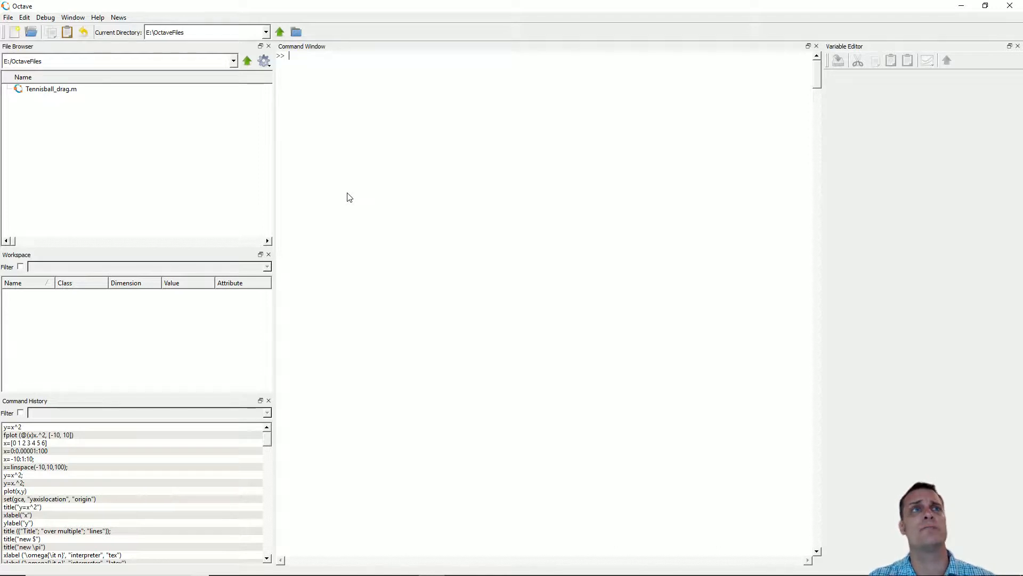
{"action": "mouse_move", "coordinate": [363, 177]}
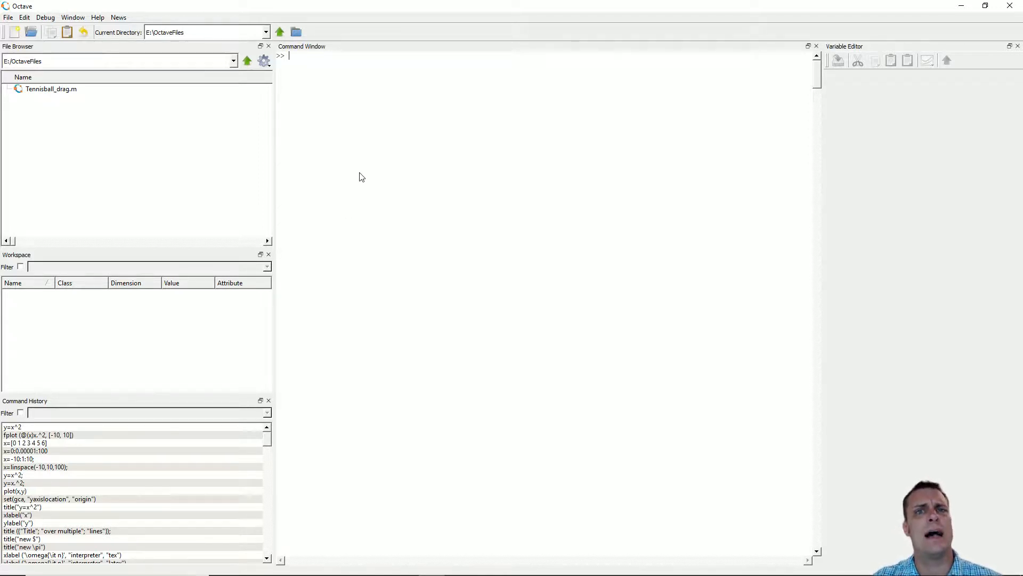
{"action": "mouse_move", "coordinate": [365, 180]}
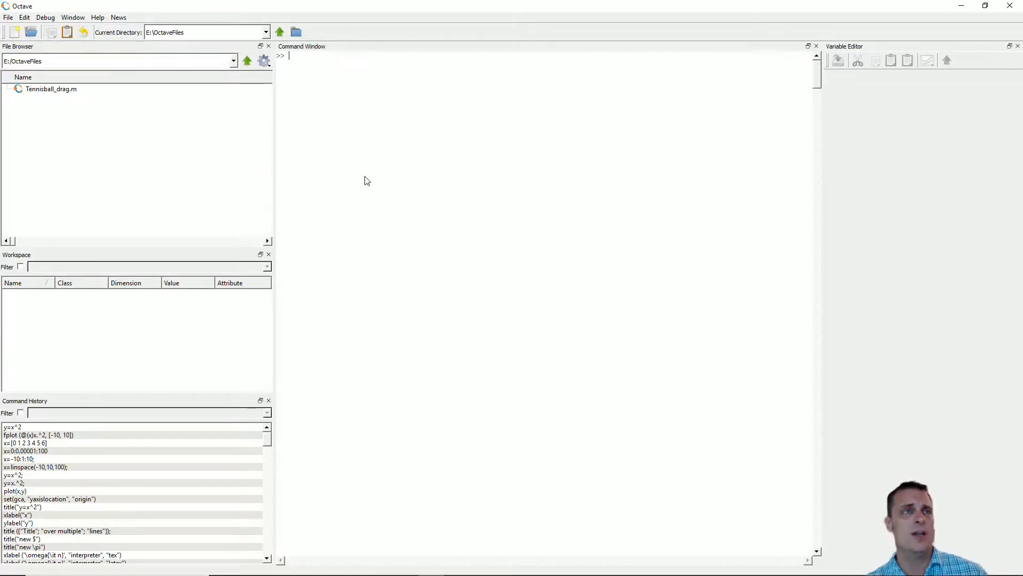
{"action": "mouse_move", "coordinate": [557, 244]}
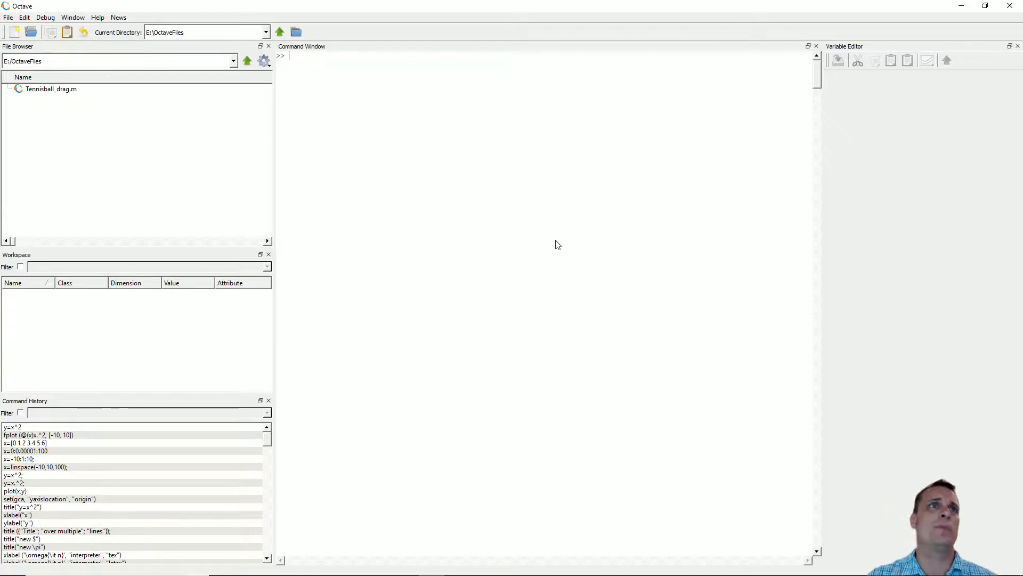
Evaluate 1+1 at the prompt, giving ans = 2
{"action": "type", "text": "a+"}
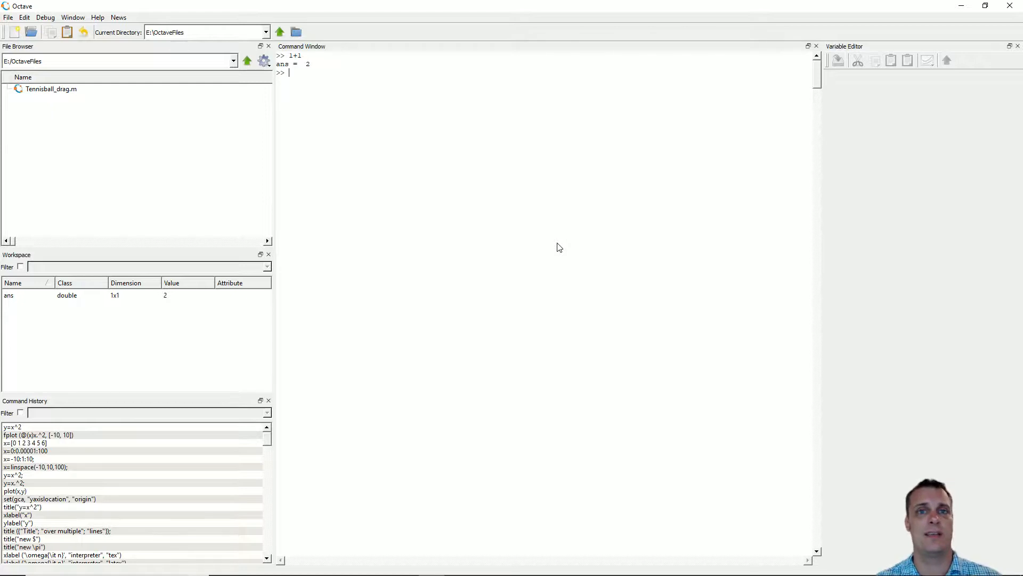
{"action": "mouse_move", "coordinate": [326, 139]}
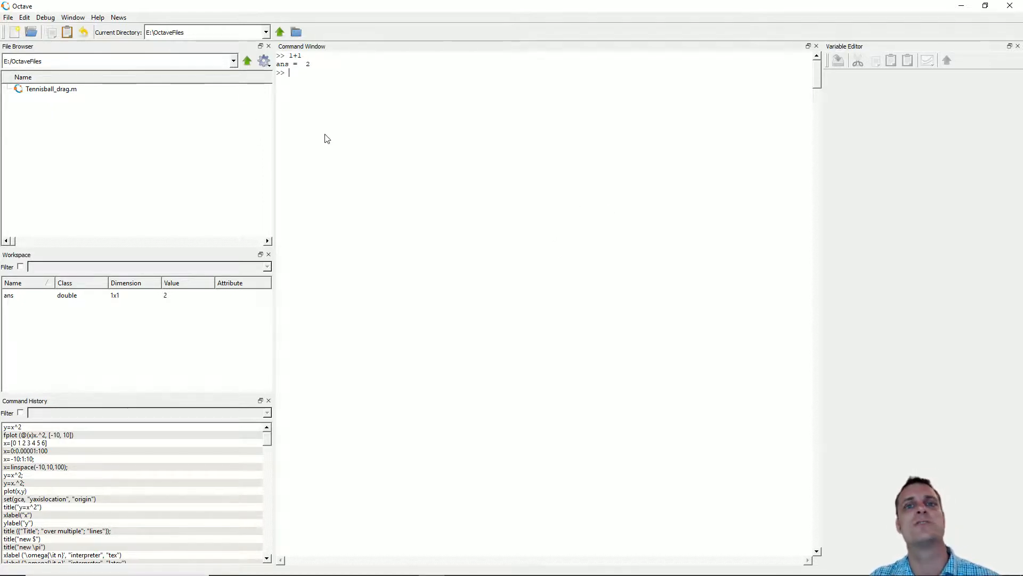
{"action": "mouse_move", "coordinate": [361, 147]}
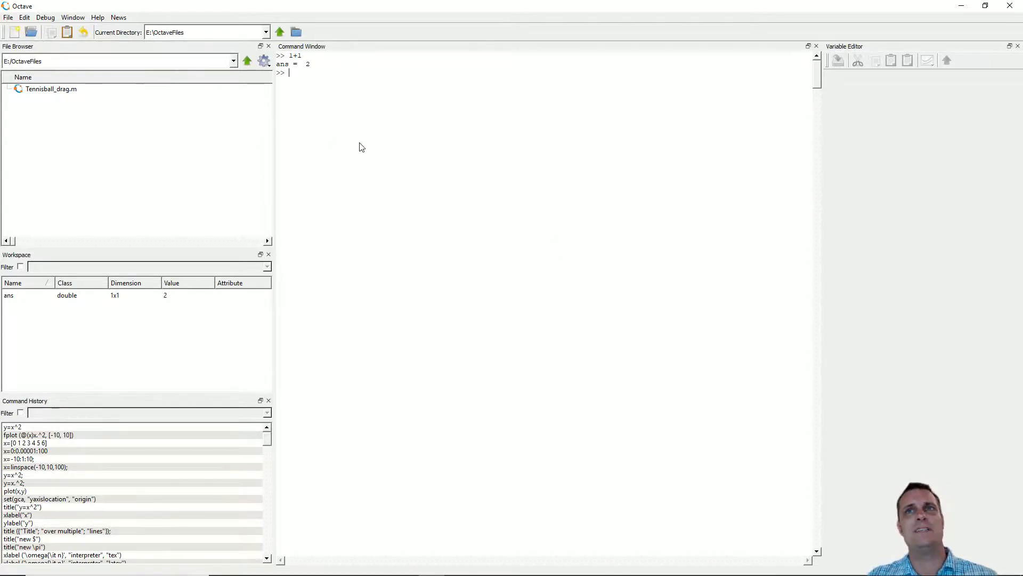
{"action": "mouse_move", "coordinate": [257, 91]}
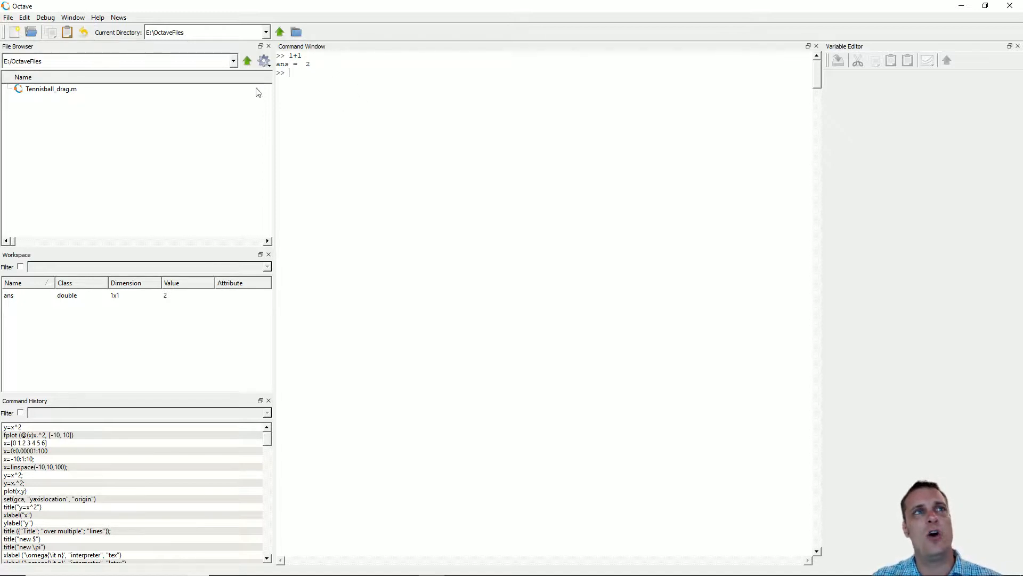
{"action": "mouse_move", "coordinate": [315, 67]}
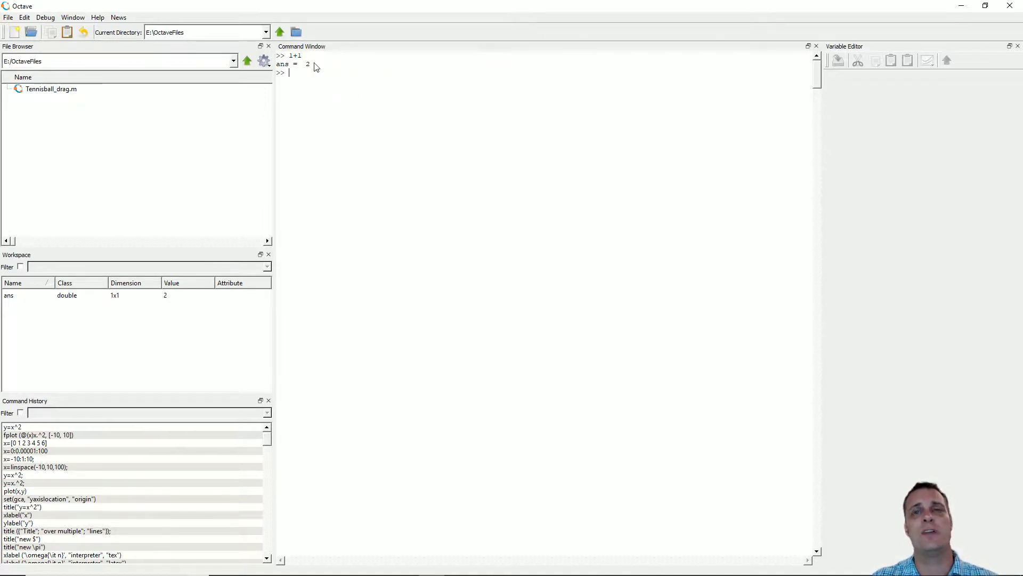
{"action": "mouse_move", "coordinate": [320, 70]}
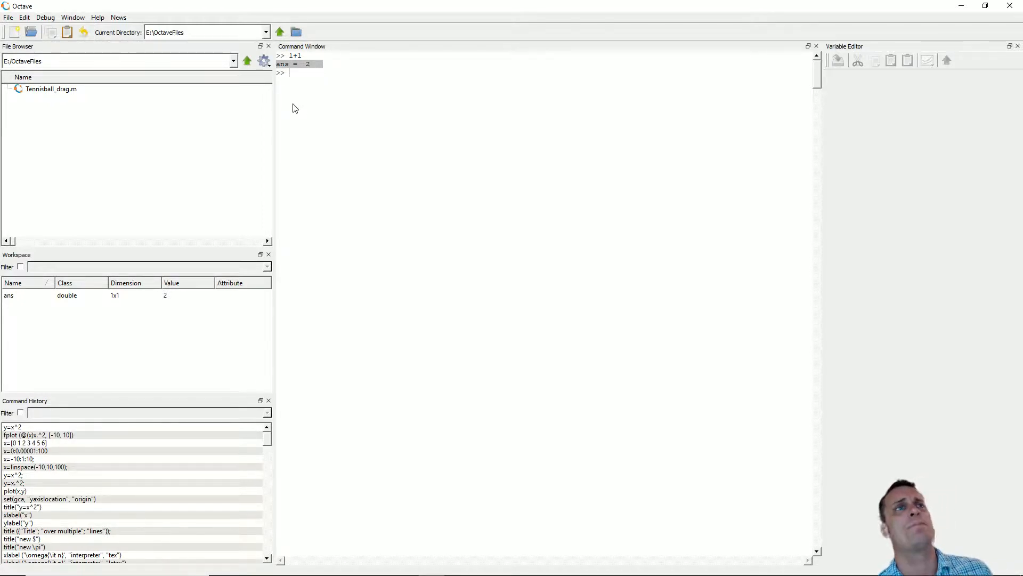
{"action": "type", "text": "1+1"}
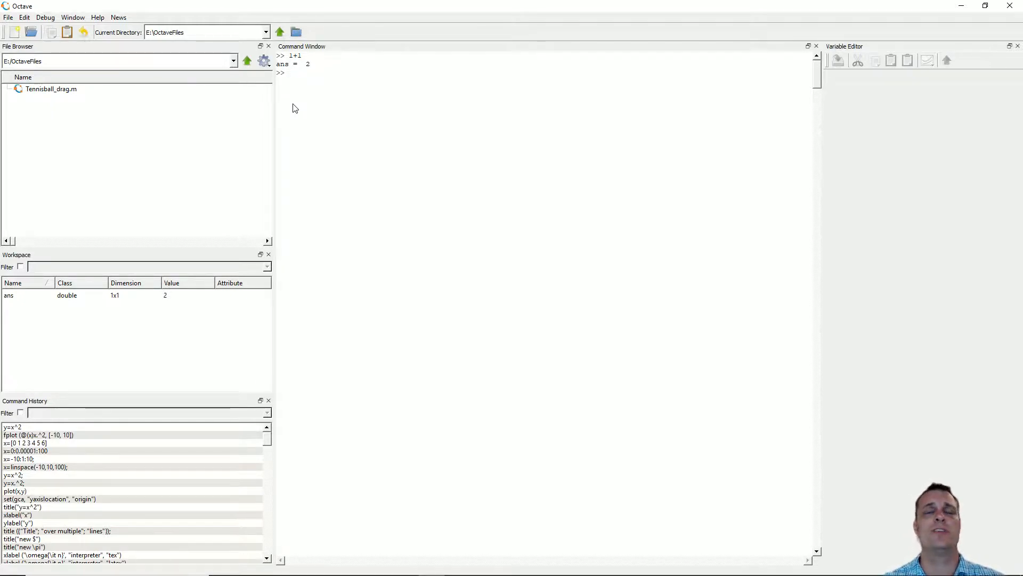
Clear the screen with clc and run 1+1; with its output suppressed
{"action": "type", "text": "clc"}
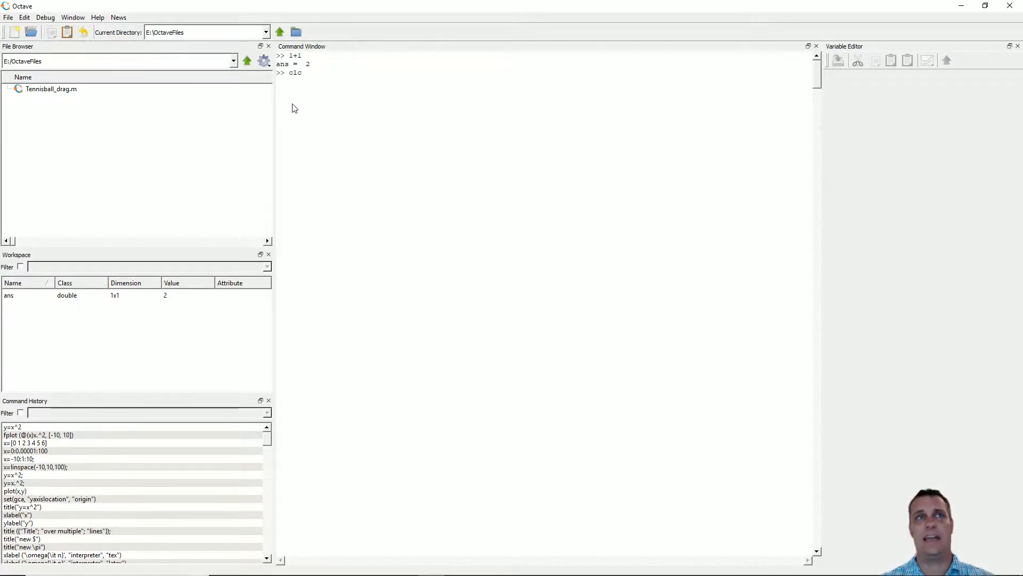
{"action": "type", "text": "1"}
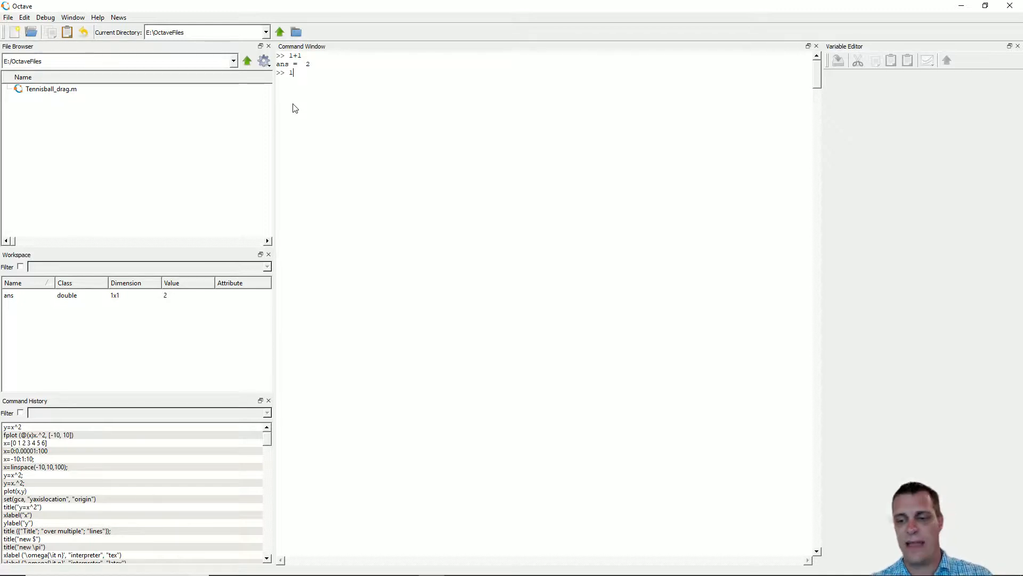
{"action": "type", "text": "+1"}
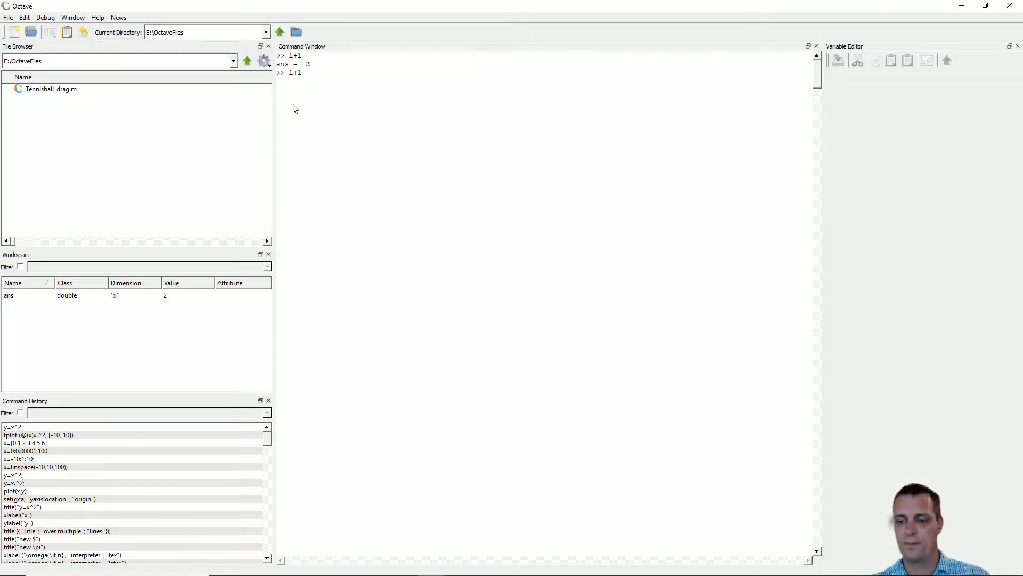
{"action": "type", "text": ";"}
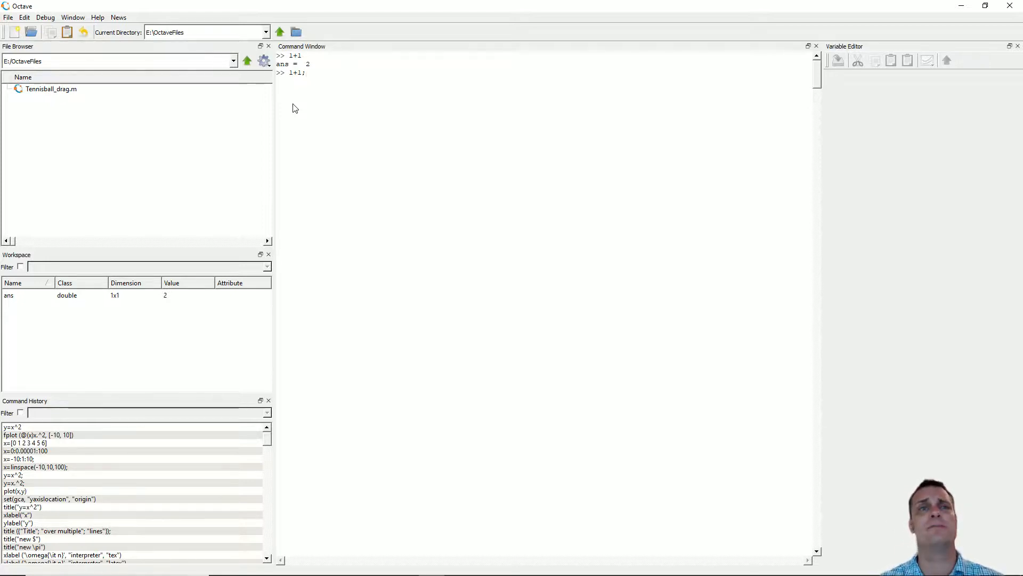
{"action": "key", "text": "Return"}
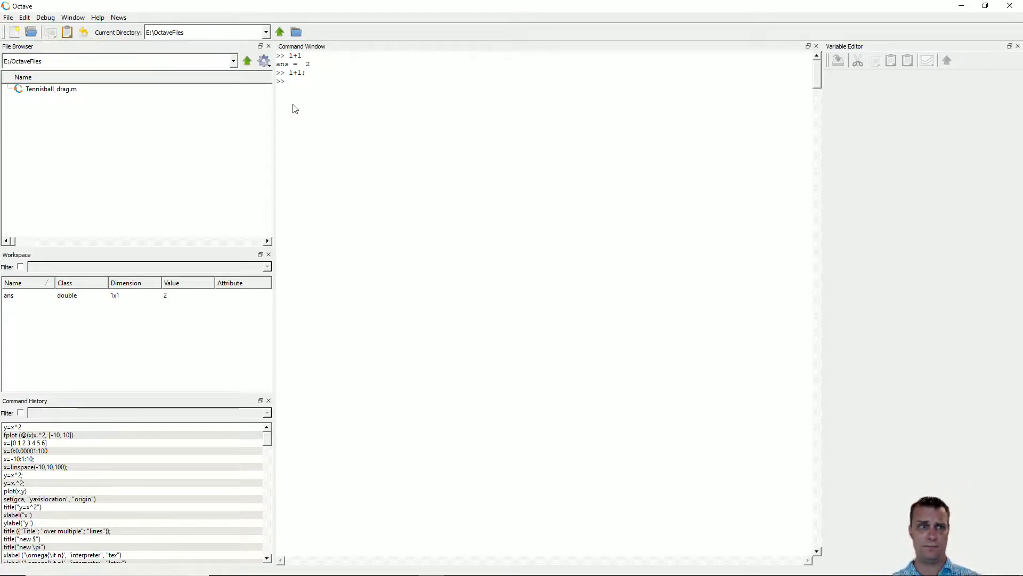
{"action": "mouse_move", "coordinate": [339, 134]}
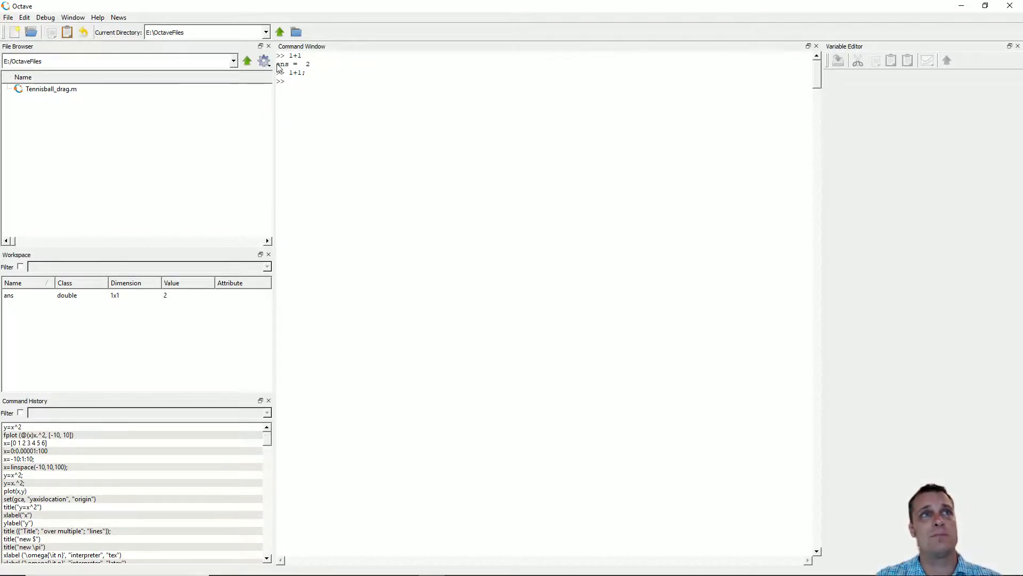
{"action": "mouse_move", "coordinate": [295, 65]}
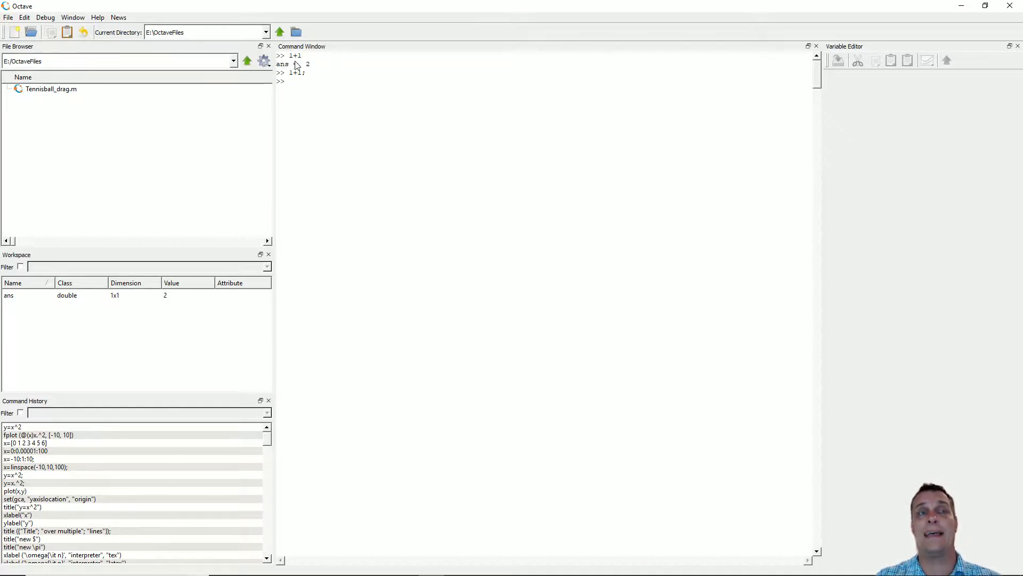
{"action": "mouse_move", "coordinate": [336, 84]}
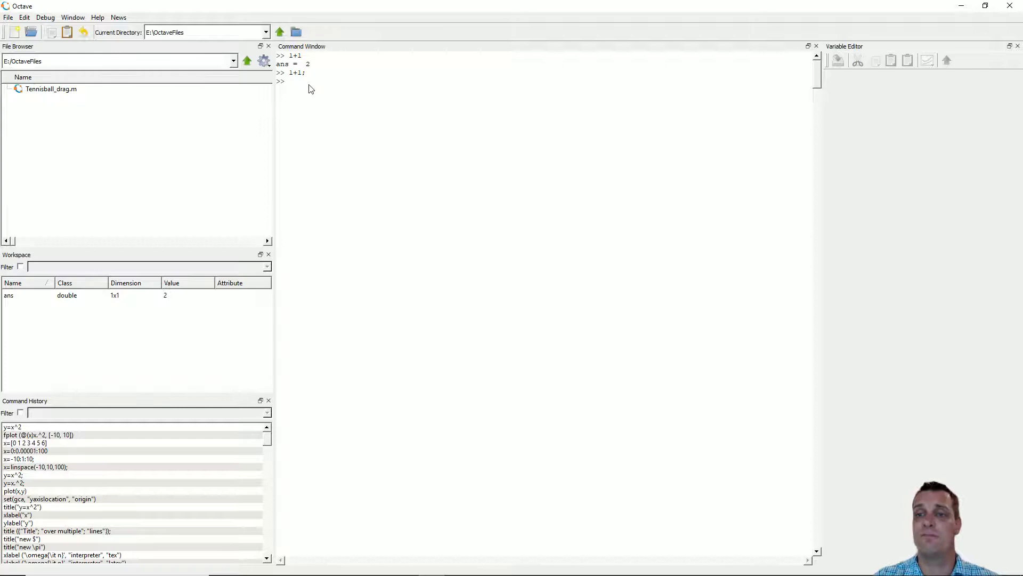
{"action": "mouse_move", "coordinate": [310, 148]}
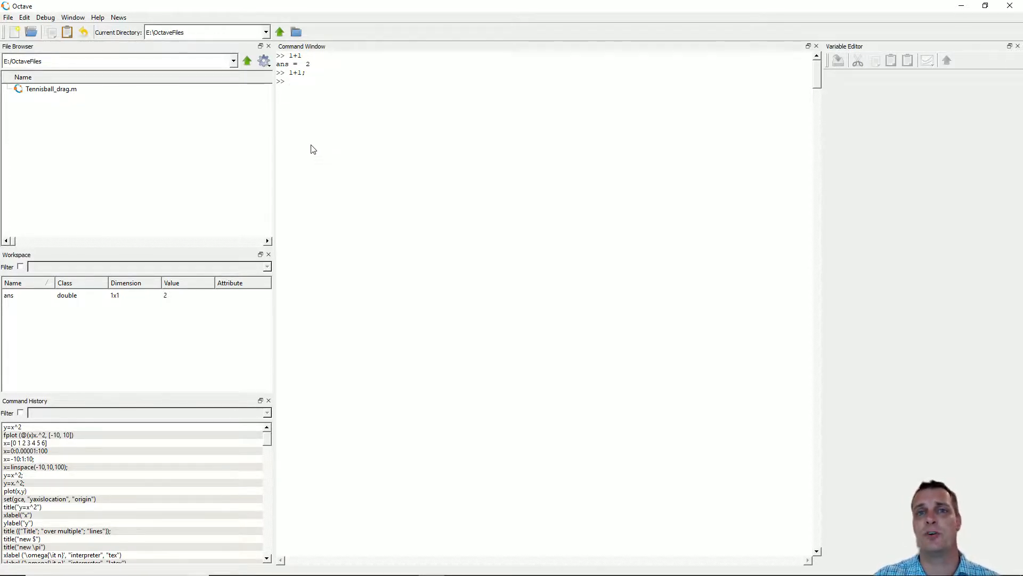
{"action": "mouse_move", "coordinate": [374, 116]}
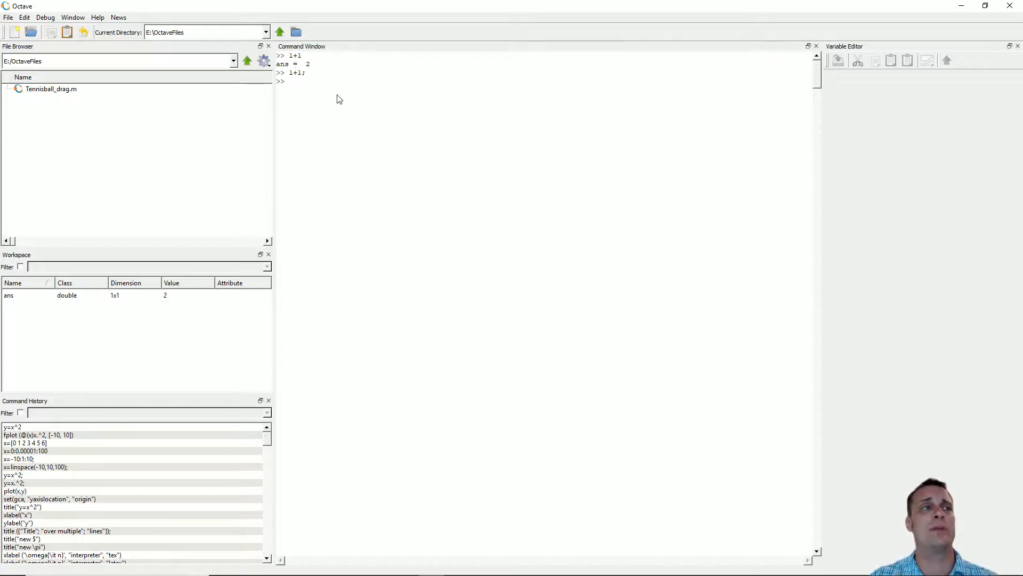
{"action": "mouse_move", "coordinate": [448, 180]}
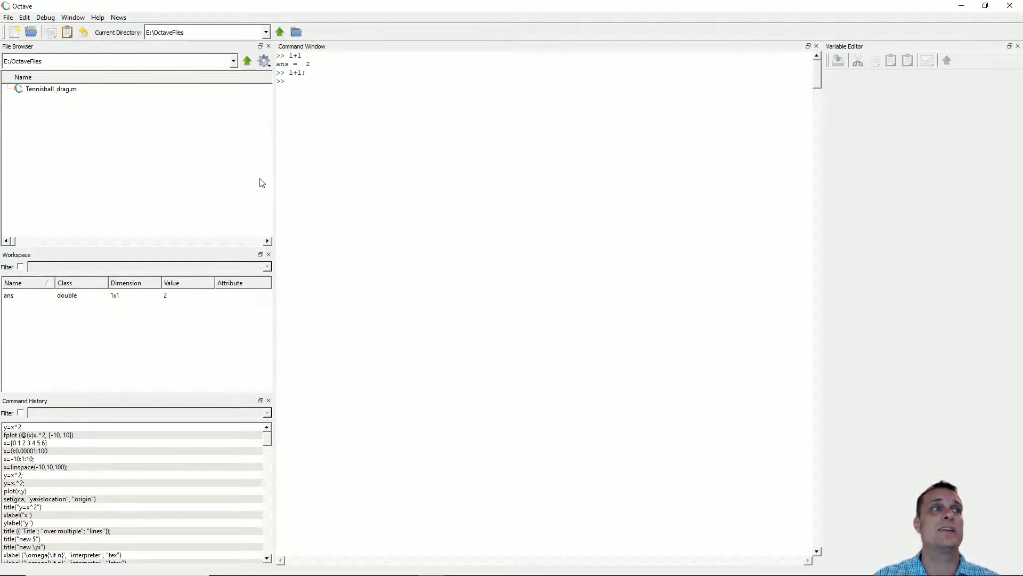
{"action": "mouse_move", "coordinate": [118, 117]}
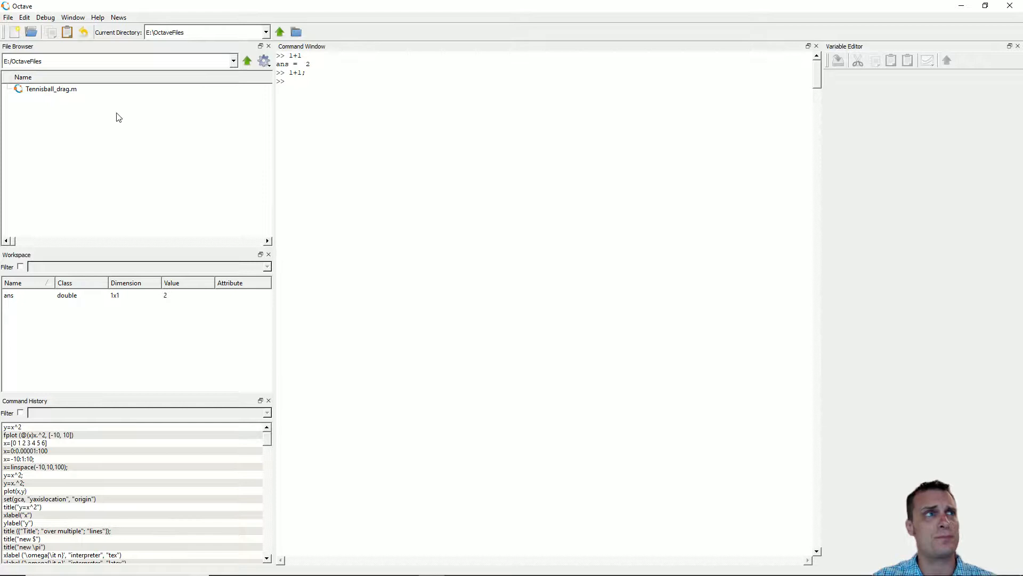
{"action": "mouse_move", "coordinate": [200, 215]}
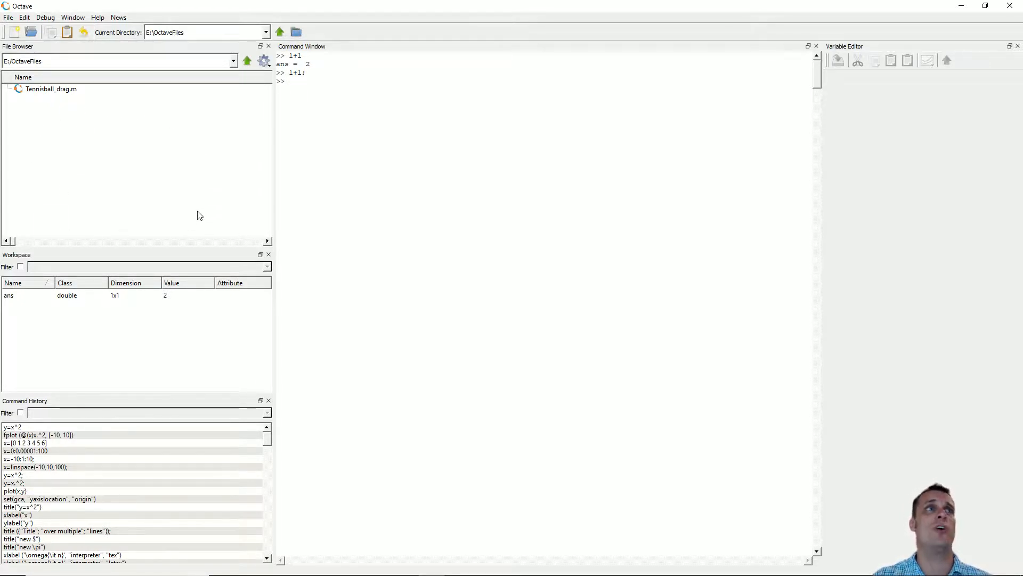
{"action": "mouse_move", "coordinate": [179, 168]}
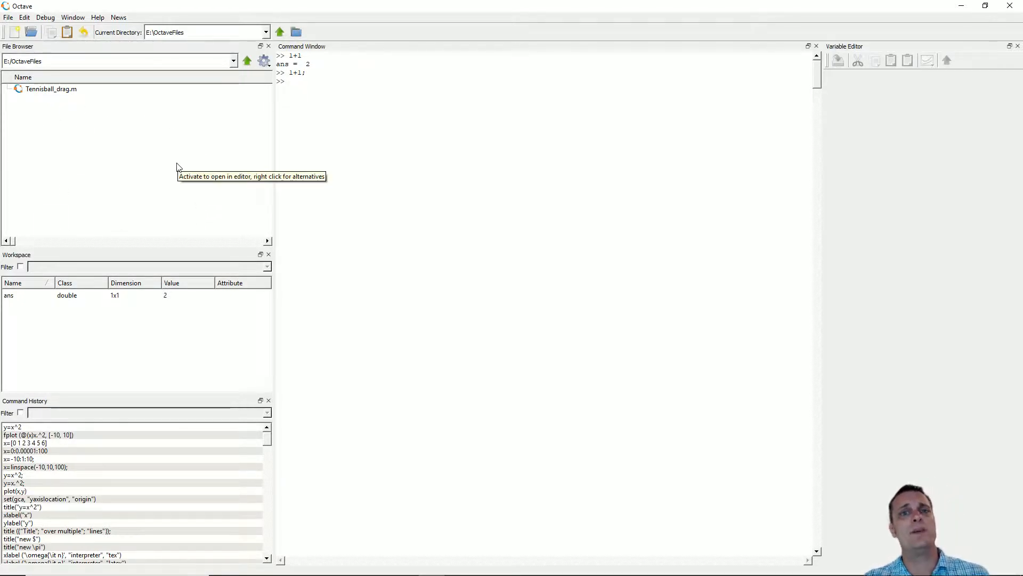
{"action": "mouse_move", "coordinate": [156, 128]}
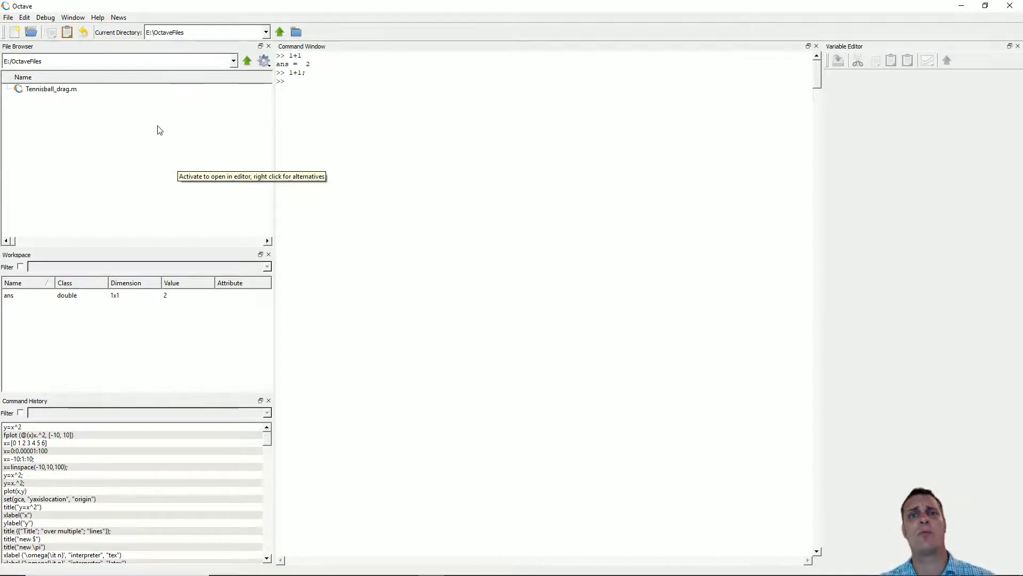
{"action": "mouse_move", "coordinate": [83, 107]}
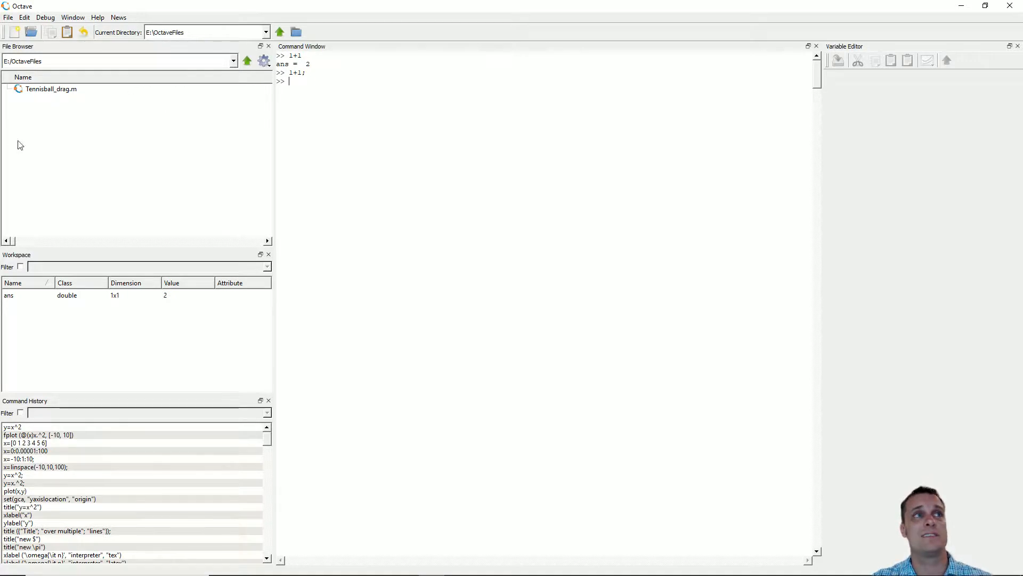
{"action": "mouse_move", "coordinate": [105, 111]}
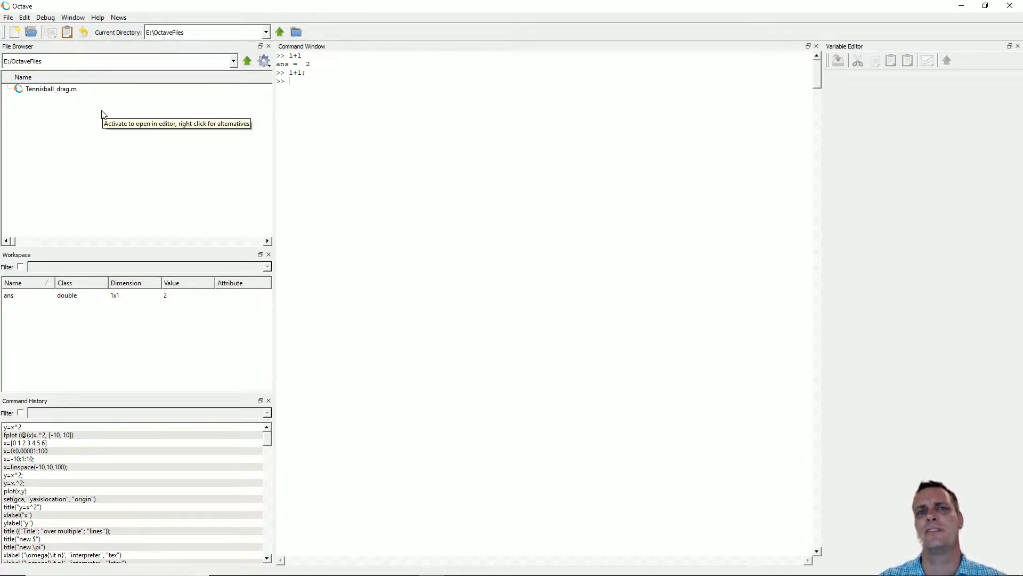
{"action": "mouse_move", "coordinate": [68, 169]}
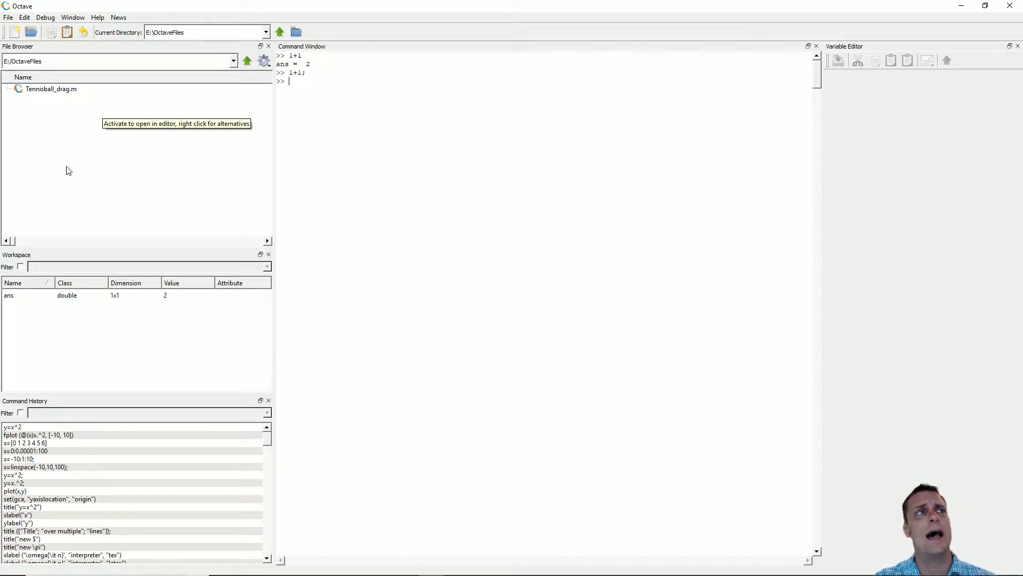
{"action": "mouse_move", "coordinate": [464, 118]}
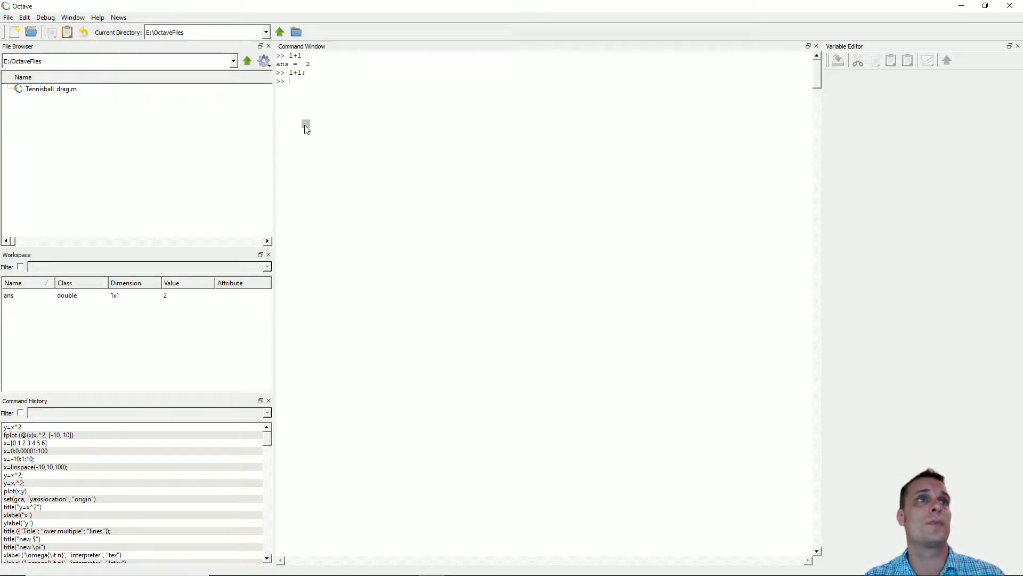
Call Tennisball_drag(10), which returns ans = 0.10556
{"action": "type", "text": "Te"}
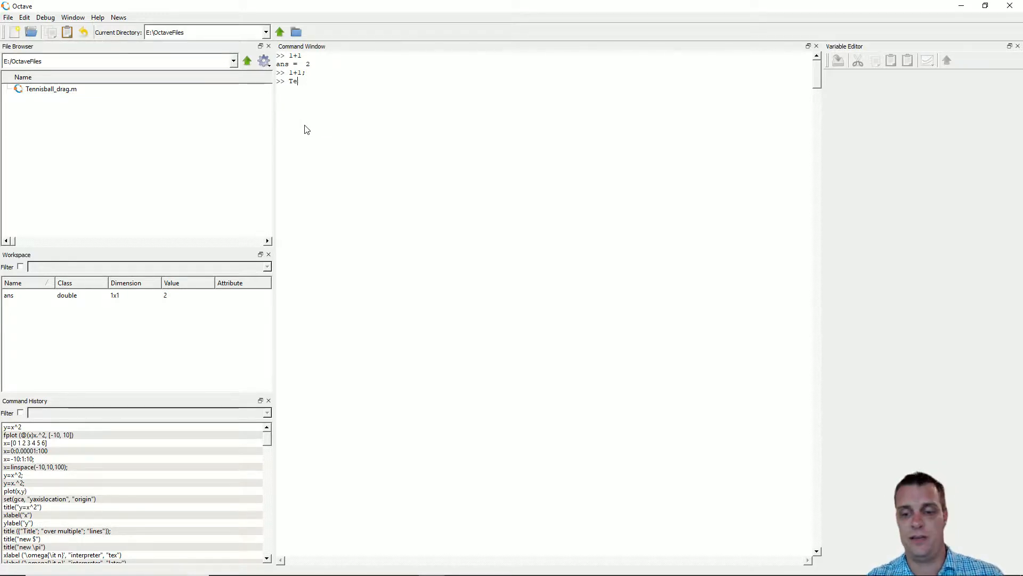
{"action": "type", "text": "nnisball"}
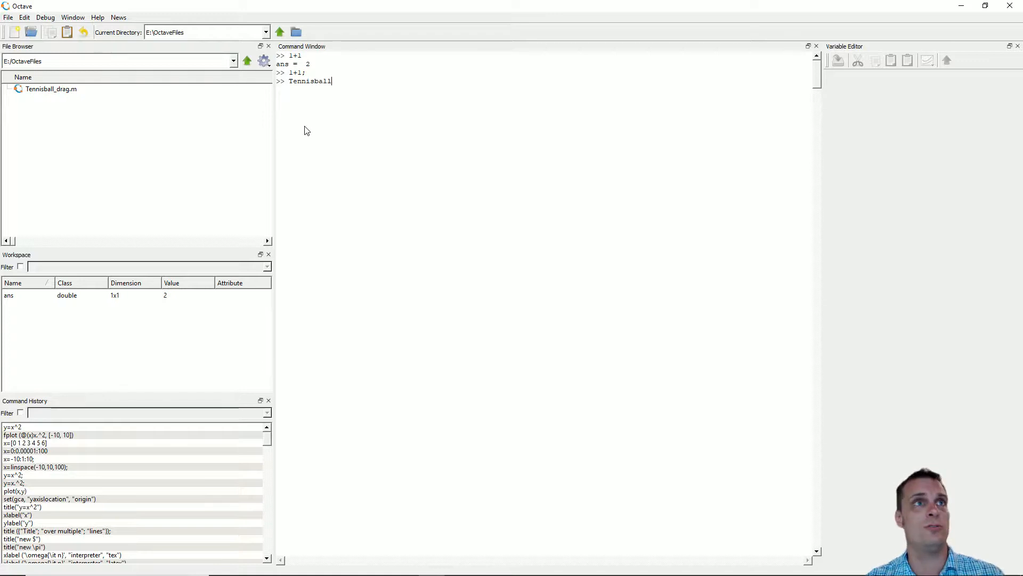
{"action": "type", "text": "_d"}
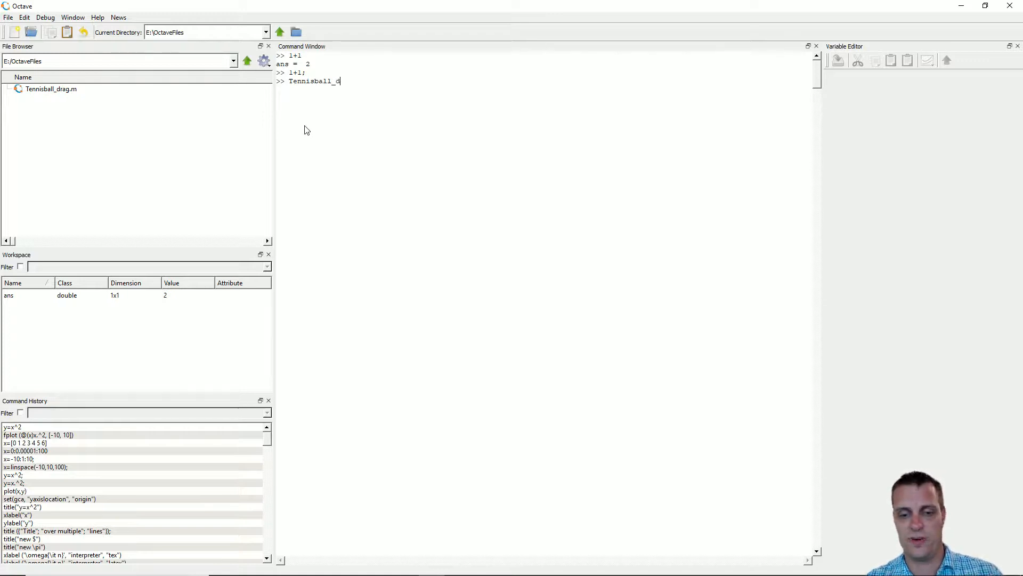
{"action": "type", "text": "rag(10"}
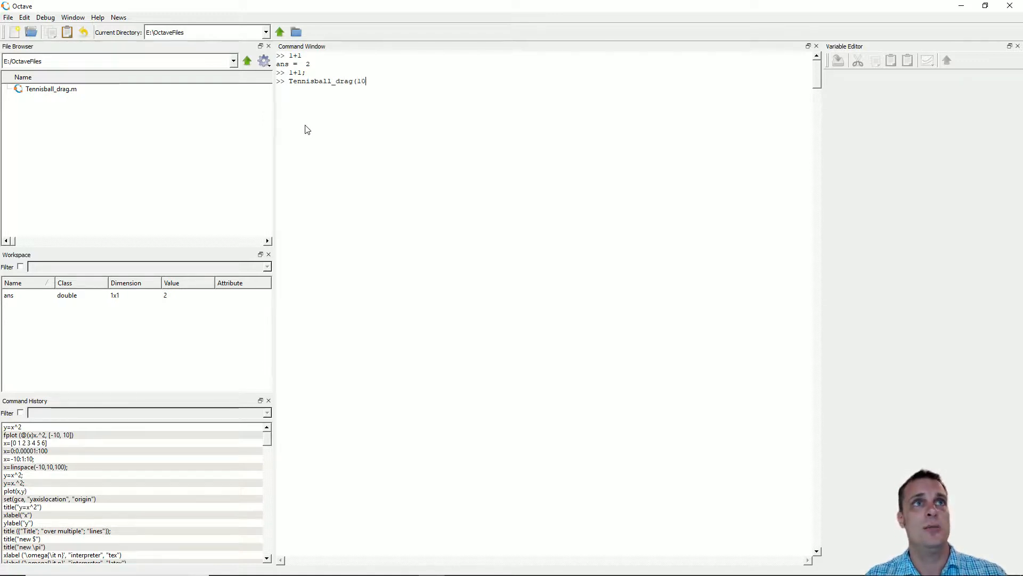
{"action": "key", "text": "Return"}
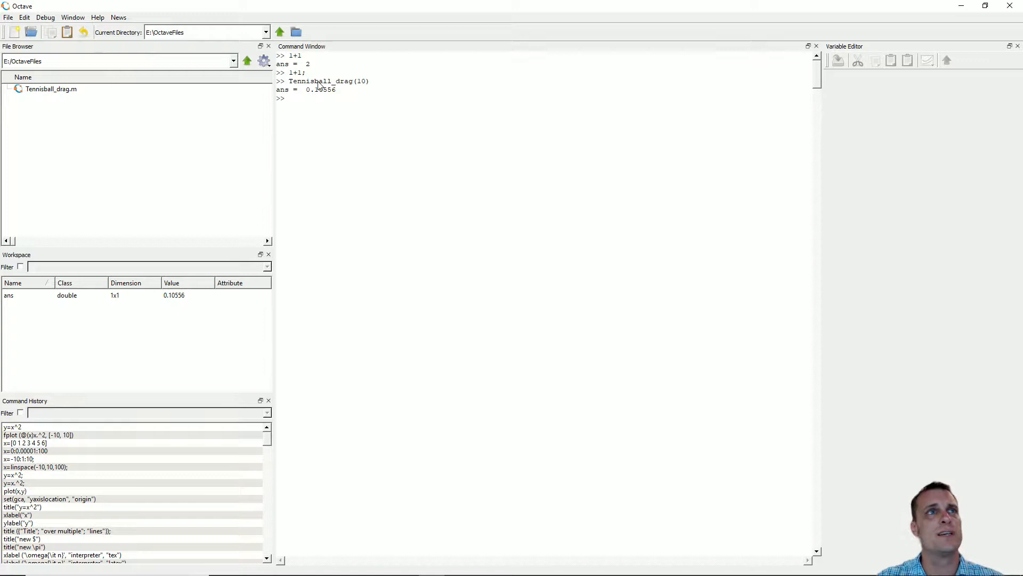
{"action": "mouse_move", "coordinate": [75, 113]}
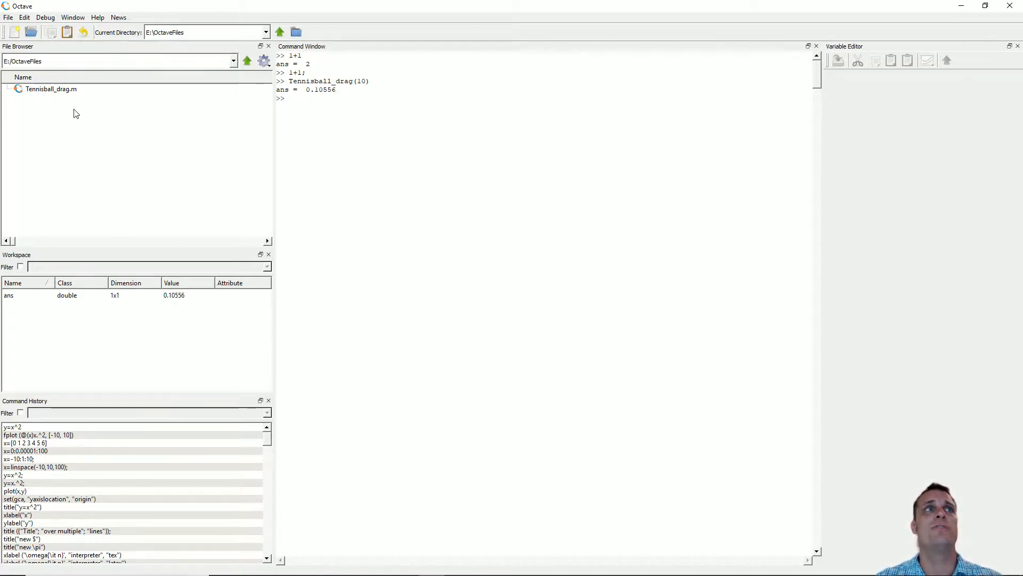
{"action": "mouse_move", "coordinate": [198, 57]}
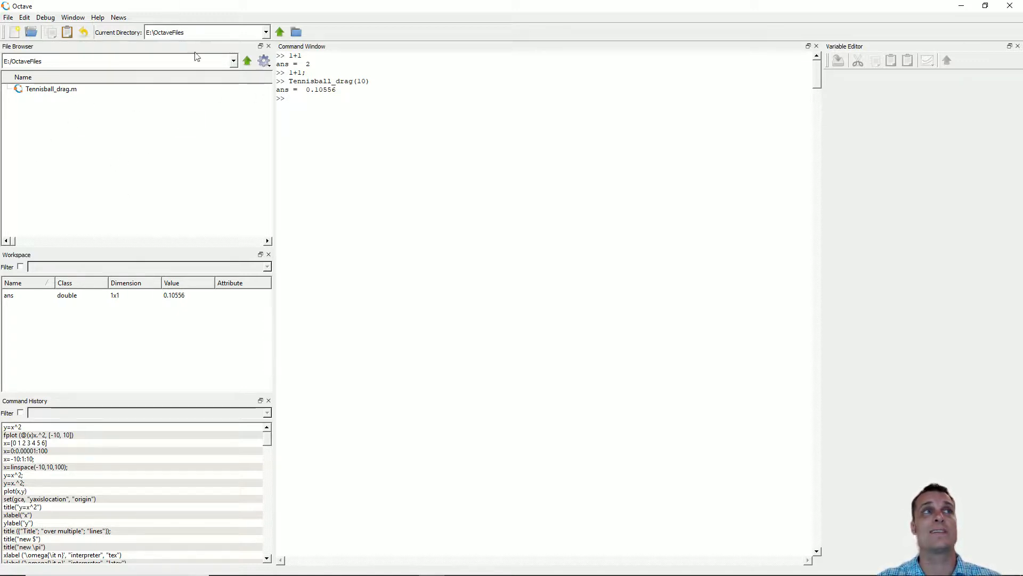
{"action": "mouse_move", "coordinate": [58, 116]}
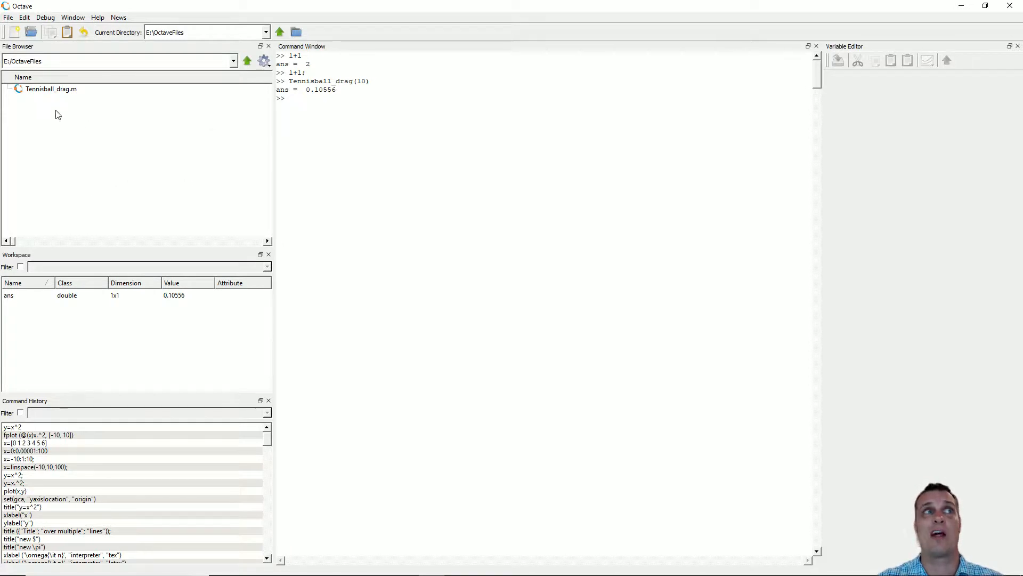
{"action": "mouse_move", "coordinate": [370, 107]}
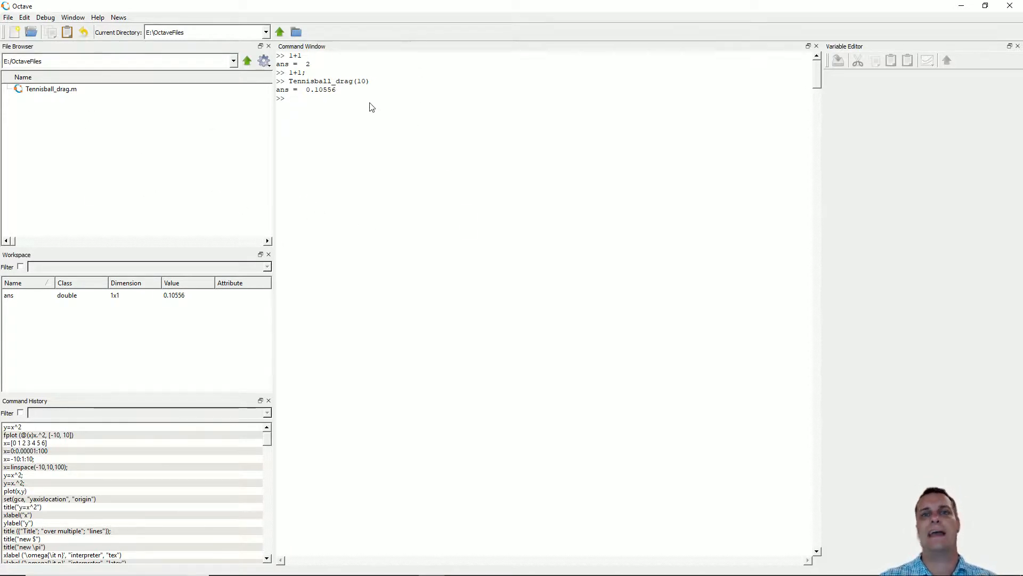
{"action": "mouse_move", "coordinate": [204, 150]}
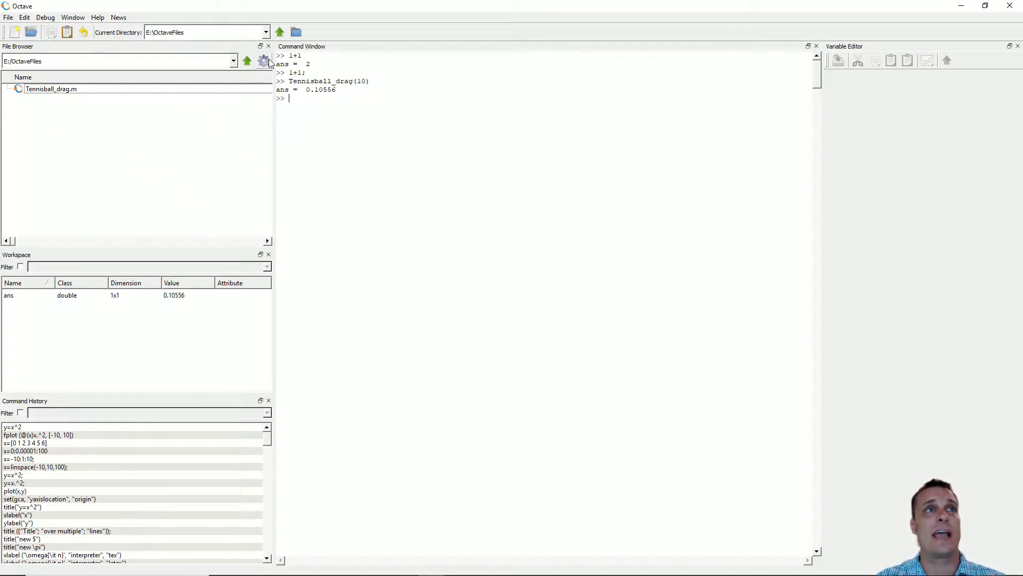
{"action": "left_click", "coordinate": [264, 61]}
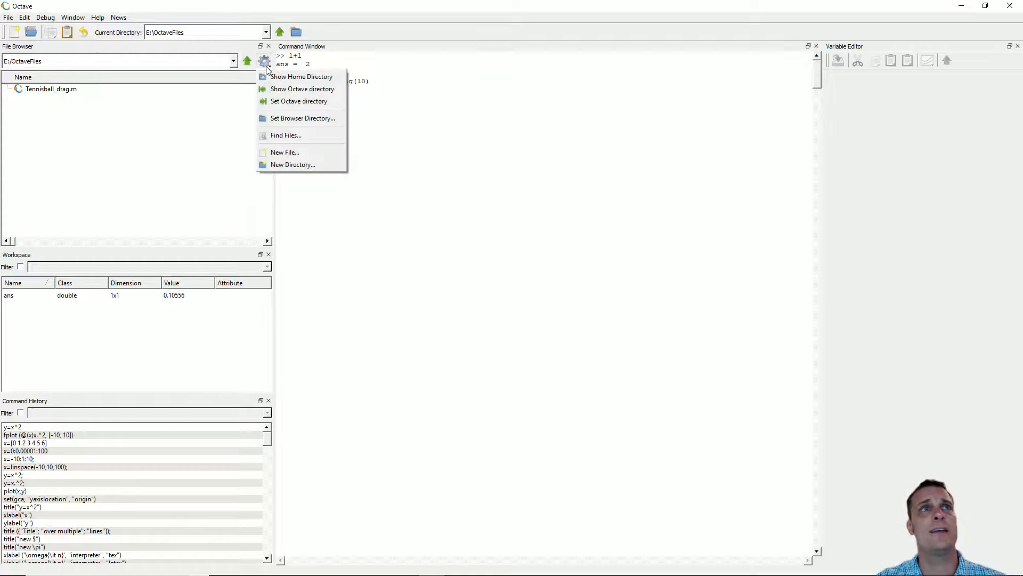
{"action": "mouse_move", "coordinate": [299, 101]}
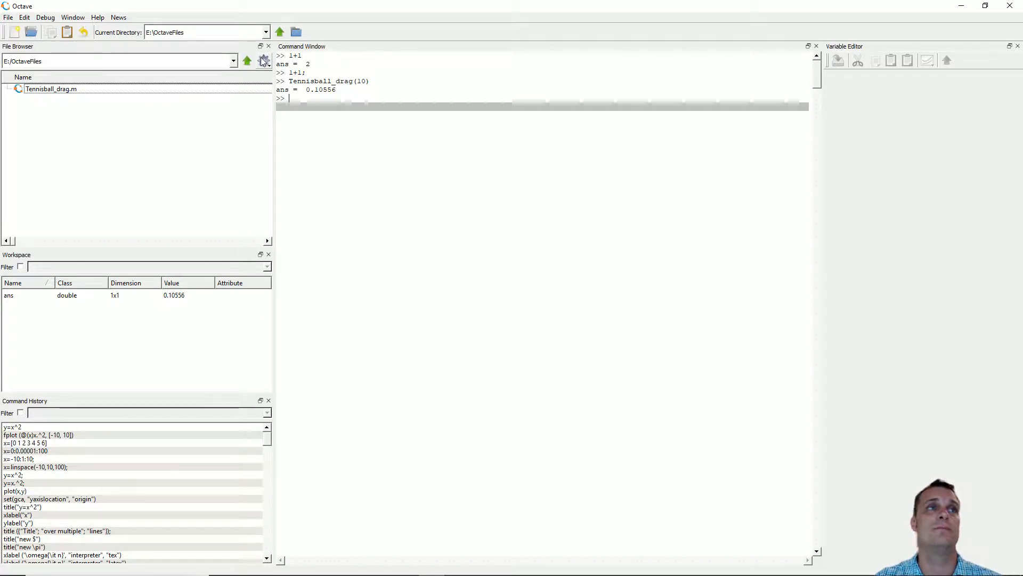
{"action": "mouse_move", "coordinate": [135, 147]}
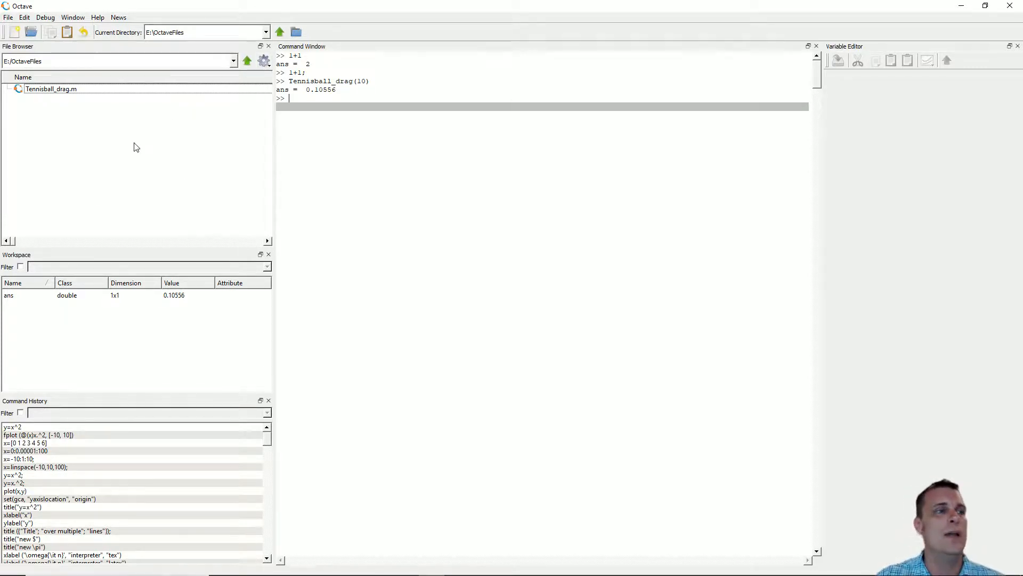
{"action": "mouse_move", "coordinate": [54, 319]}
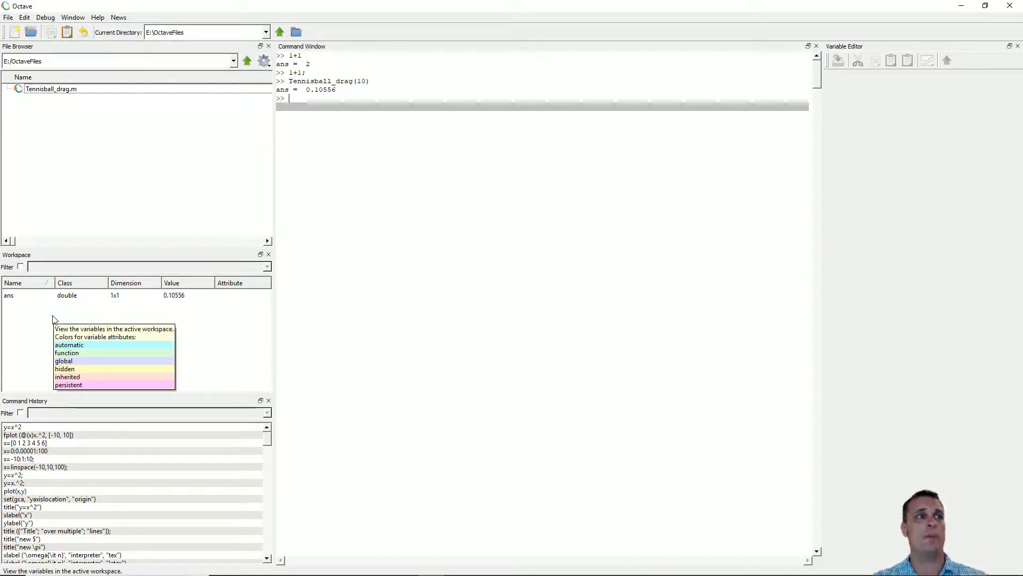
{"action": "mouse_move", "coordinate": [29, 327]}
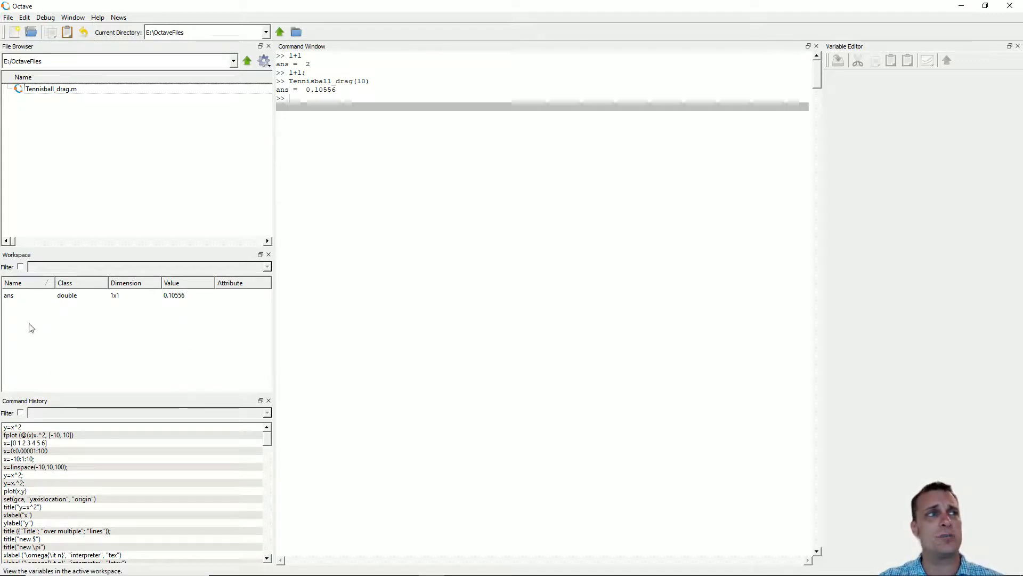
{"action": "mouse_move", "coordinate": [124, 349]}
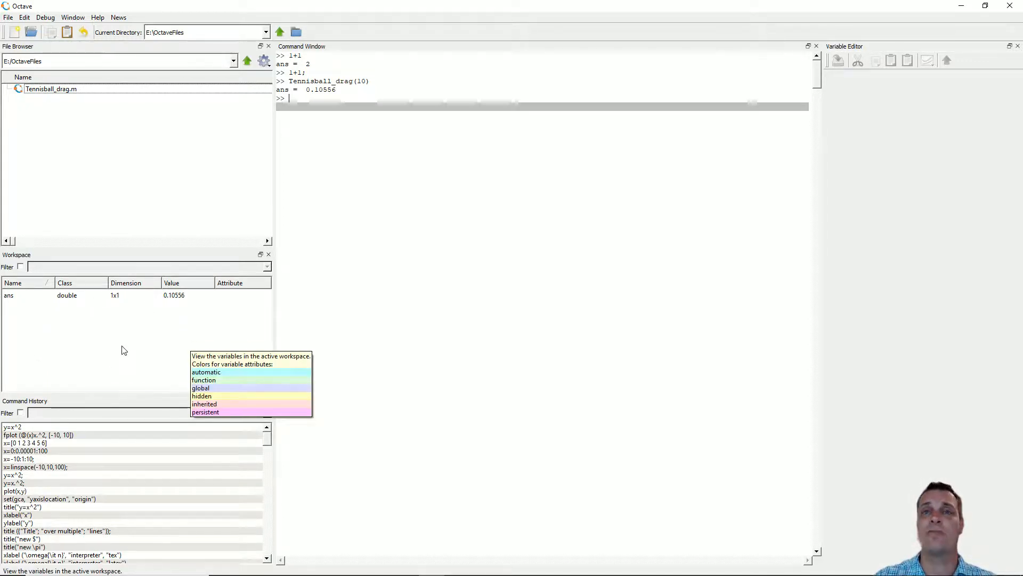
{"action": "mouse_move", "coordinate": [91, 336]}
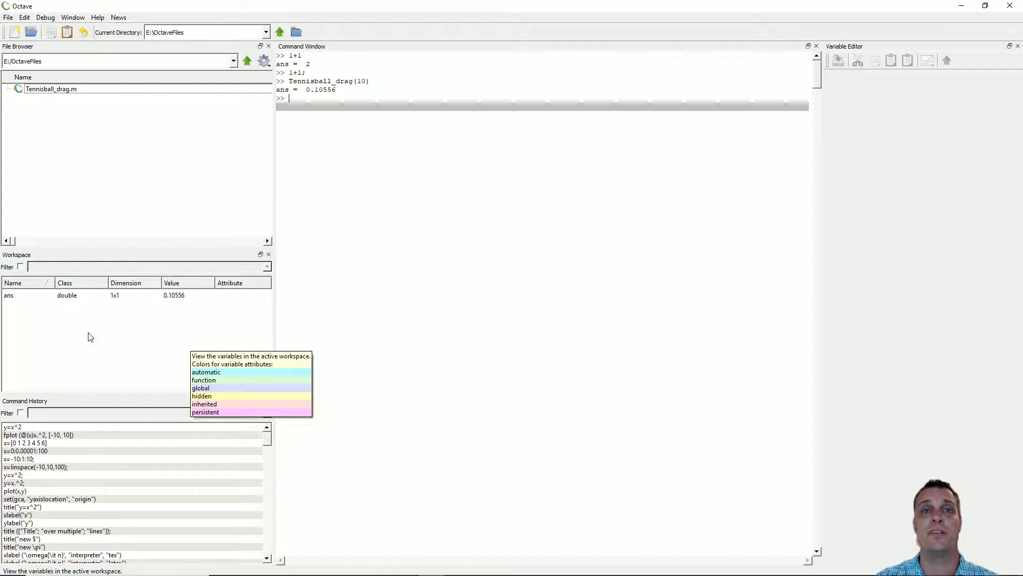
{"action": "mouse_move", "coordinate": [143, 346]}
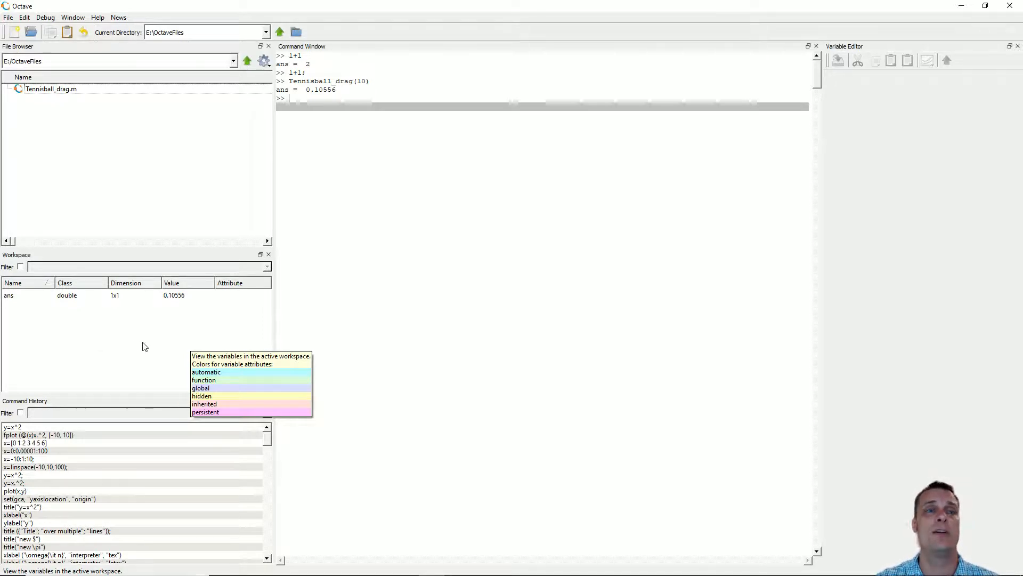
{"action": "mouse_move", "coordinate": [150, 325]}
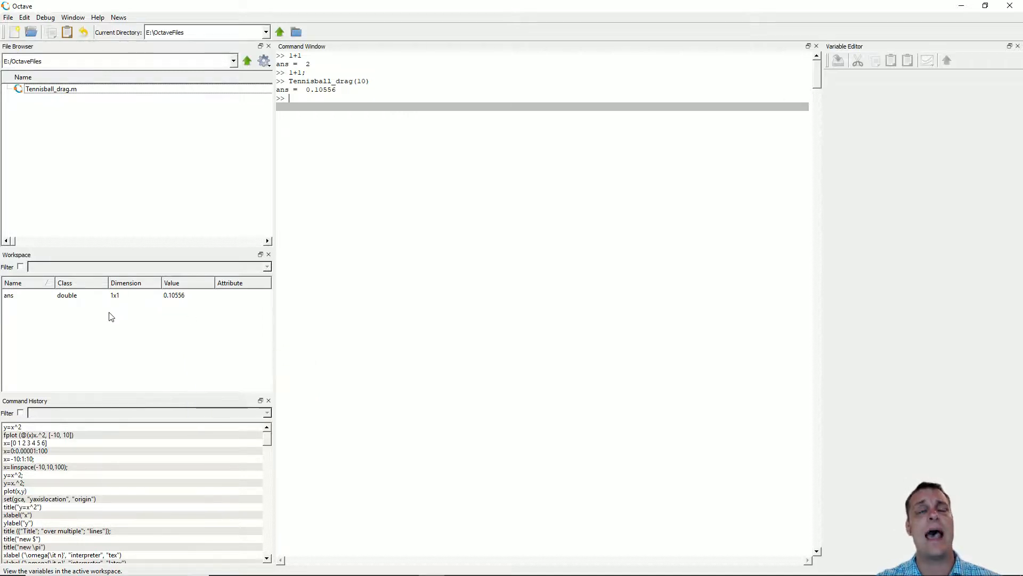
{"action": "mouse_move", "coordinate": [19, 300]}
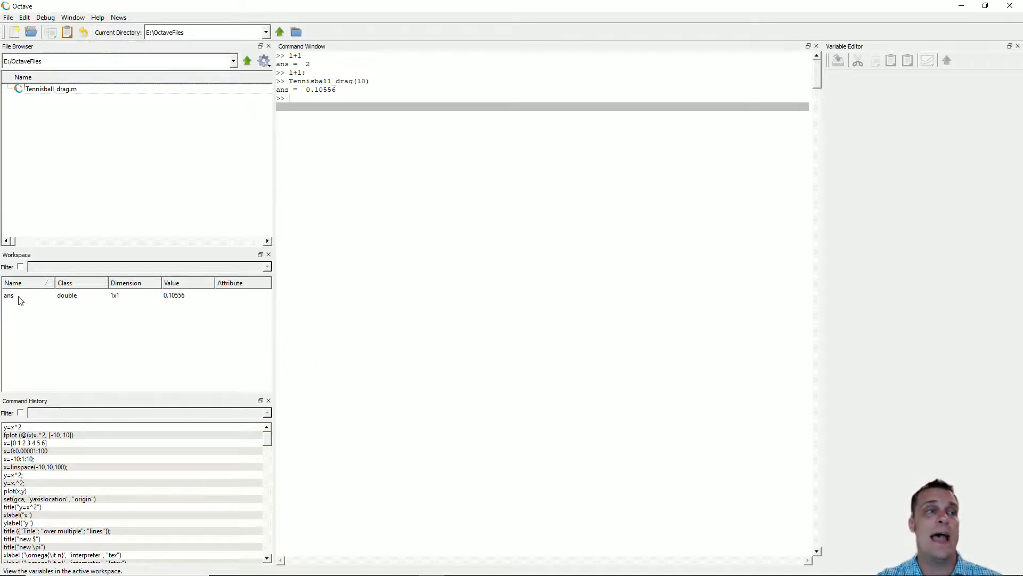
{"action": "left_click", "coordinate": [9, 295]}
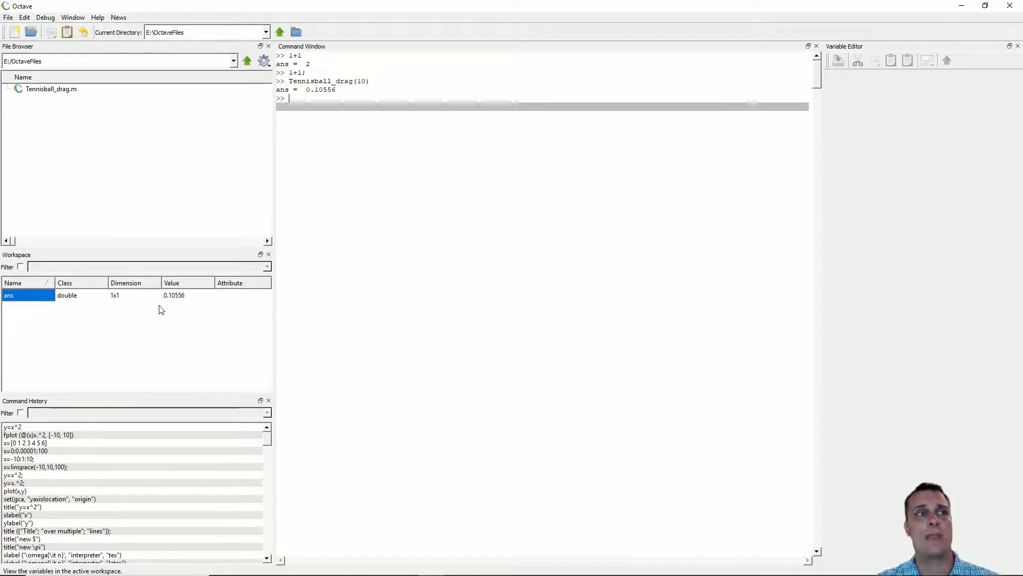
{"action": "mouse_move", "coordinate": [223, 326]}
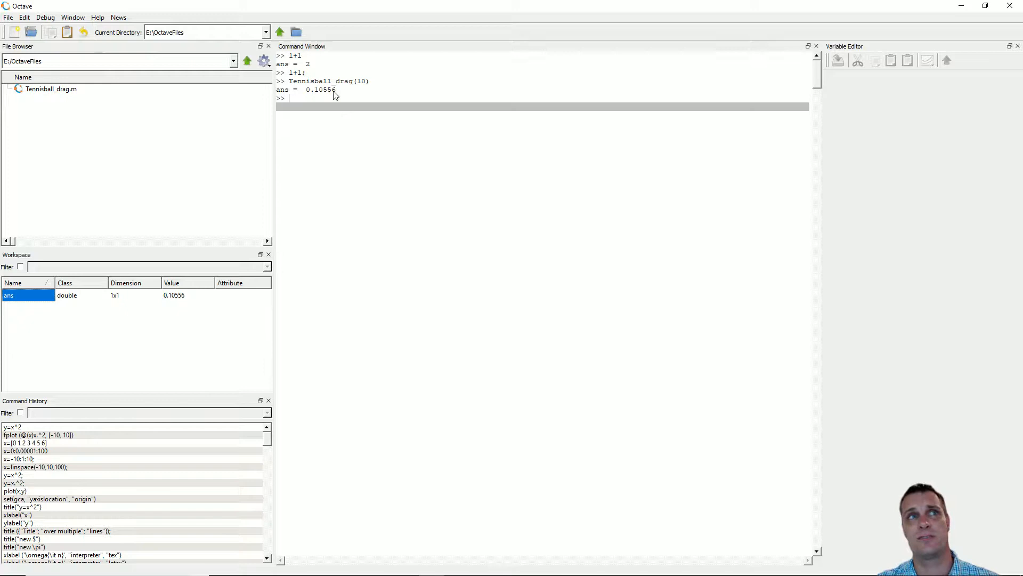
{"action": "mouse_move", "coordinate": [43, 295]}
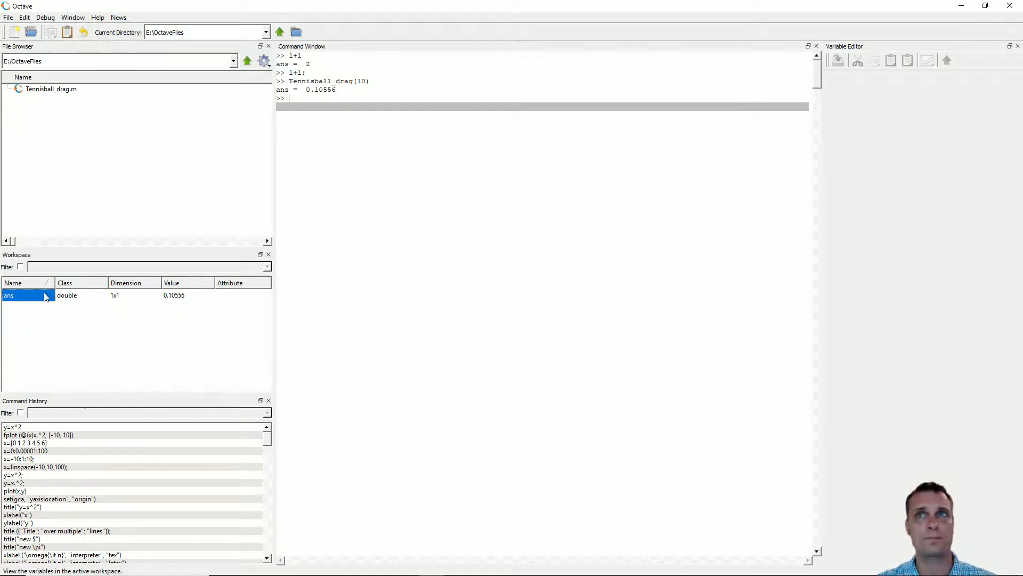
Open ans from the Workspace in the Variable Editor, showing 0.10556
{"action": "double_click", "coordinate": [8, 294]}
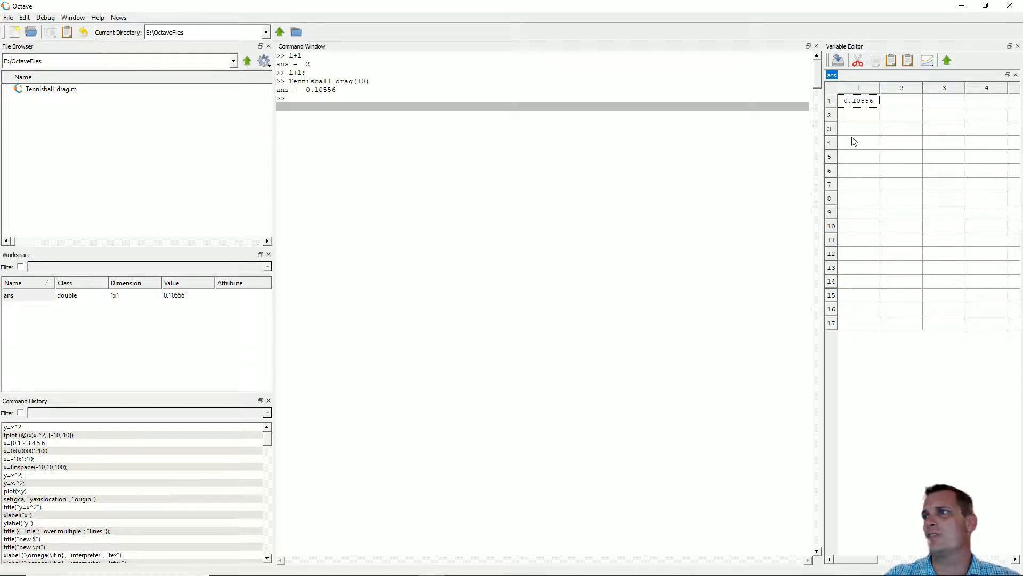
{"action": "mouse_move", "coordinate": [846, 239]}
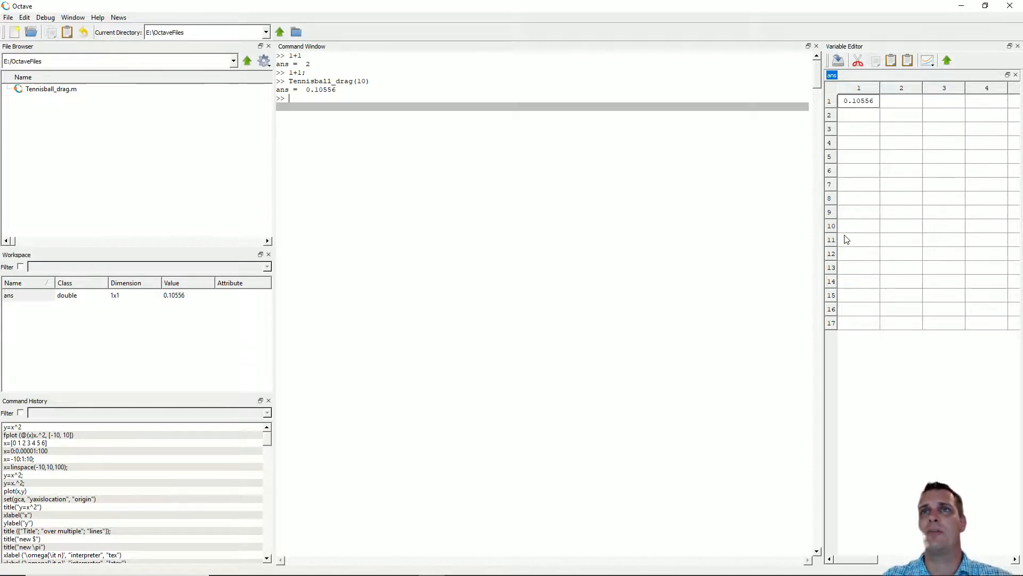
{"action": "mouse_move", "coordinate": [858, 131]}
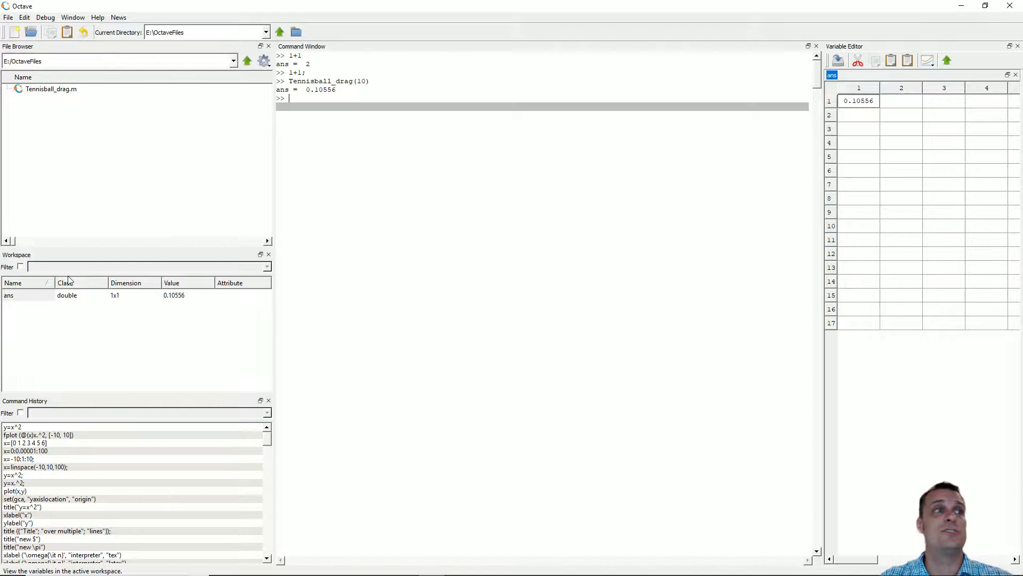
{"action": "mouse_move", "coordinate": [52, 357]}
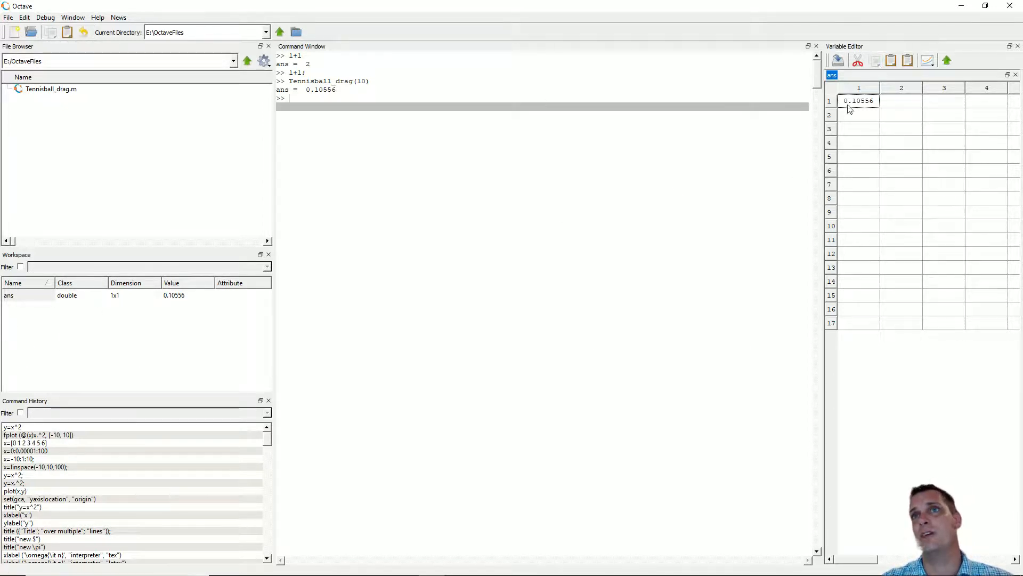
{"action": "mouse_move", "coordinate": [899, 78]}
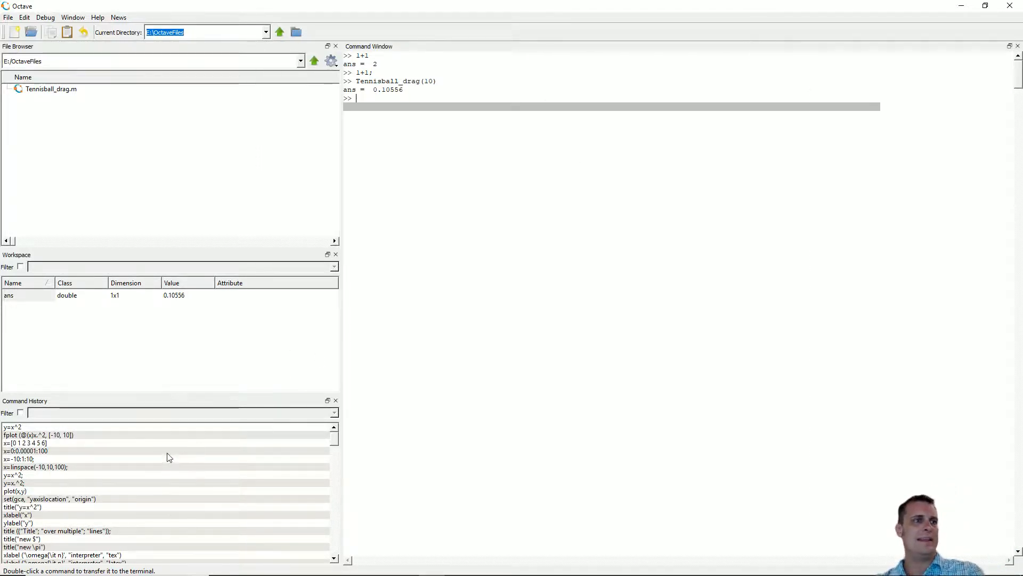
{"action": "mouse_move", "coordinate": [51, 492]}
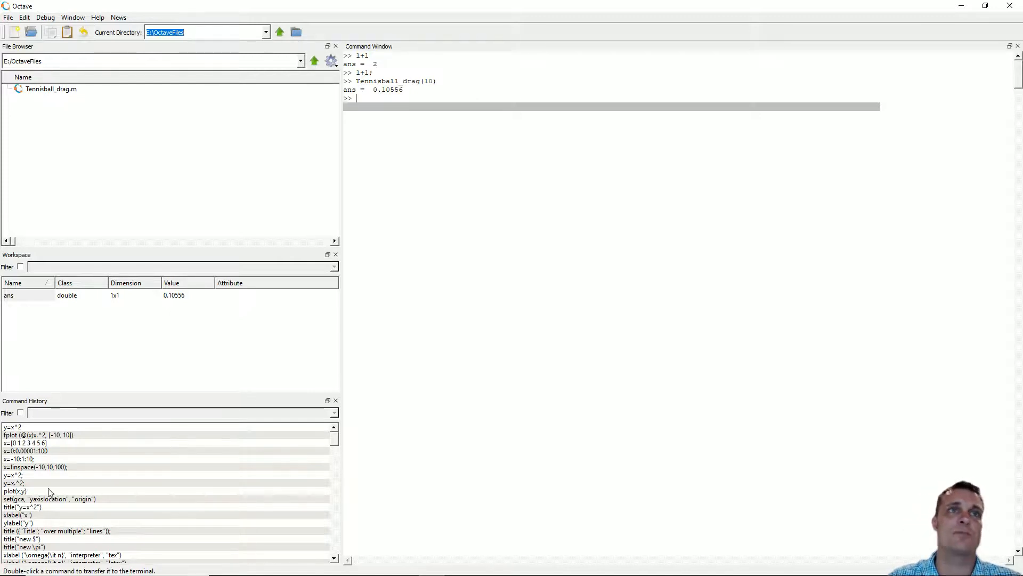
{"action": "mouse_move", "coordinate": [108, 477]}
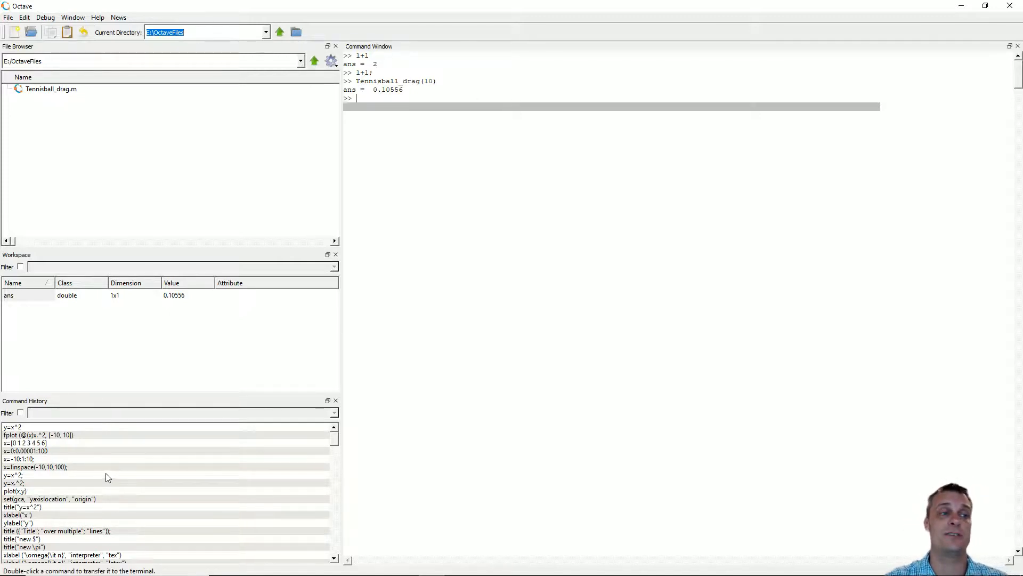
Rerun Tennisball_drag(10) from the bottom of the Command History list
{"action": "scroll", "scroll_direction": "down", "scroll_amount": 3}
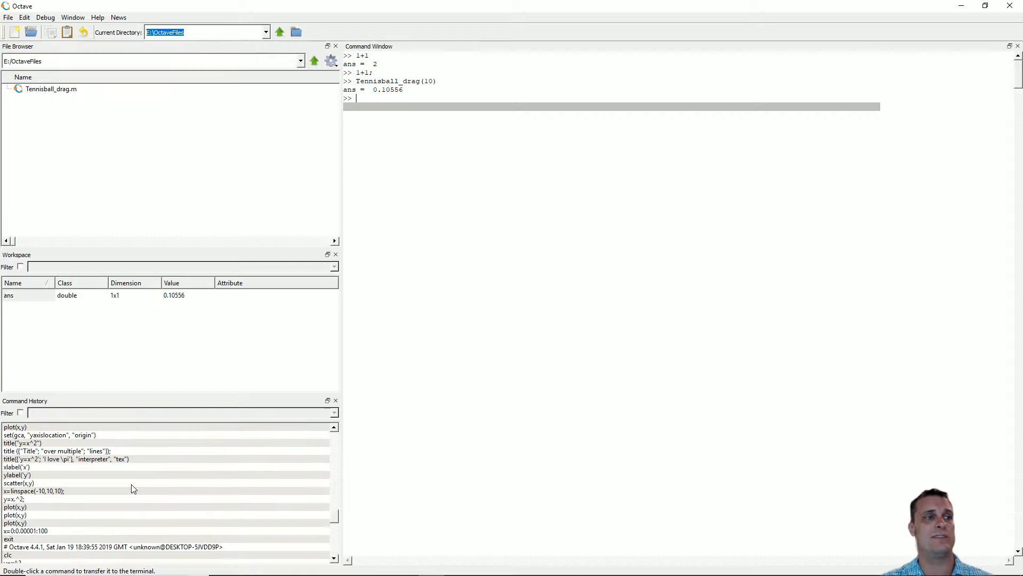
{"action": "scroll", "scroll_direction": "down", "scroll_amount": 3}
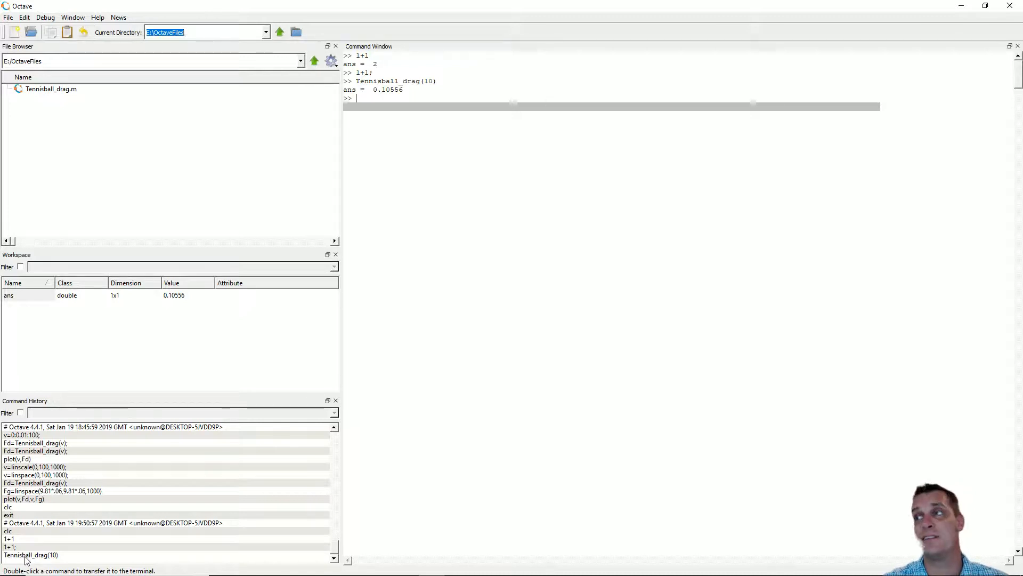
{"action": "mouse_move", "coordinate": [51, 561]}
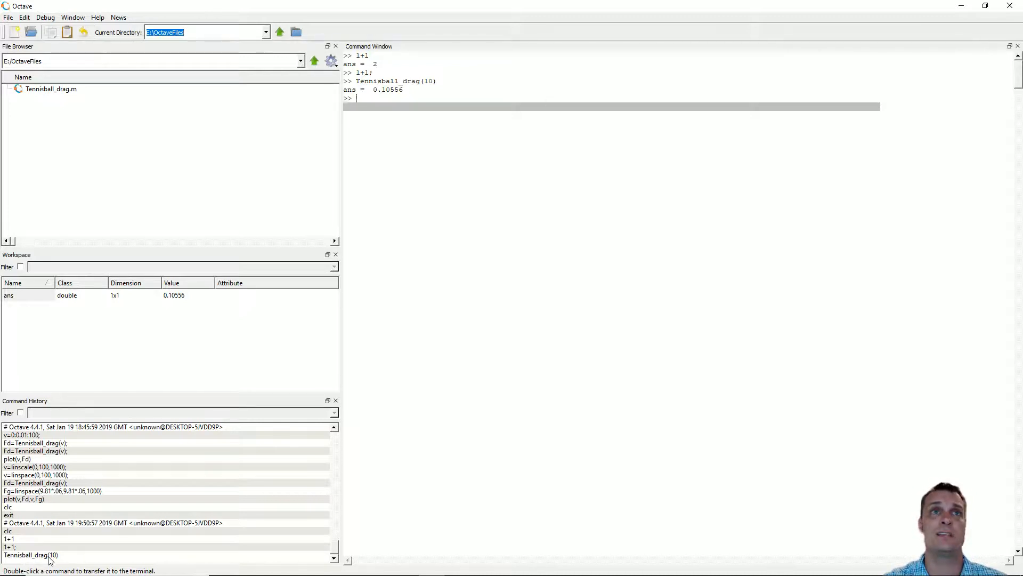
{"action": "left_click", "coordinate": [31, 555]}
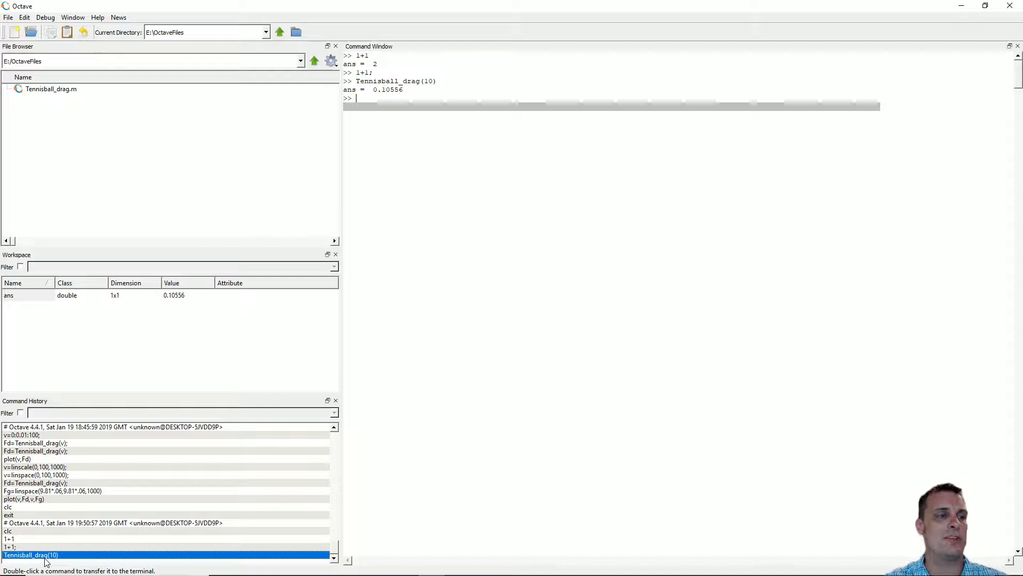
{"action": "double_click", "coordinate": [31, 554]}
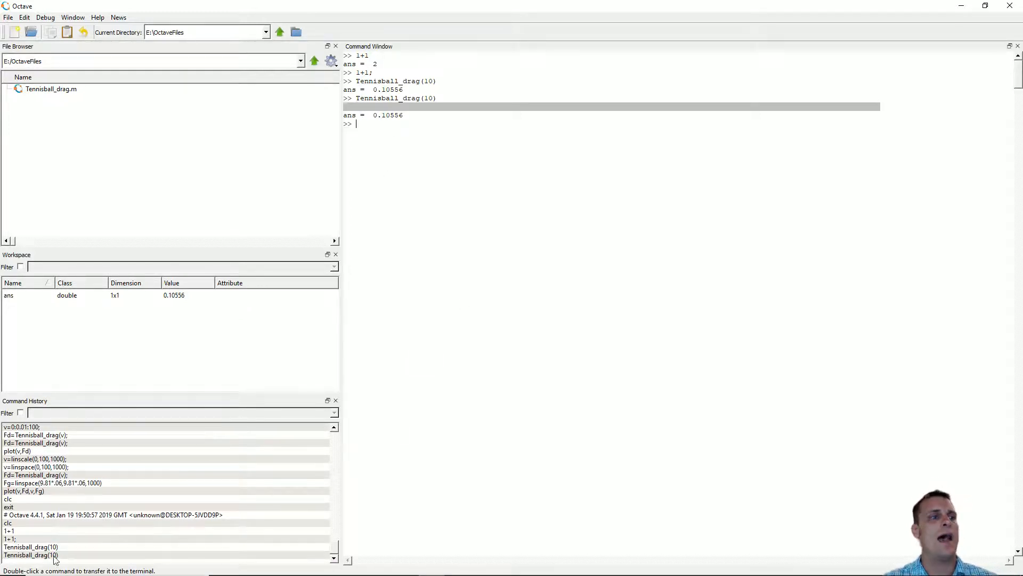
{"action": "mouse_move", "coordinate": [272, 494]}
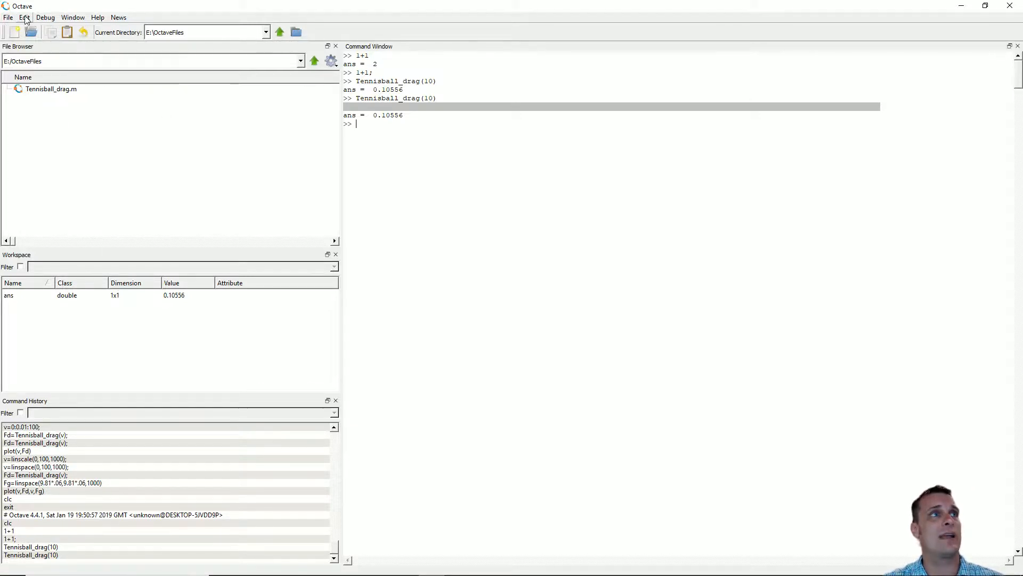
Empty the command history via Edit > Clear Command History
{"action": "left_click", "coordinate": [25, 17]}
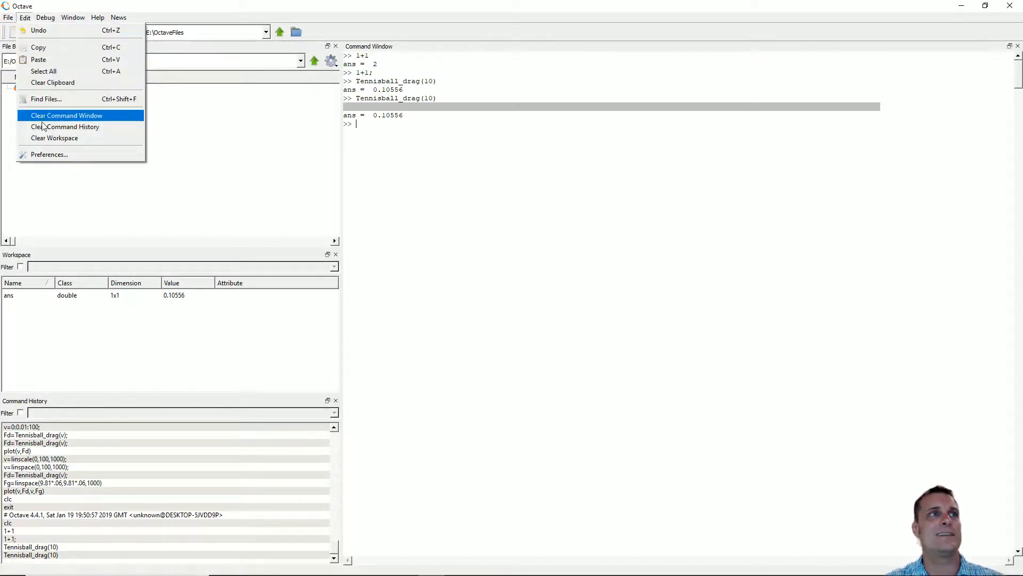
{"action": "mouse_move", "coordinate": [65, 127]}
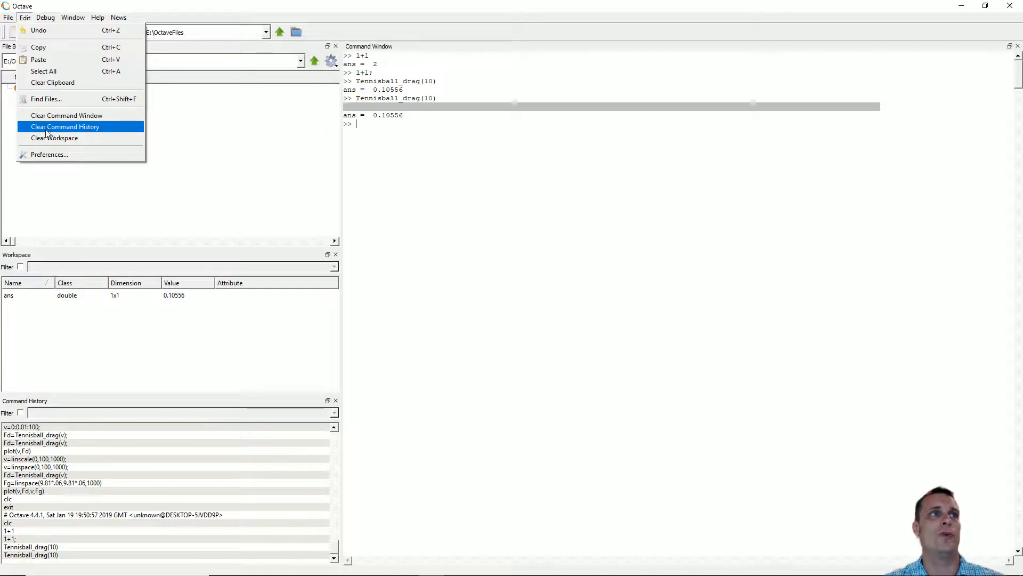
{"action": "mouse_move", "coordinate": [91, 131]}
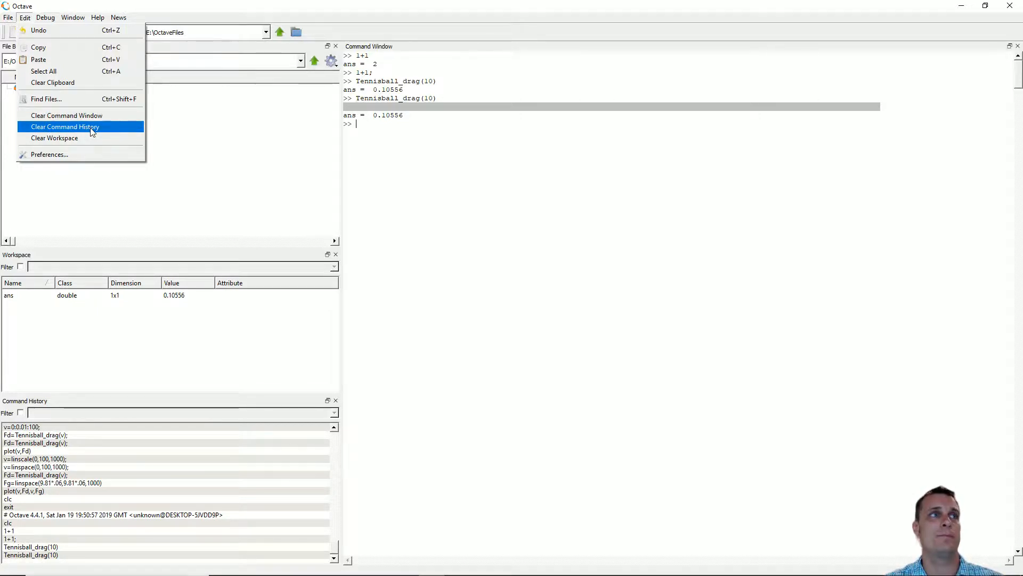
{"action": "left_click", "coordinate": [64, 127]}
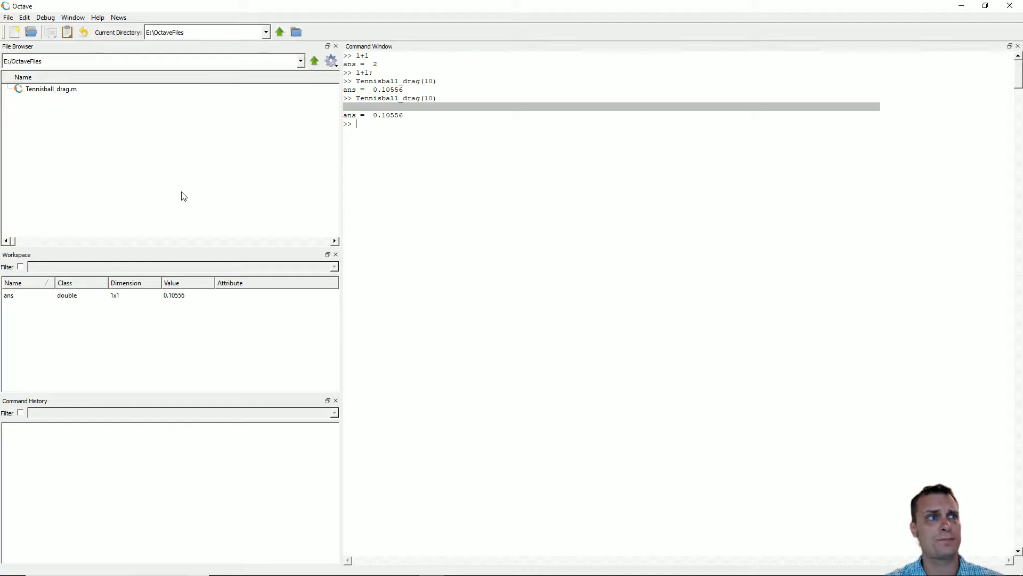
{"action": "left_click", "coordinate": [24, 17]}
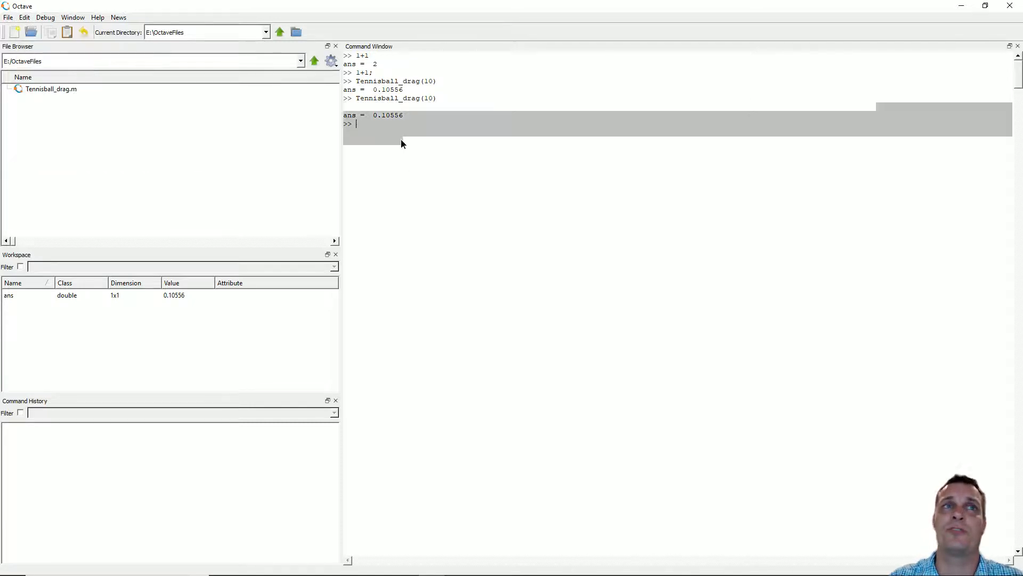
{"action": "type", "text": "c"}
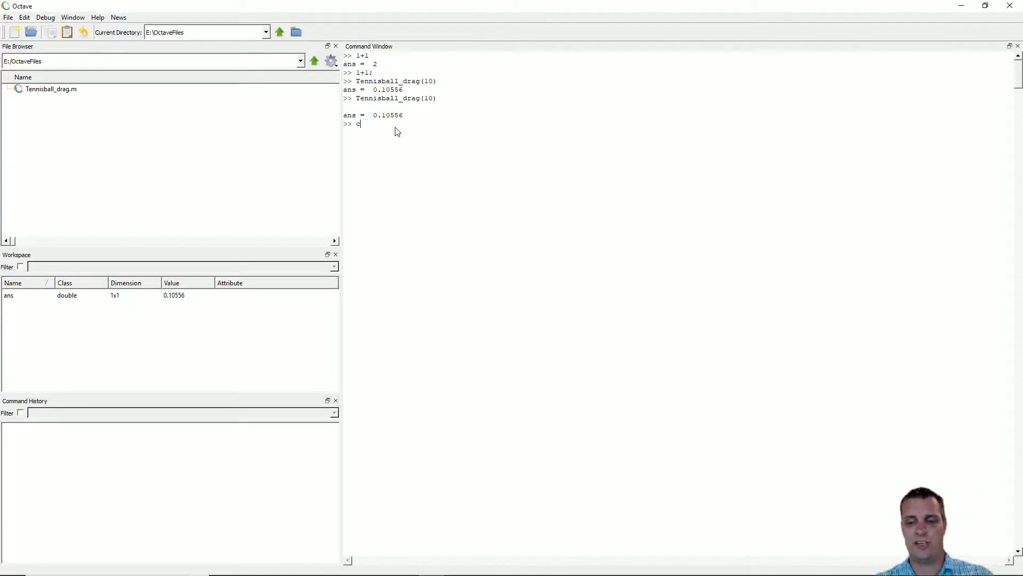
Run clear to remove all workspace variables, then begin clc
{"action": "key", "text": "Return"}
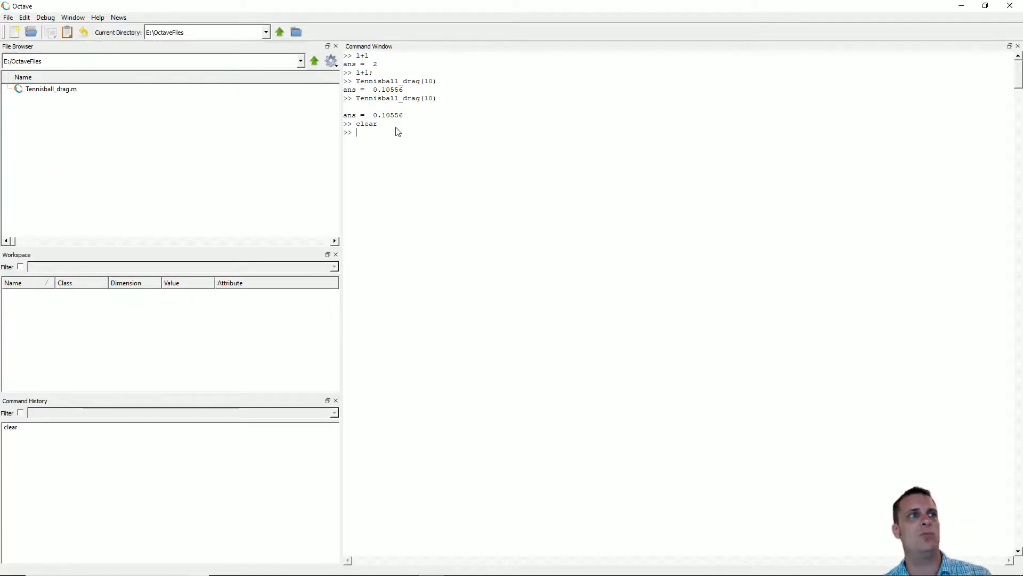
{"action": "type", "text": "c"}
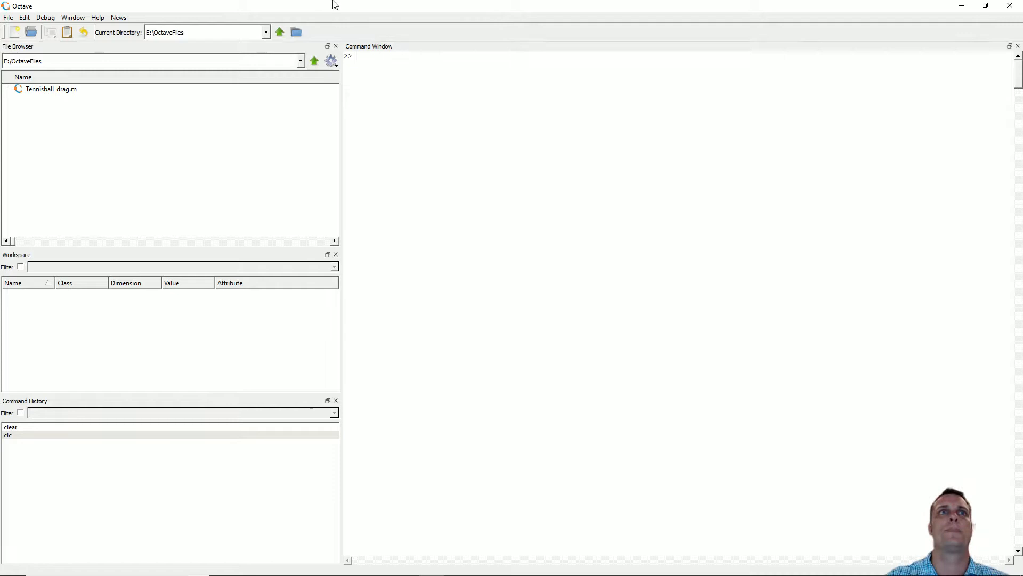
{"action": "mouse_move", "coordinate": [491, 95]}
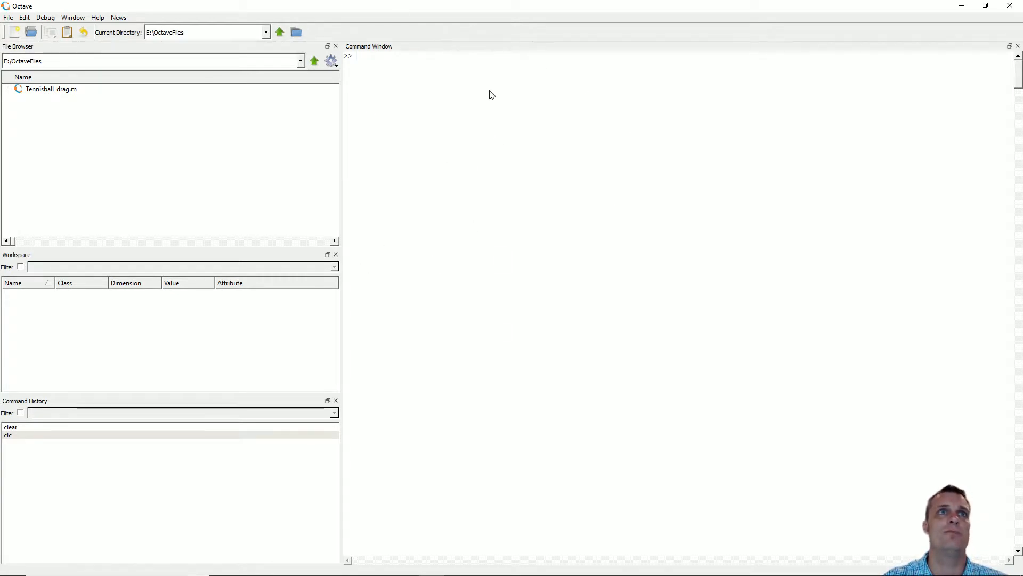
{"action": "mouse_move", "coordinate": [364, 292]}
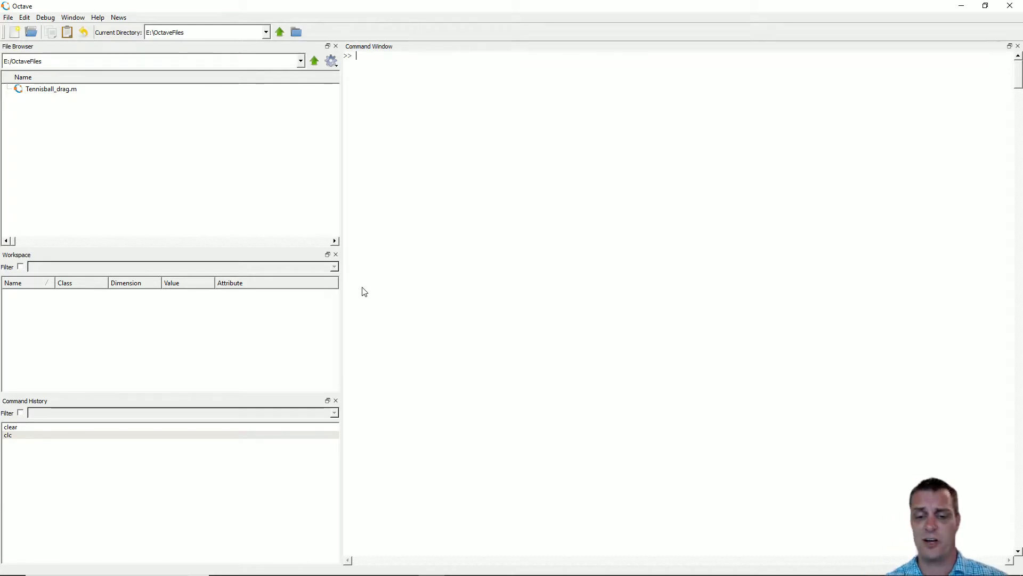
Assign a = 1 and b = 2
{"action": "type", "text": "a"}
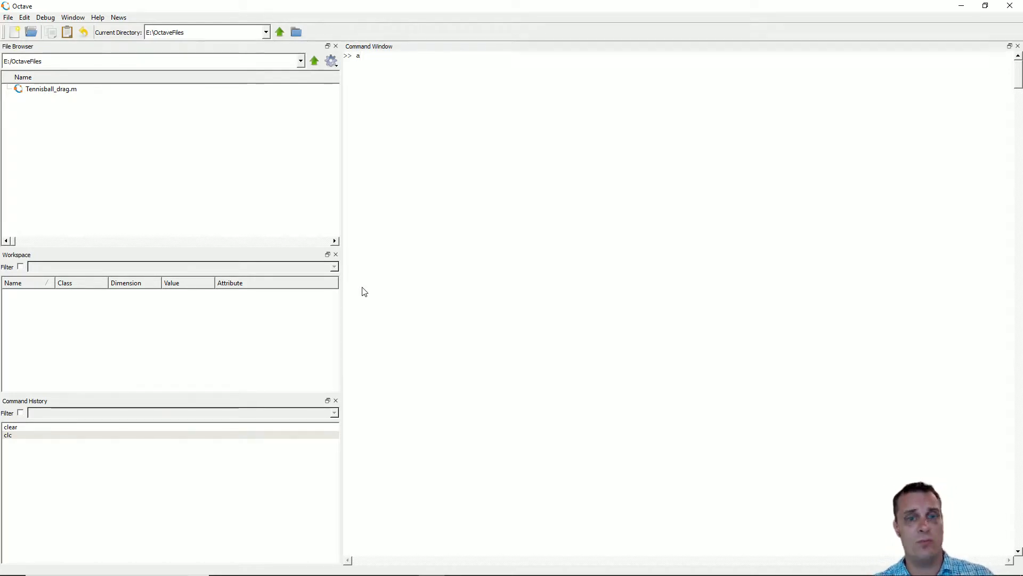
{"action": "type", "text": "=1"}
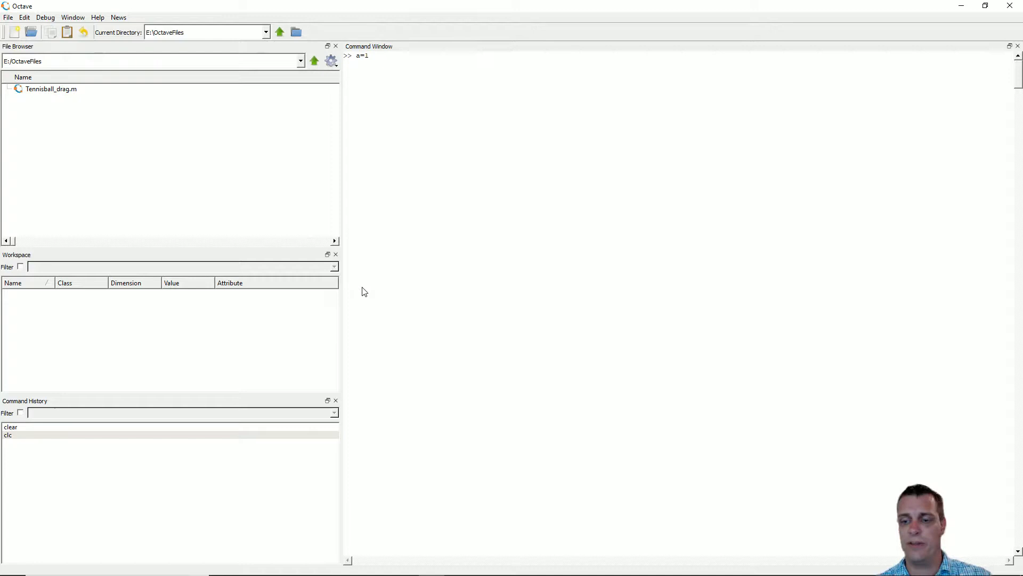
{"action": "key", "text": "Return"}
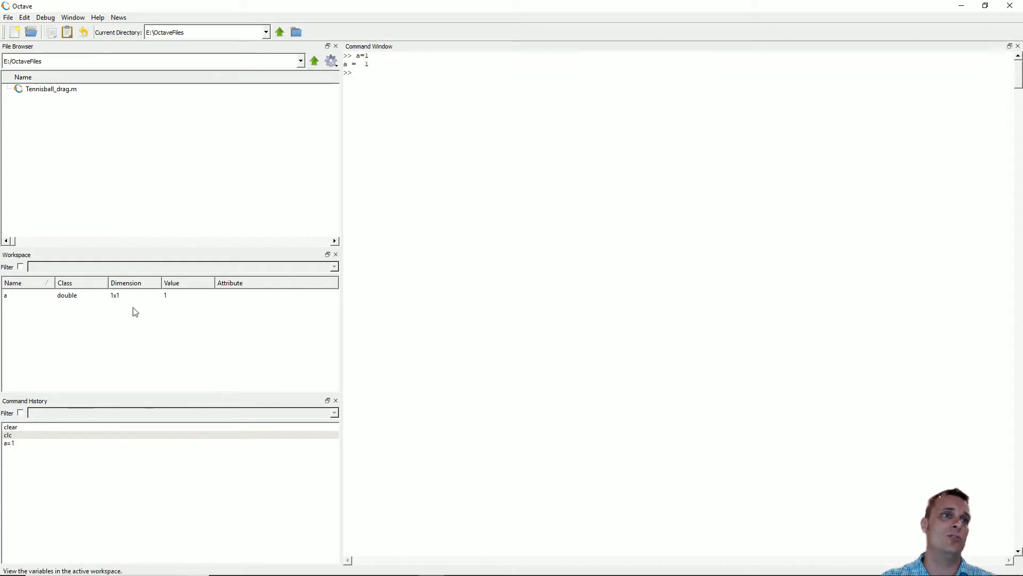
{"action": "mouse_move", "coordinate": [363, 127]}
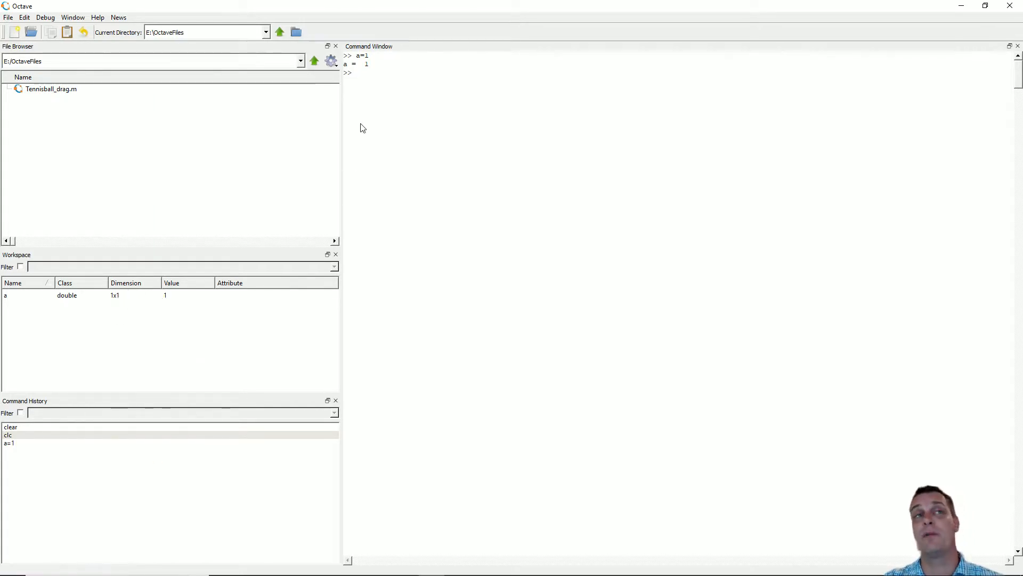
{"action": "mouse_move", "coordinate": [361, 82]}
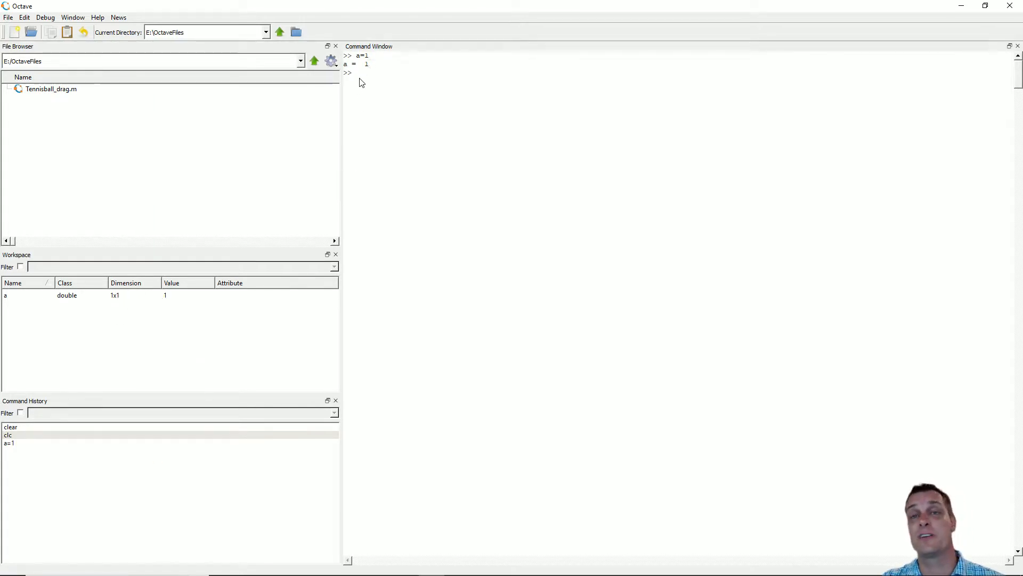
{"action": "mouse_move", "coordinate": [348, 90]}
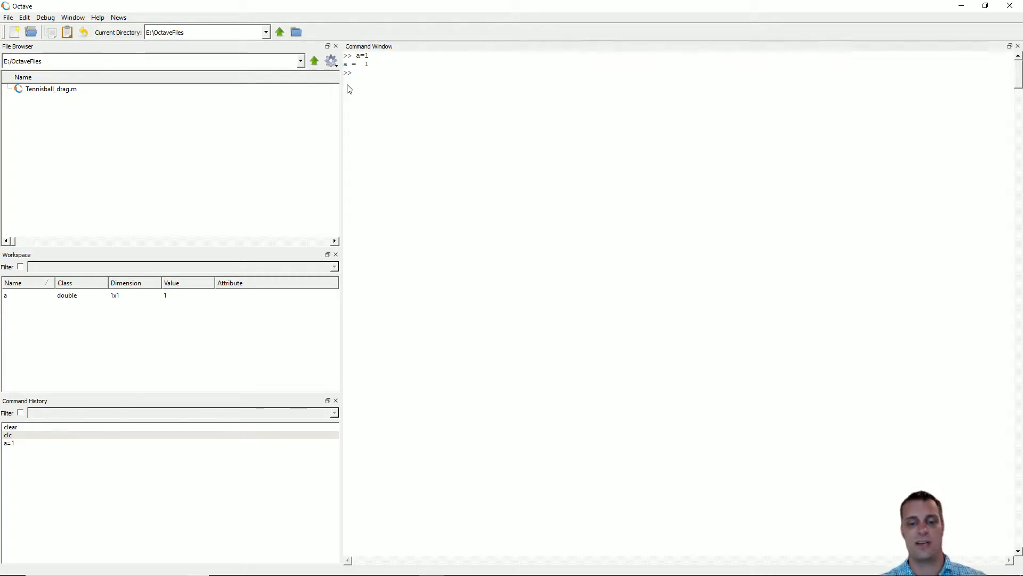
{"action": "type", "text": "b=2"}
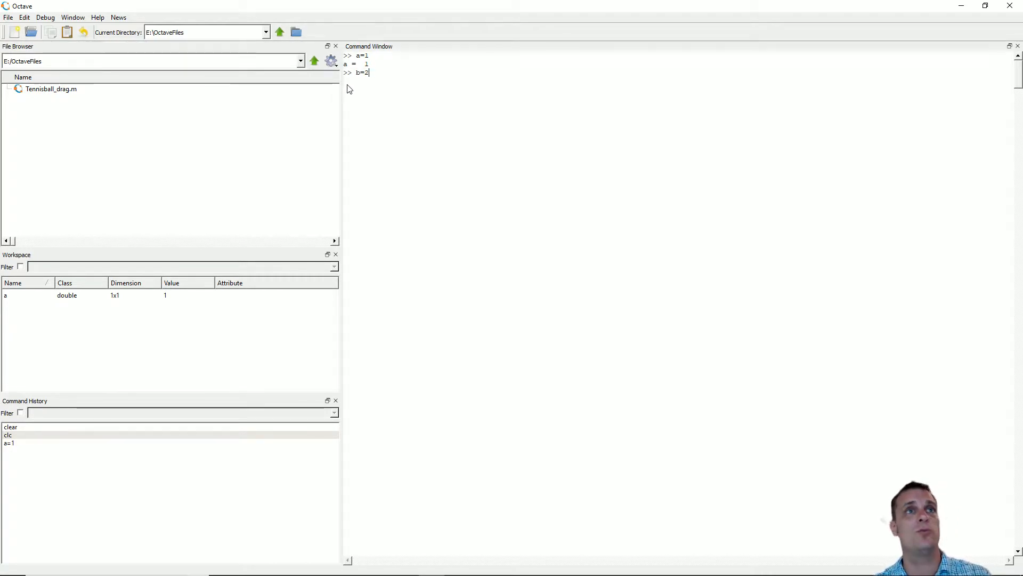
{"action": "key", "text": "Return"}
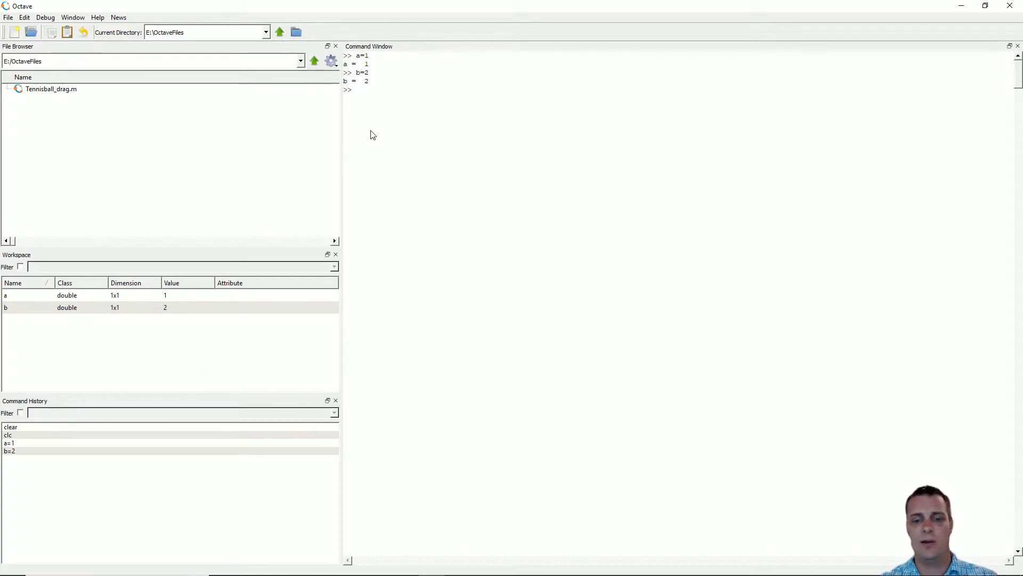
Evaluate a+b to get 3 and store the sum in c
{"action": "type", "text": "a+"}
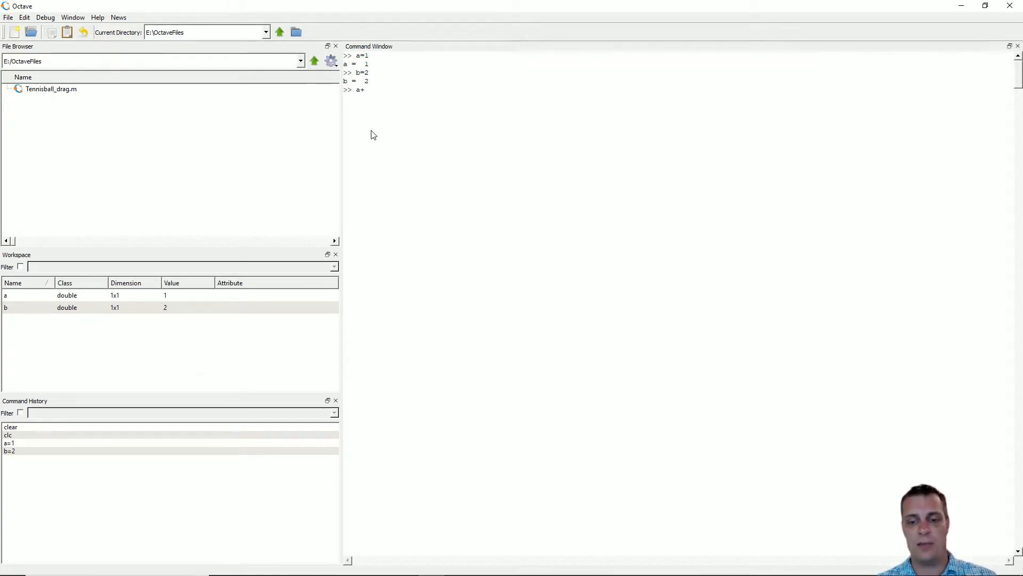
{"action": "type", "text": "b"}
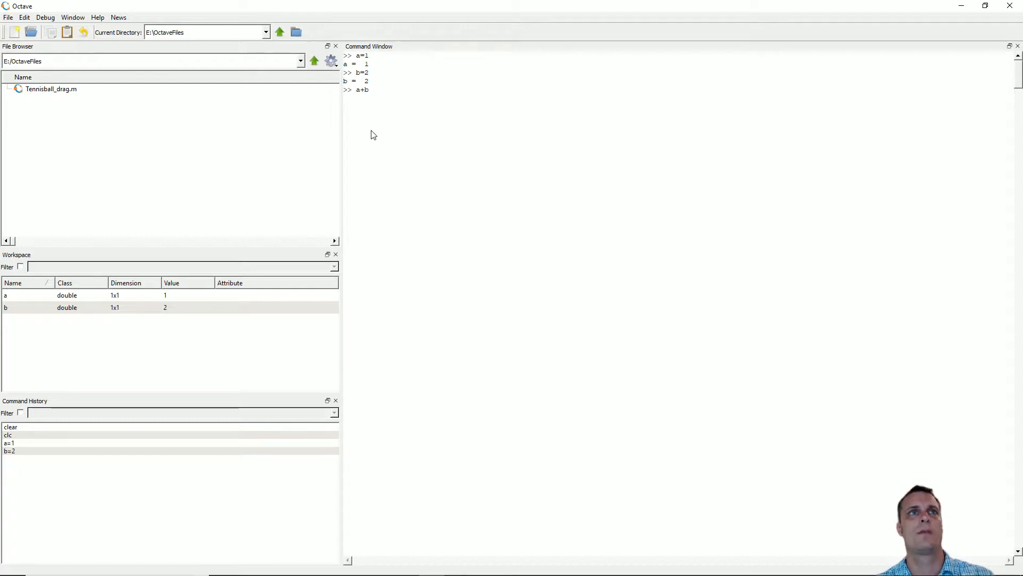
{"action": "key", "text": "Return"}
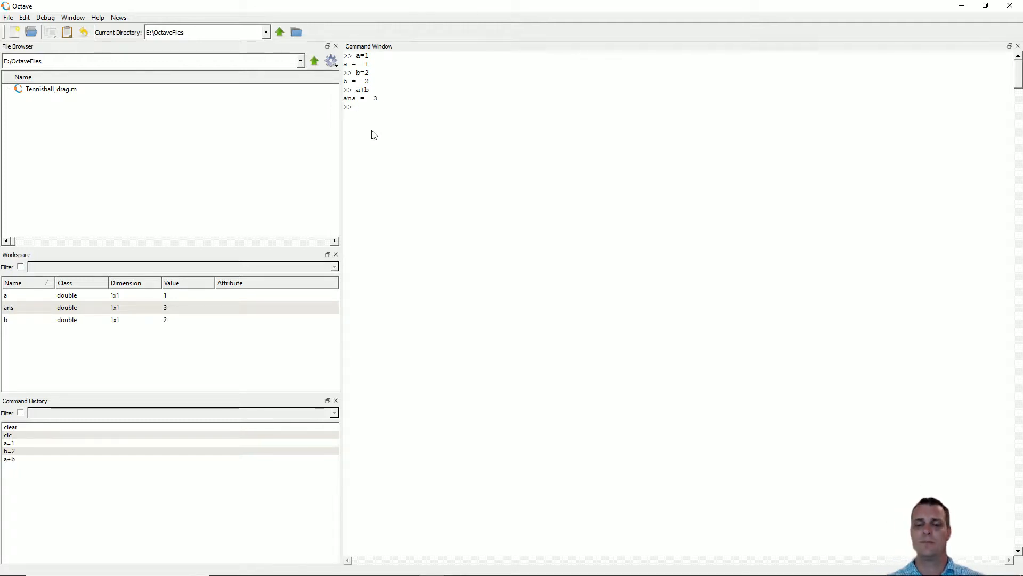
{"action": "type", "text": "c="}
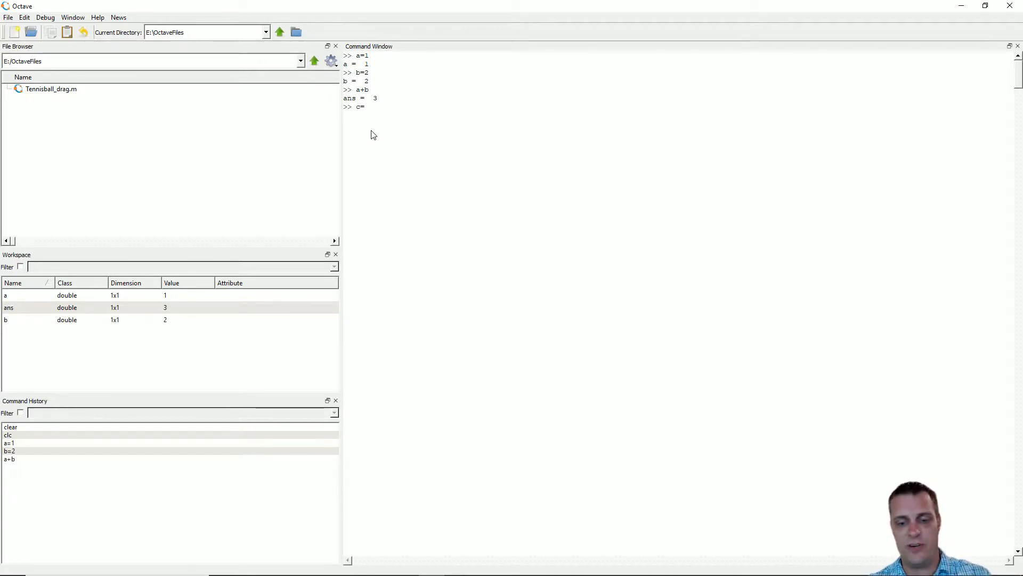
{"action": "type", "text": "a+b"}
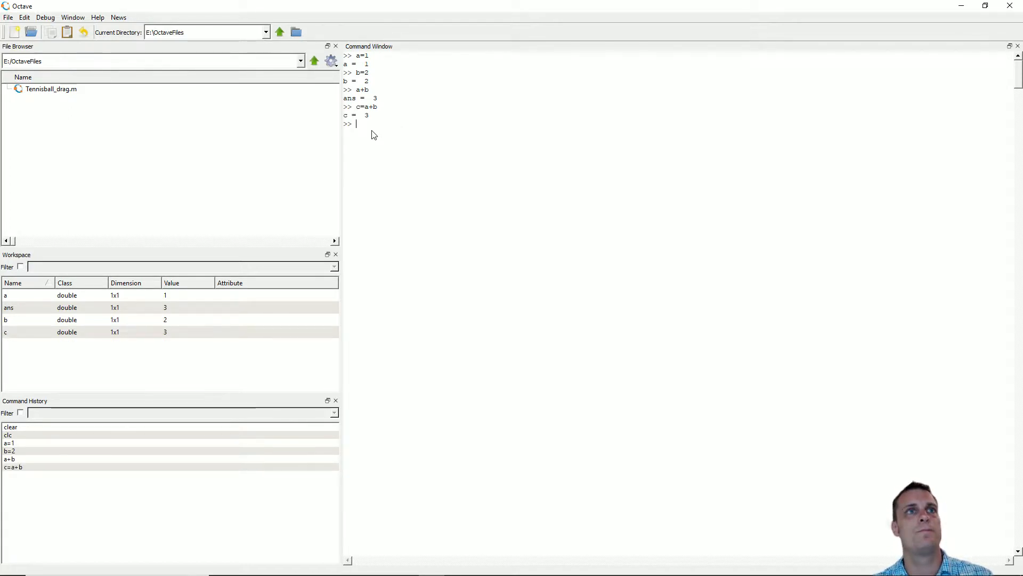
{"action": "mouse_move", "coordinate": [353, 145]}
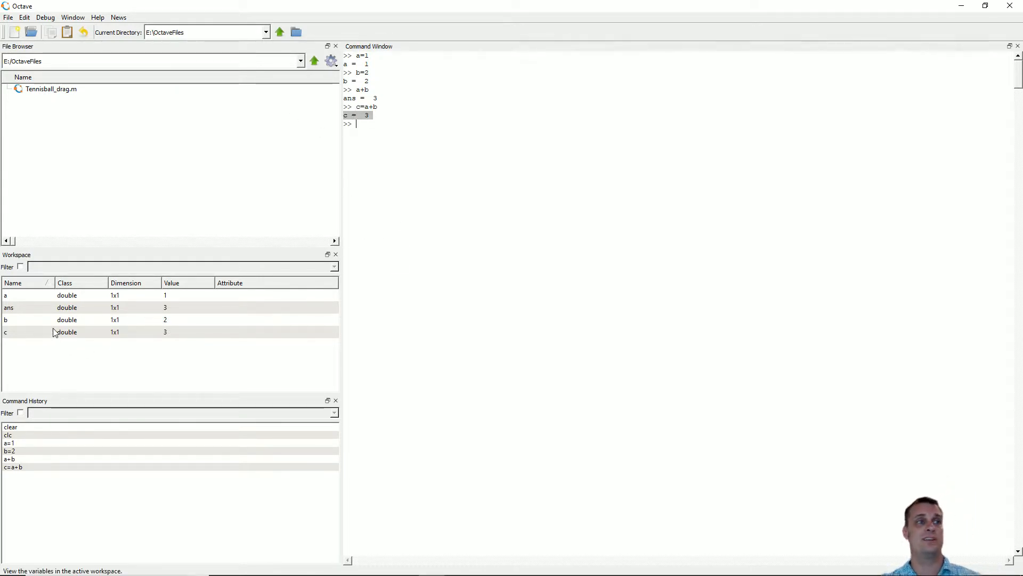
{"action": "mouse_move", "coordinate": [392, 149]}
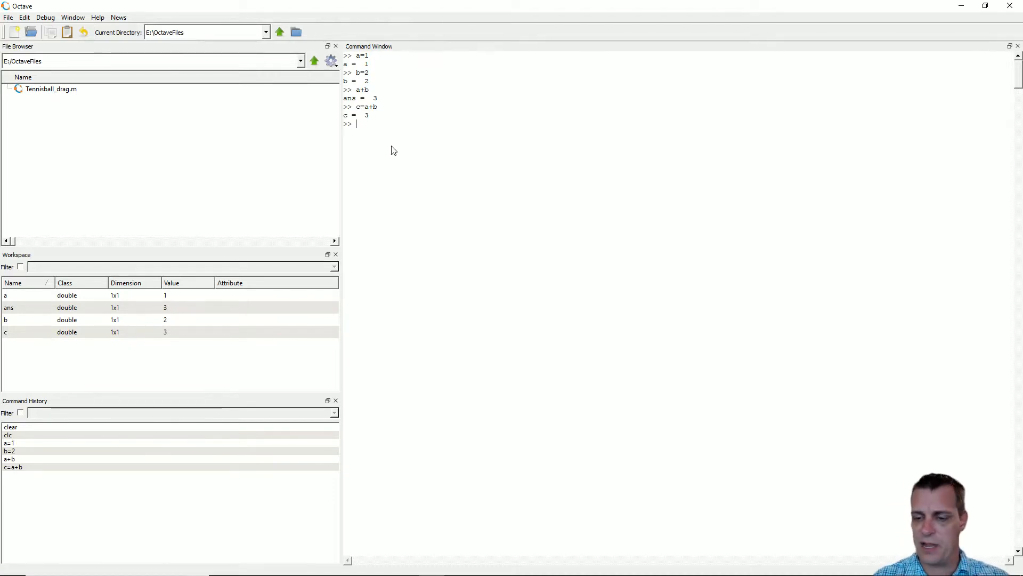
Define a as the 2x2 matrix [1 2; 4 5]
{"action": "type", "text": "a="}
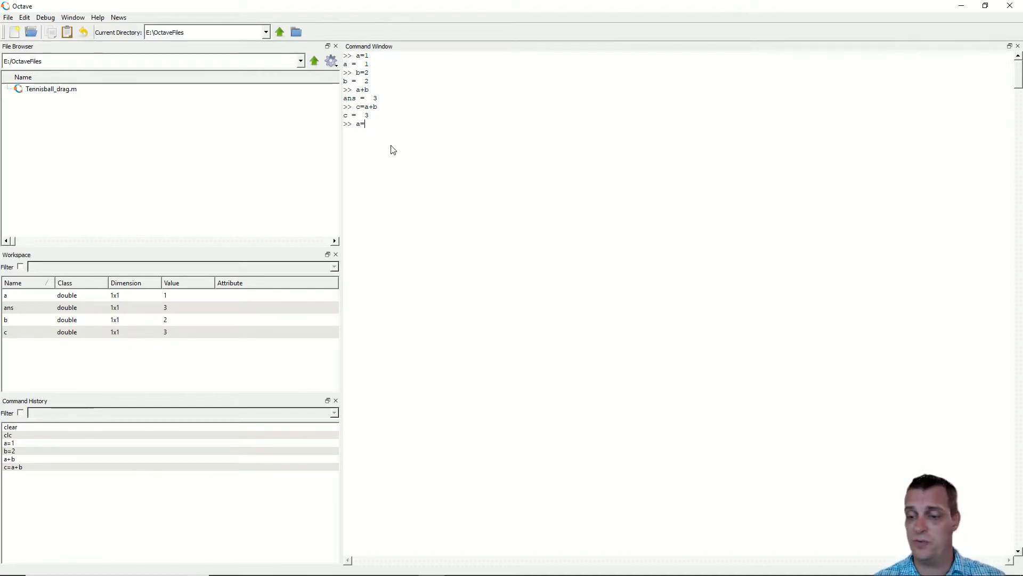
{"action": "type", "text": "["}
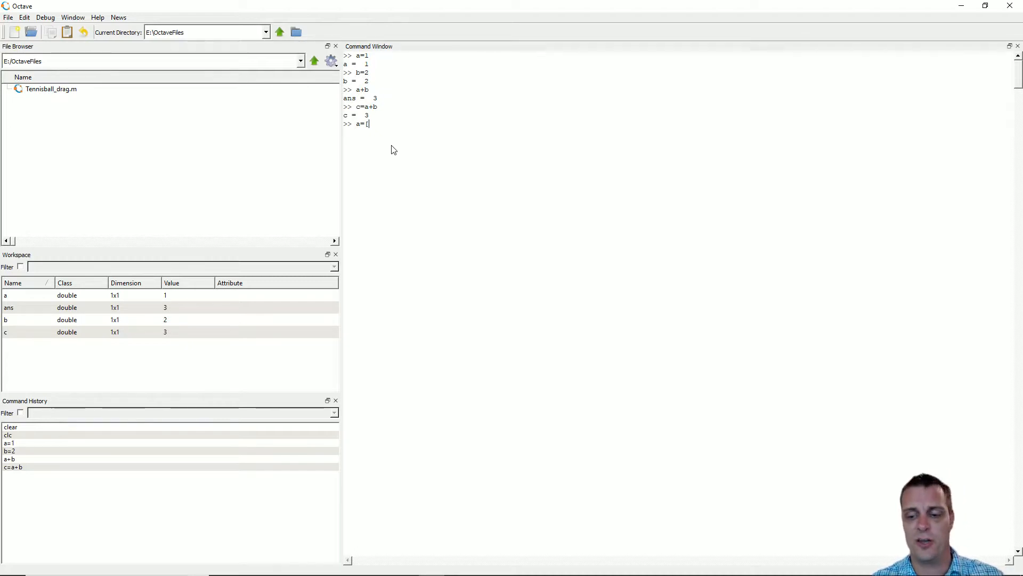
{"action": "type", "text": "1 2"}
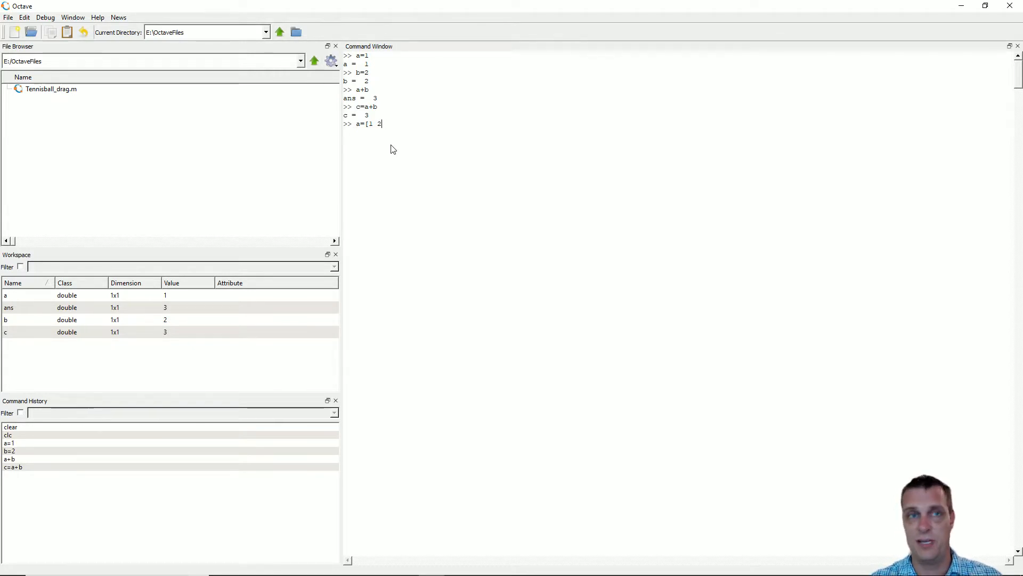
{"action": "type", "text": ";4"}
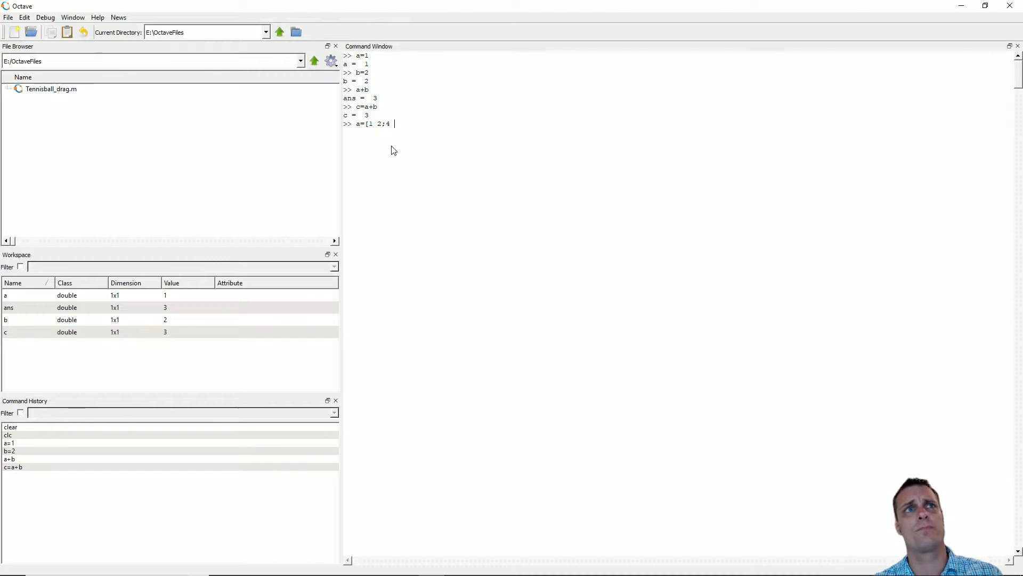
{"action": "key", "text": "Return"}
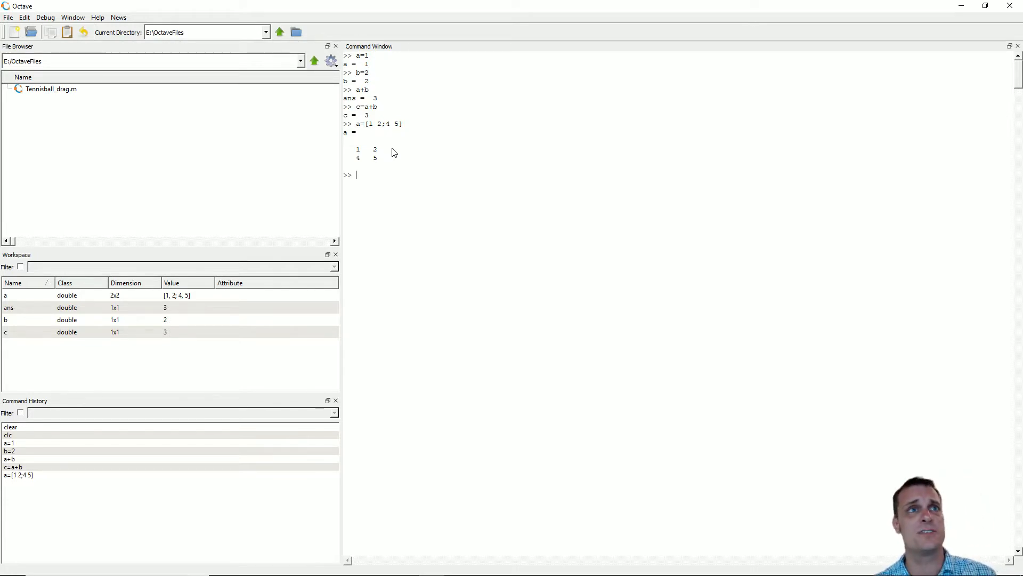
Define b as the 2x2 matrix [3 5; 5 3]
{"action": "type", "text": "b="}
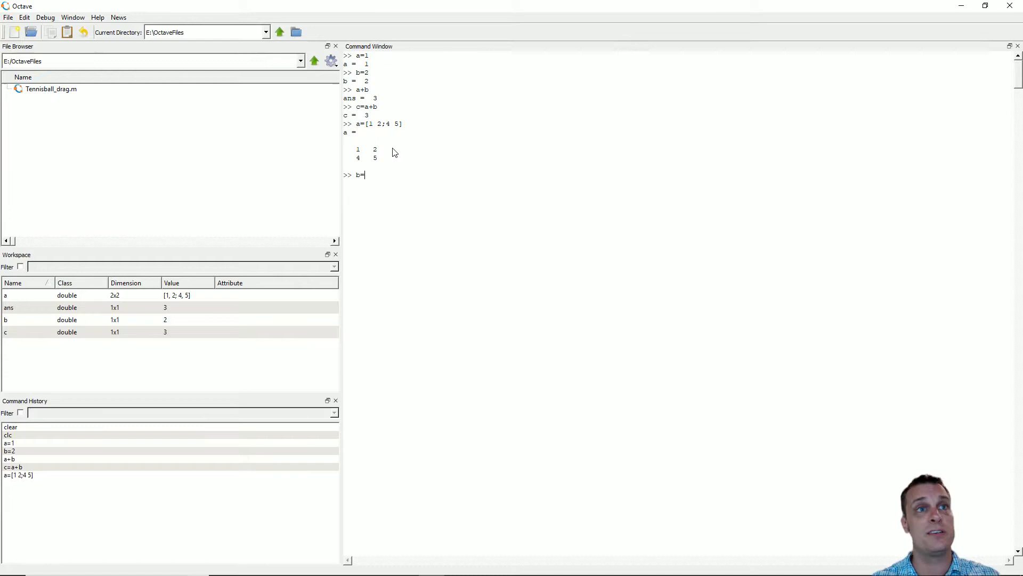
{"action": "type", "text": "[3"}
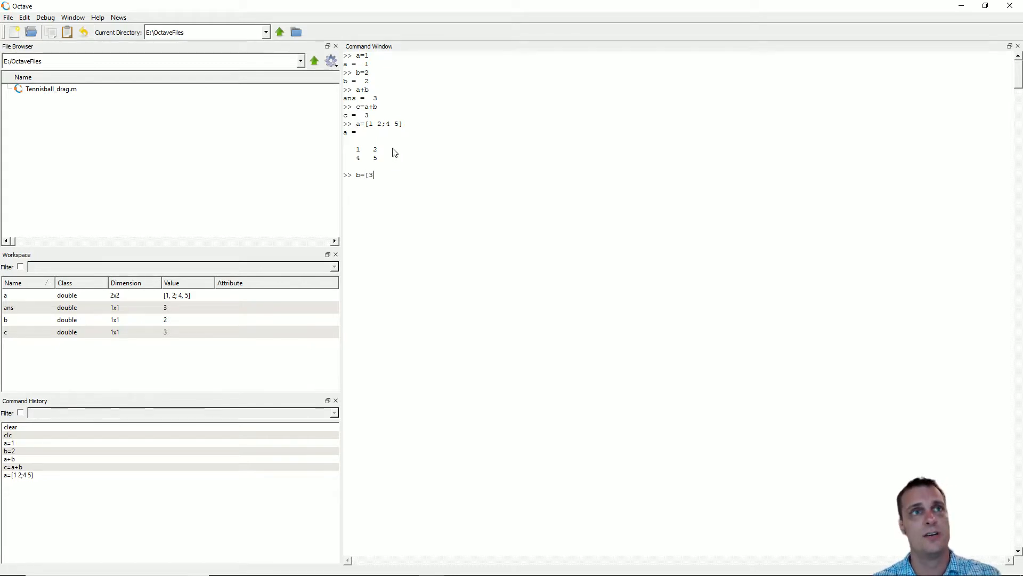
{"action": "type", "text": "5"}
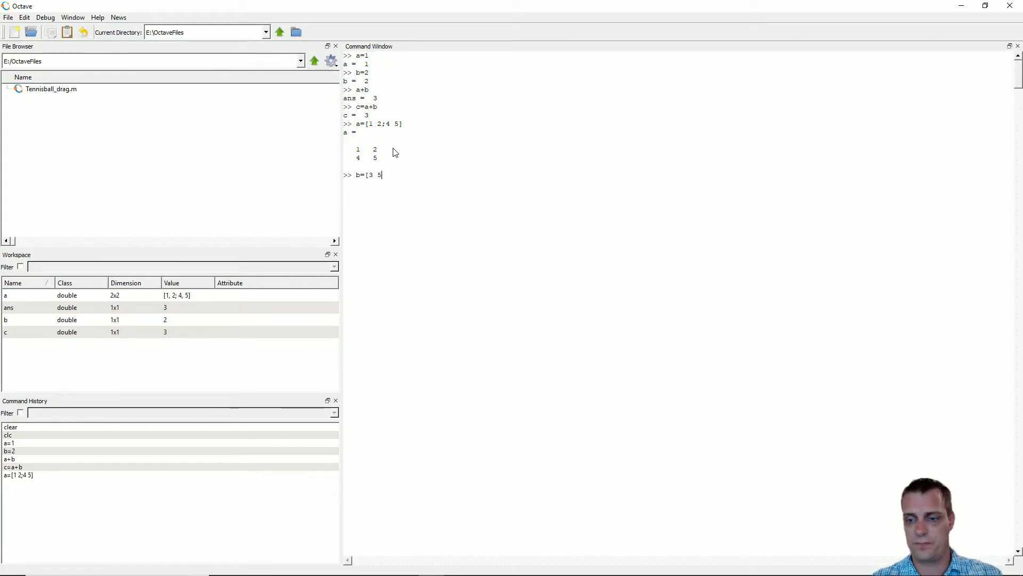
{"action": "type", "text": ";5 3"}
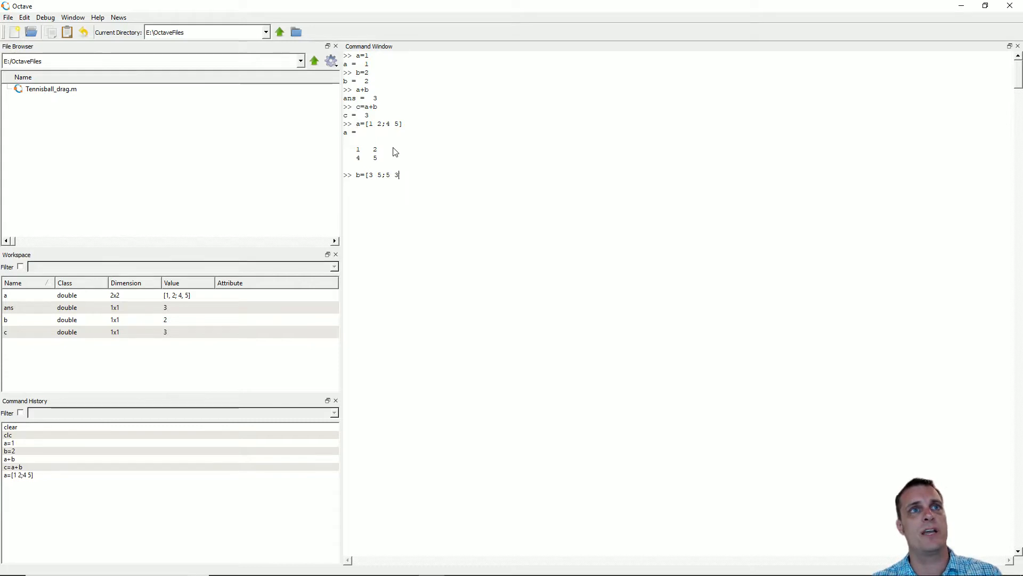
{"action": "type", "text": "]"}
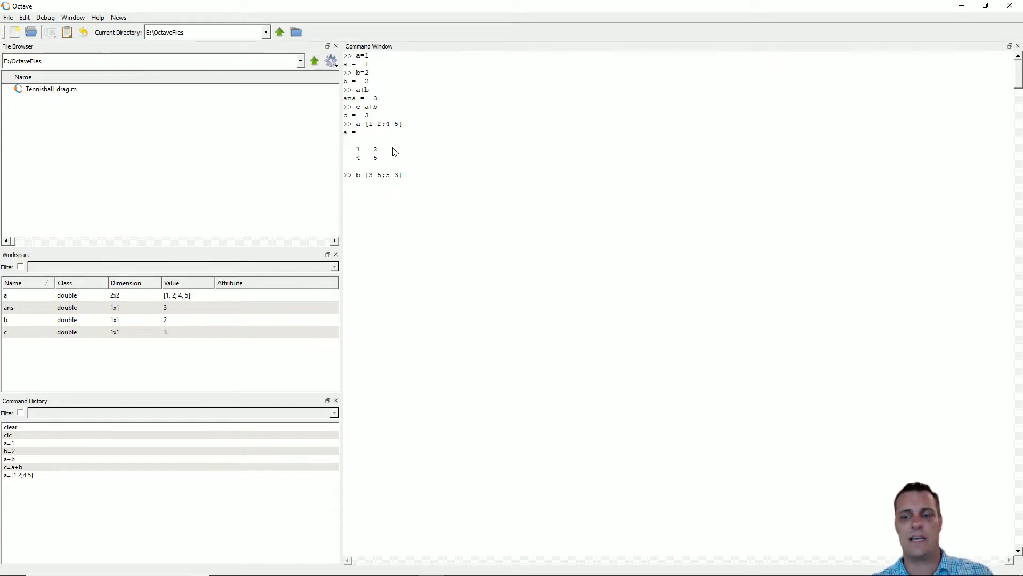
{"action": "key", "text": "Return"}
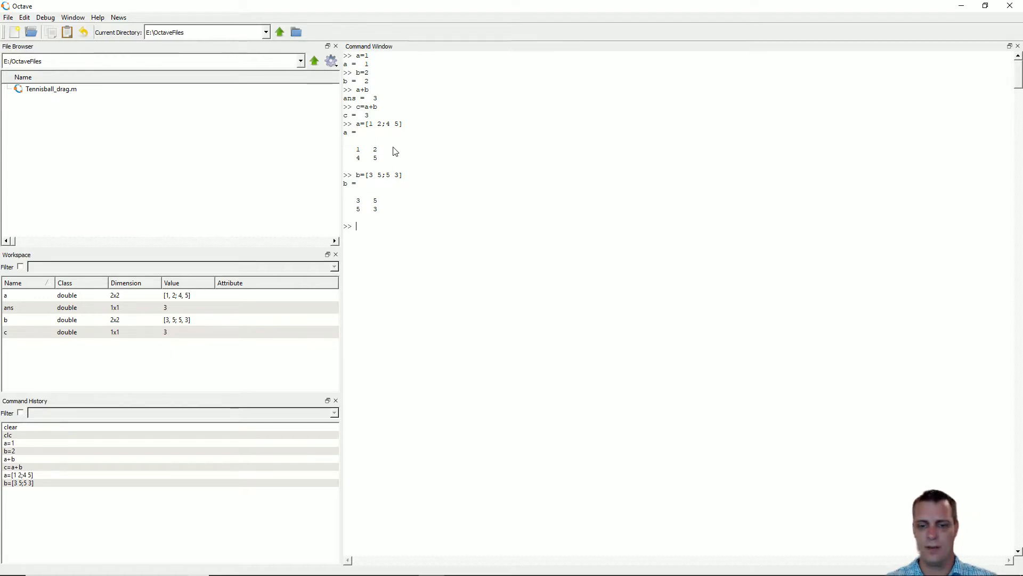
Enter c=1:1:10 to make a row vector of 1 through 10
{"action": "type", "text": "c="}
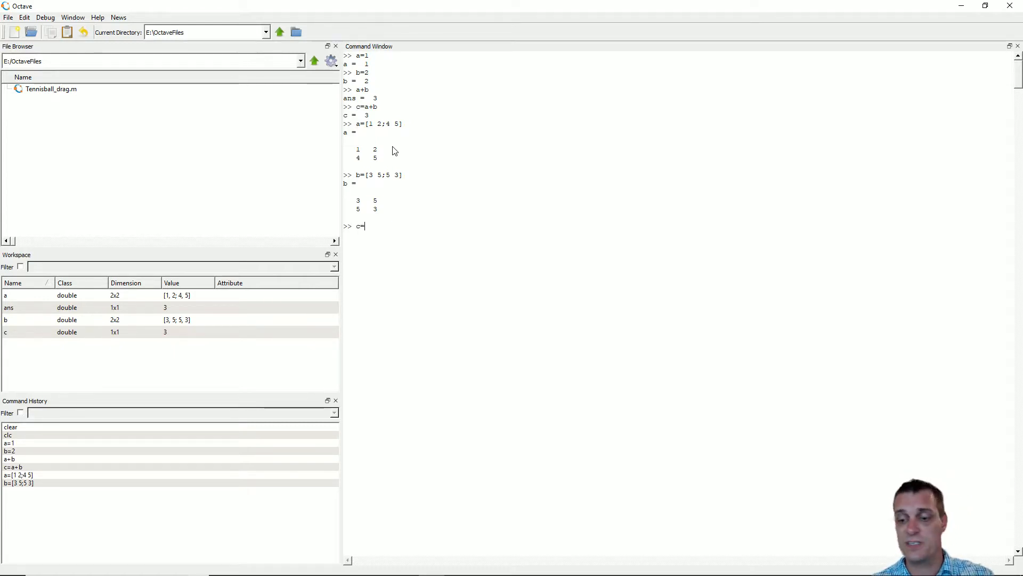
{"action": "type", "text": "1"}
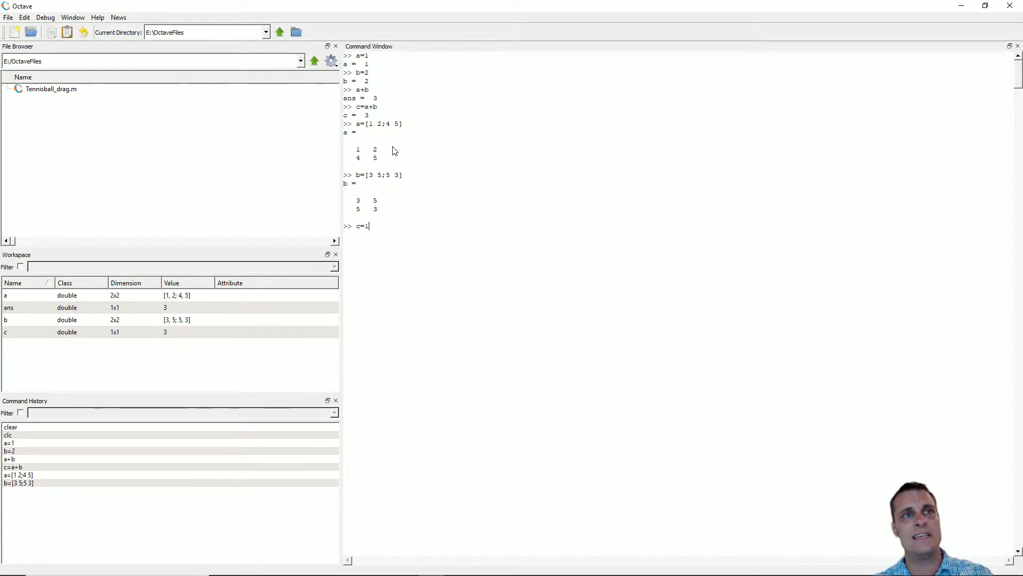
{"action": "type", "text": ":"}
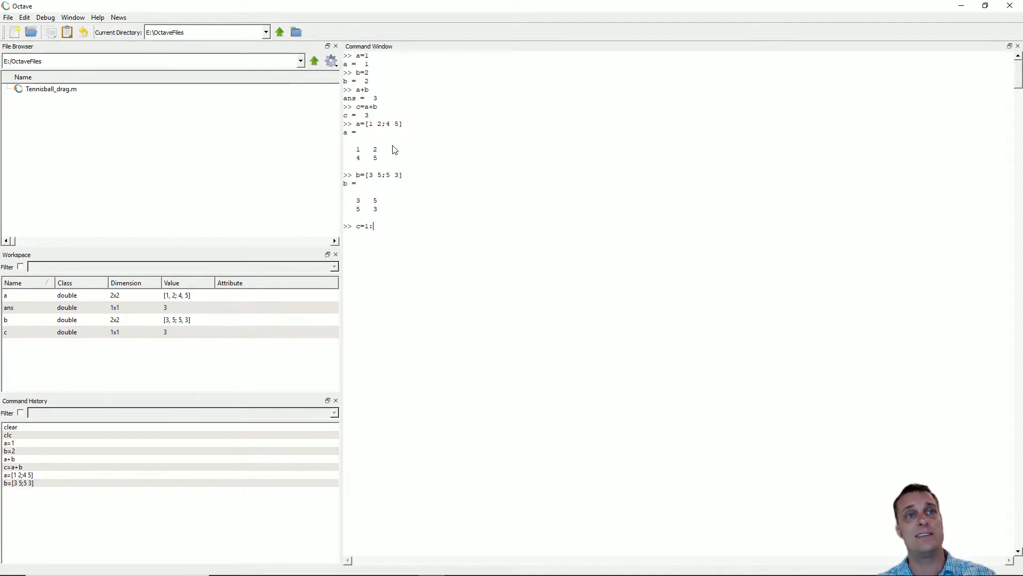
{"action": "type", "text": "1"}
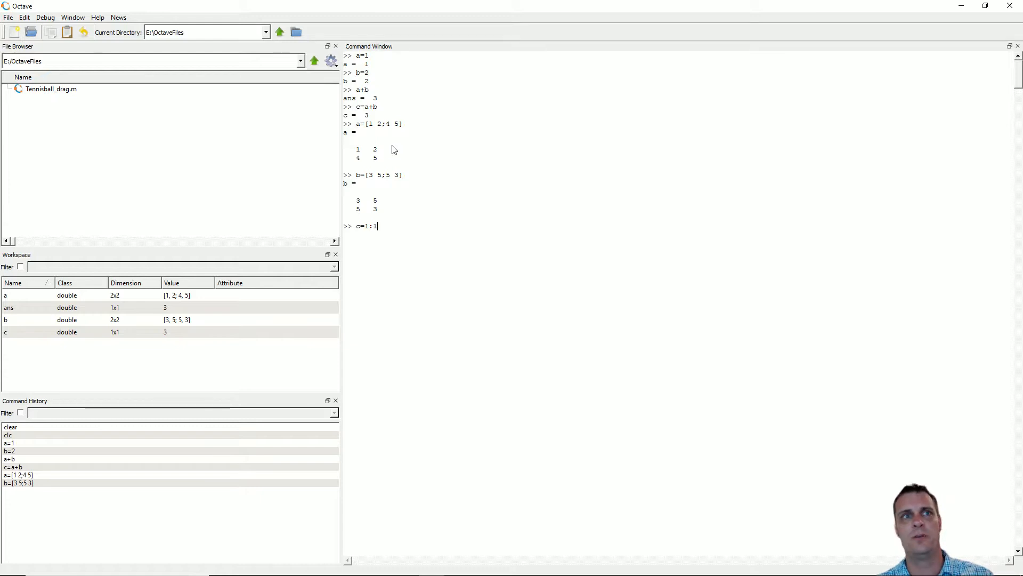
{"action": "type", "text": ":"}
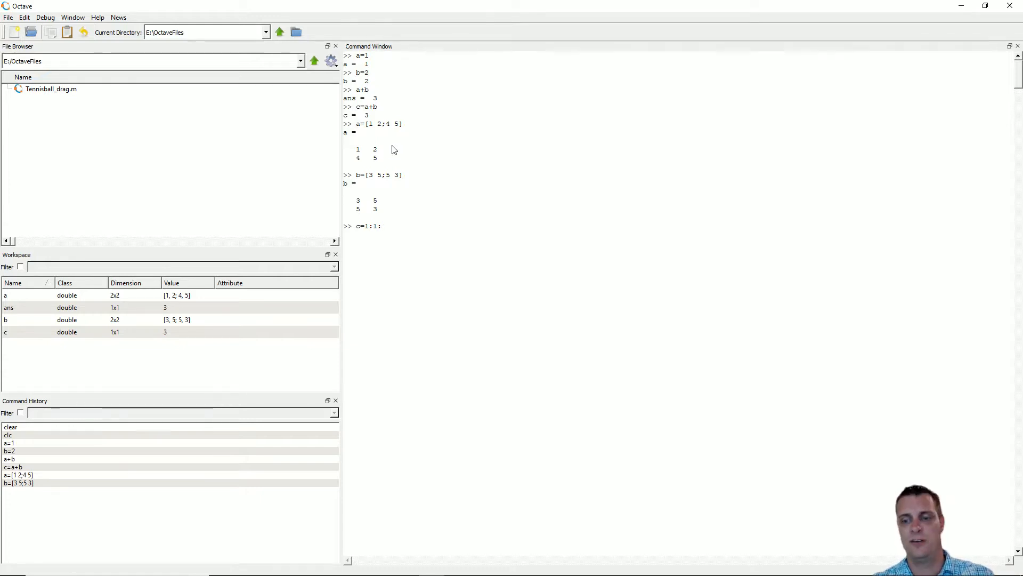
{"action": "key", "text": "Return"}
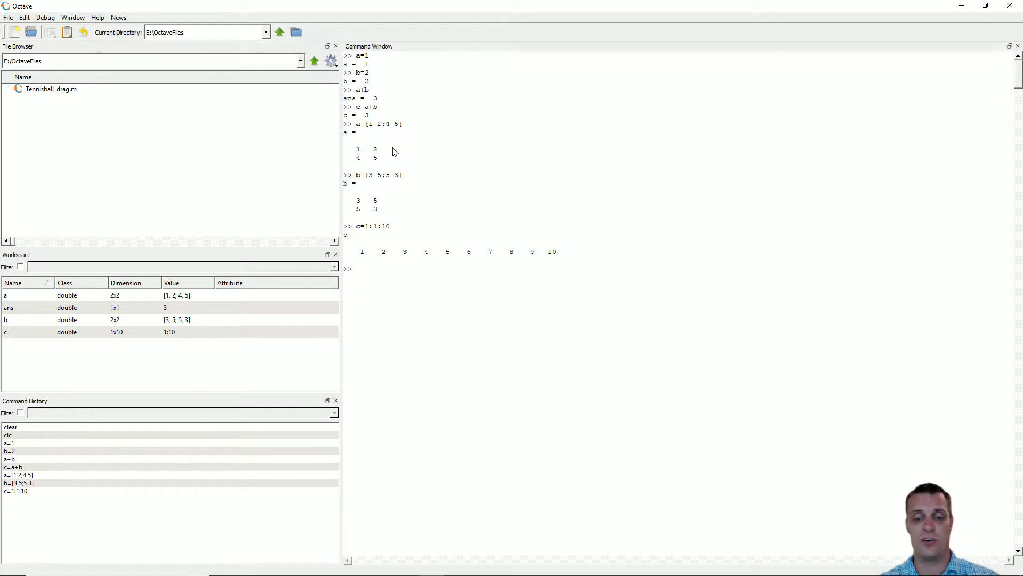
Evaluate 3*c(3), giving ans = 9
{"action": "type", "text": "3"}
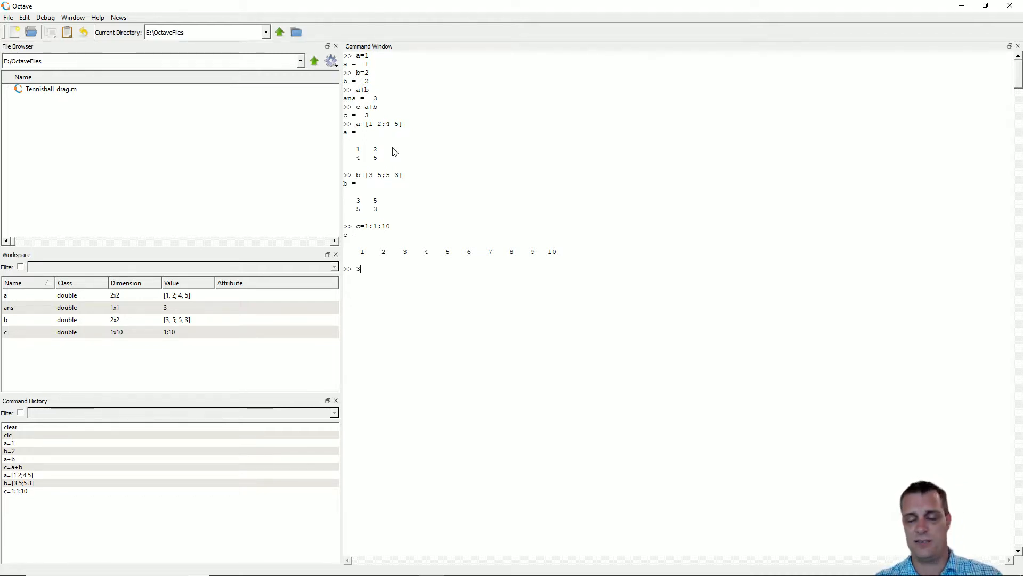
{"action": "type", "text": "*c"}
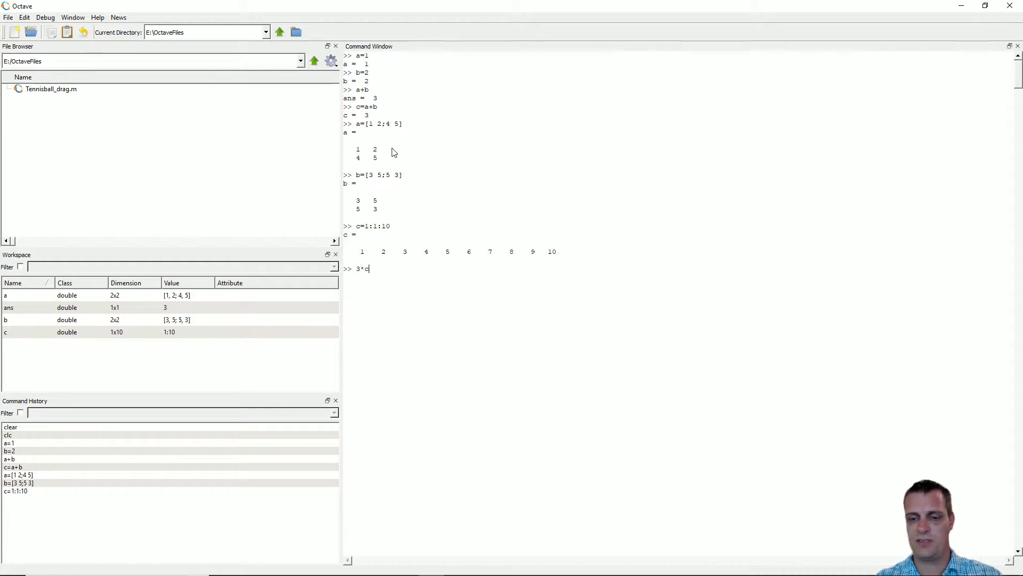
{"action": "type", "text": "(3)"}
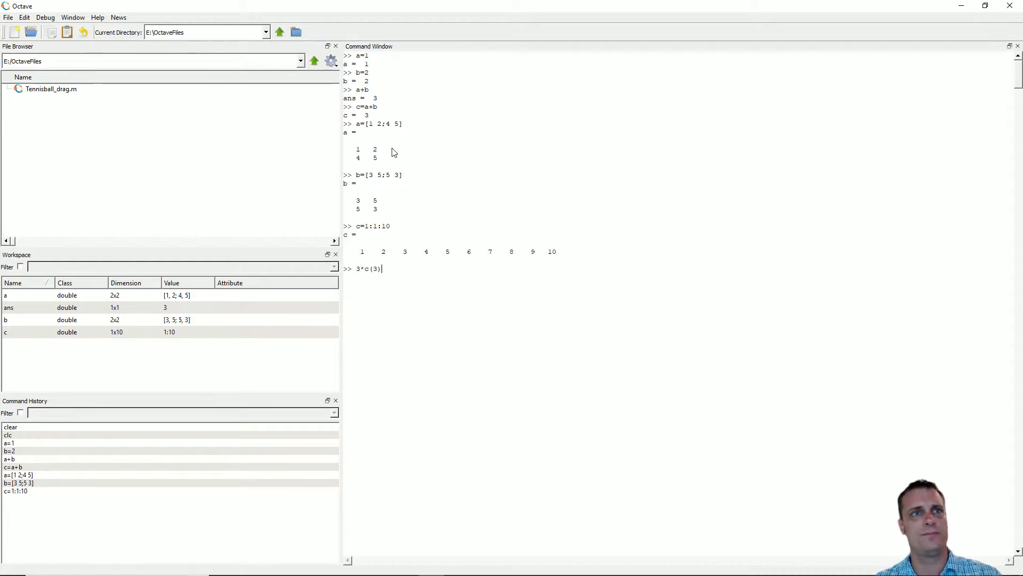
{"action": "key", "text": "Return"}
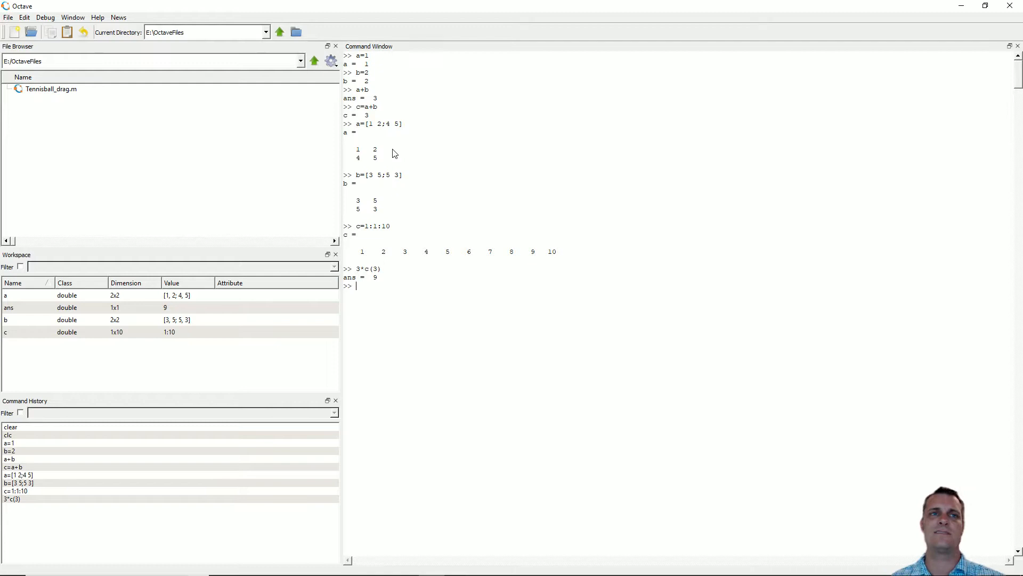
Display c(2), giving ans = 2, and start typing an assignment to d
{"action": "type", "text": "c"}
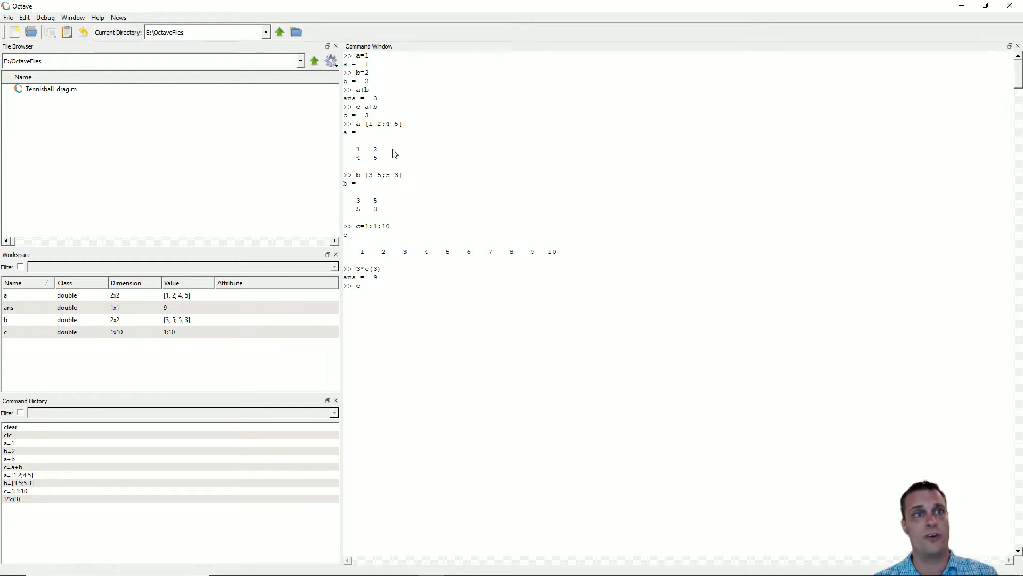
{"action": "type", "text": "(2"}
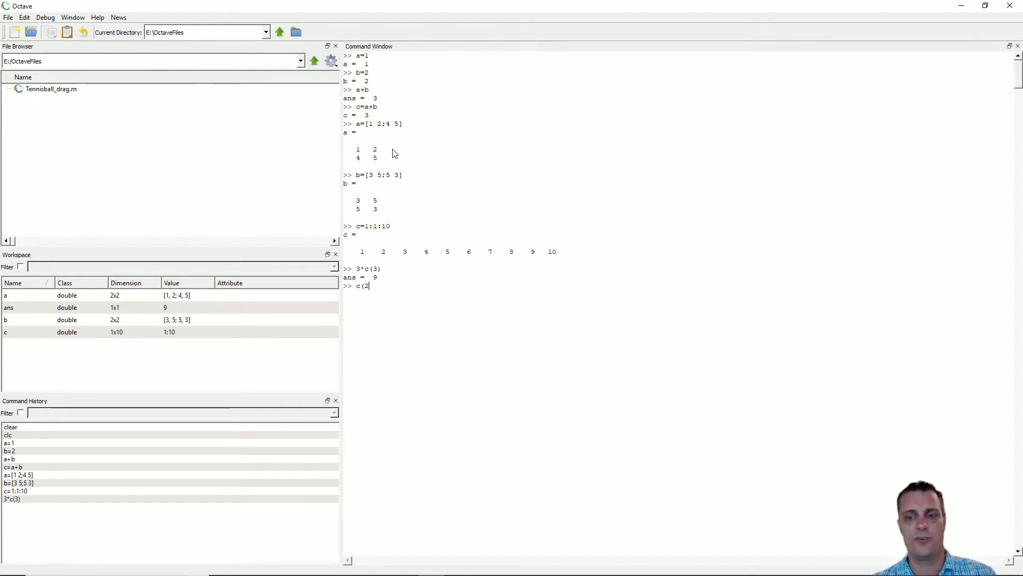
{"action": "key", "text": "Return"}
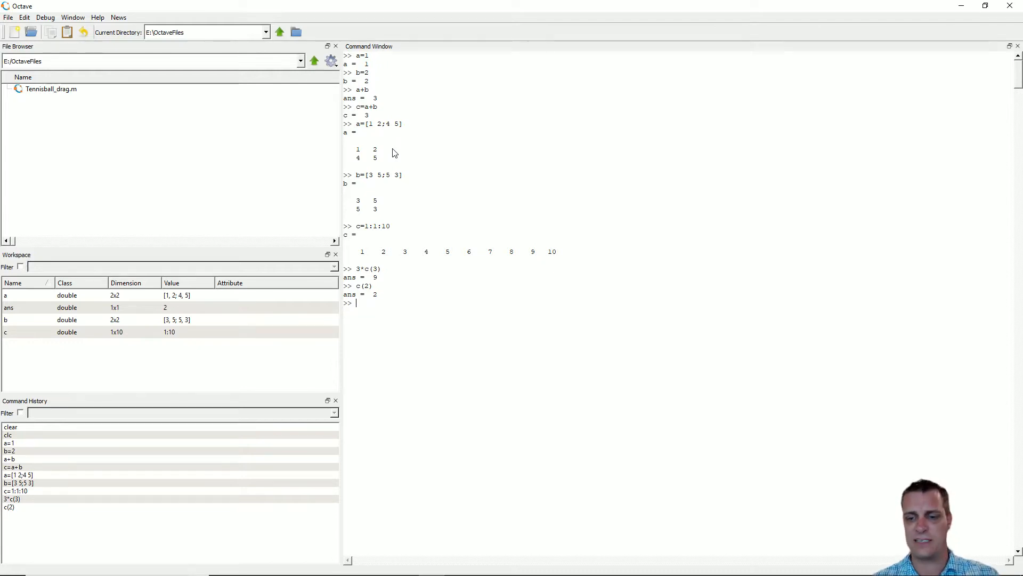
{"action": "type", "text": "d="}
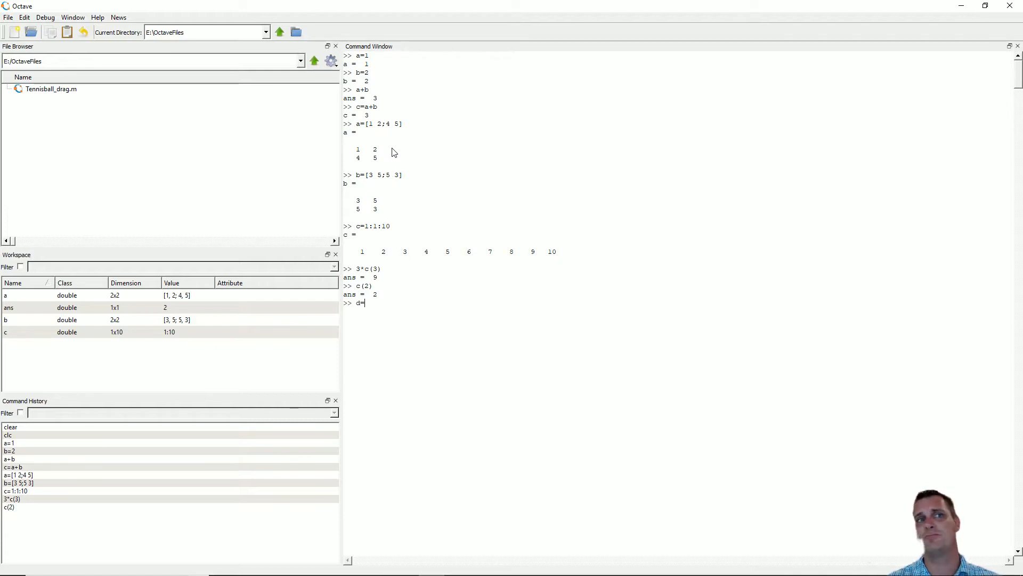
Finish and run d=5*c, producing d = 5, 10, 15 … 50
{"action": "type", "text": "5"}
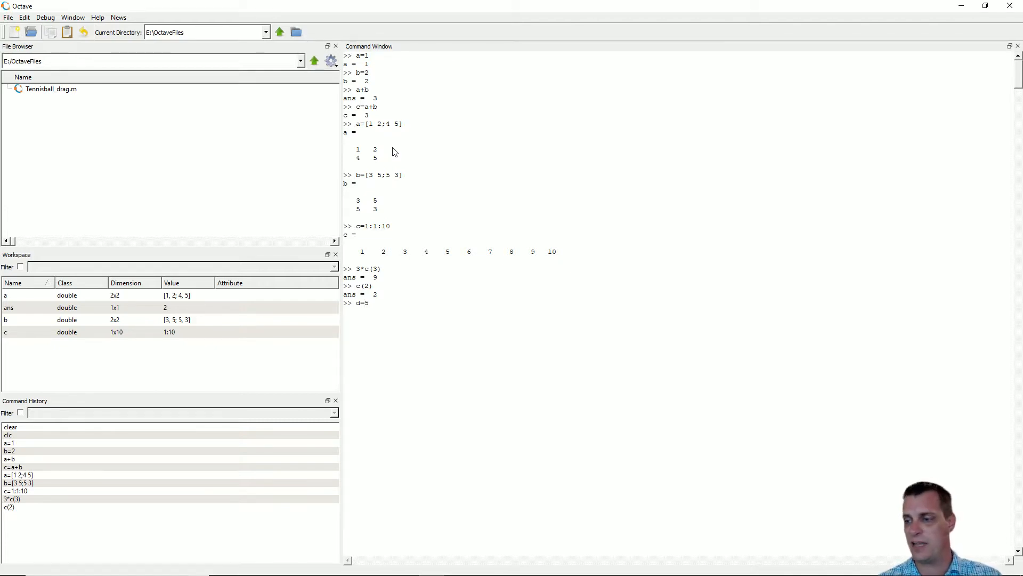
{"action": "type", "text": "*c"}
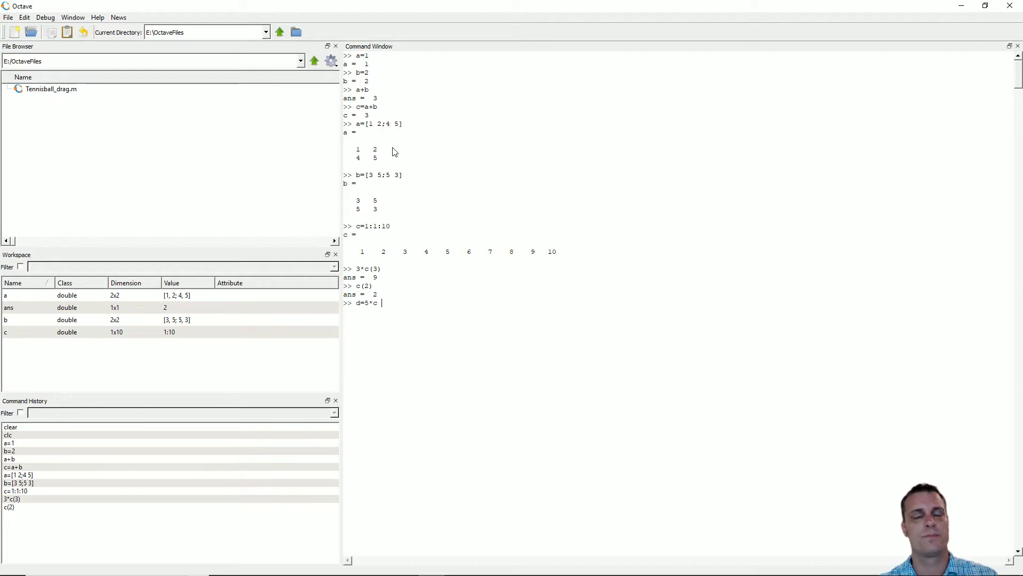
{"action": "key", "text": "Return"}
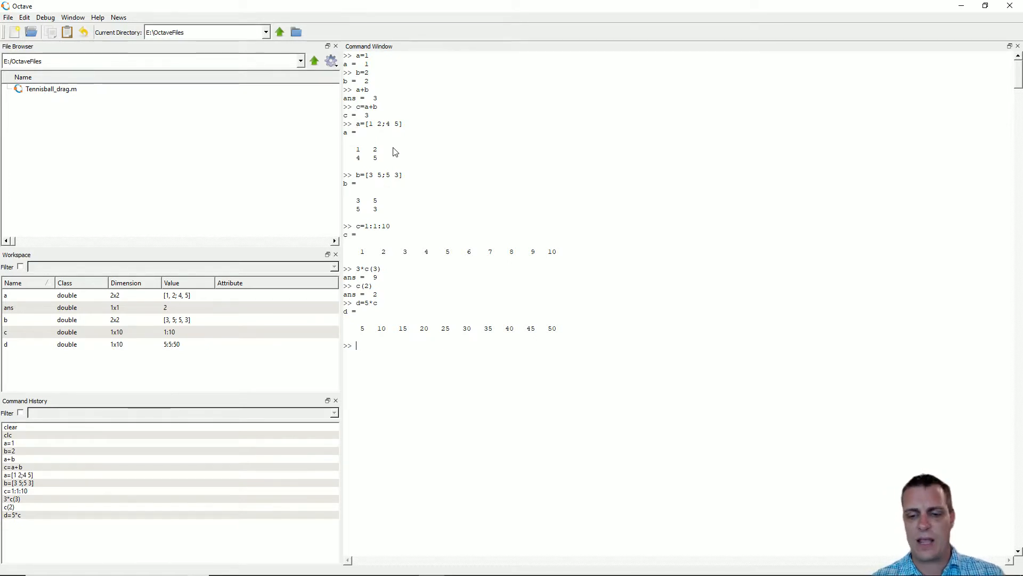
Run x=0:1:10; to create an 11-element x without echoing its values
{"action": "type", "text": "x"}
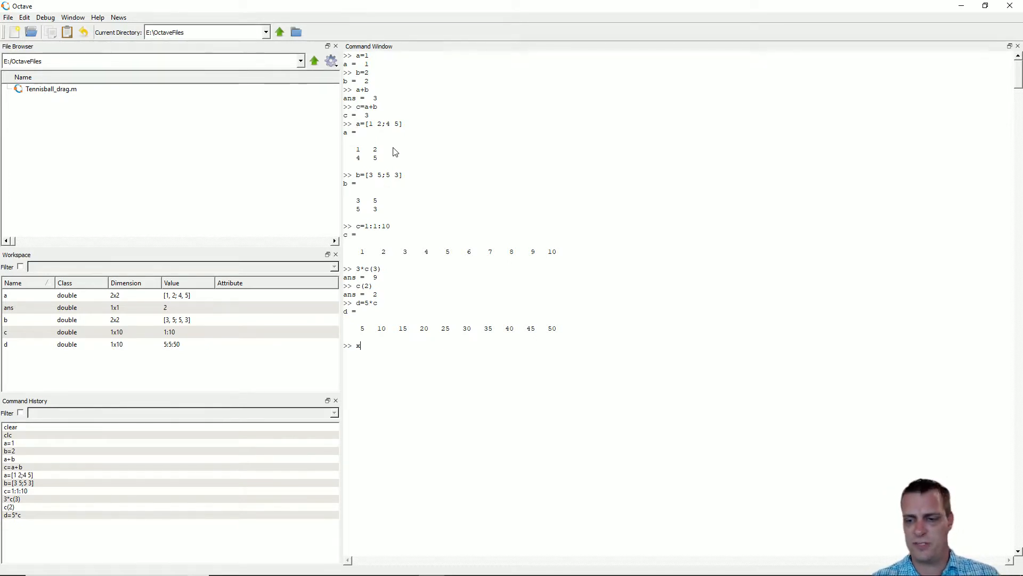
{"action": "type", "text": "=0"}
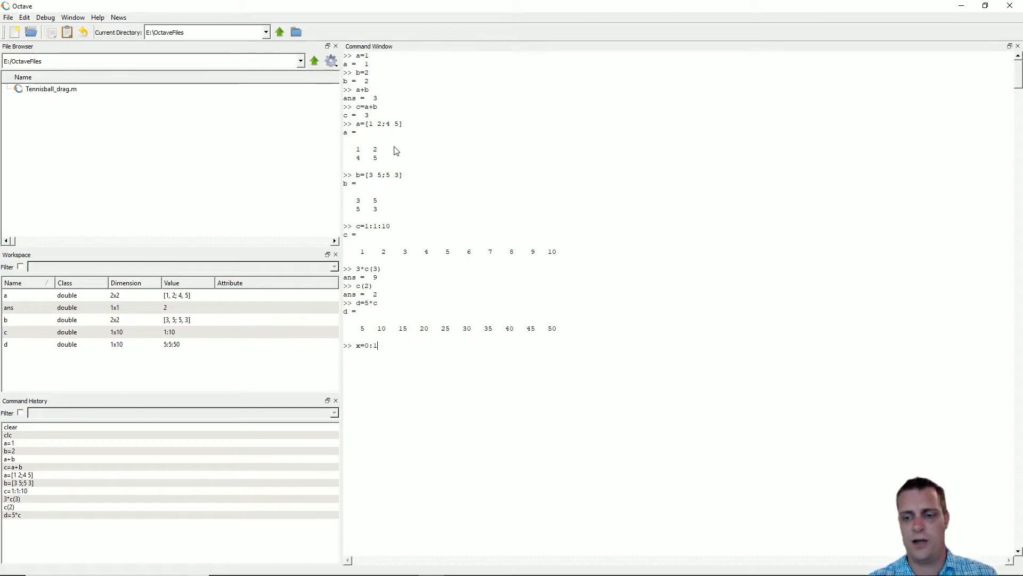
{"action": "type", "text": ":10"}
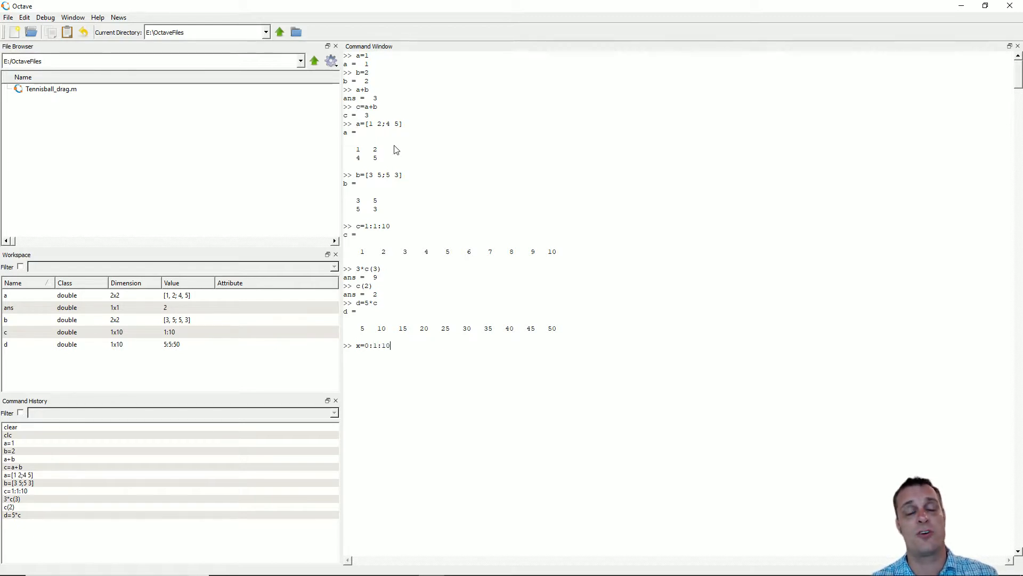
{"action": "type", "text": ";"}
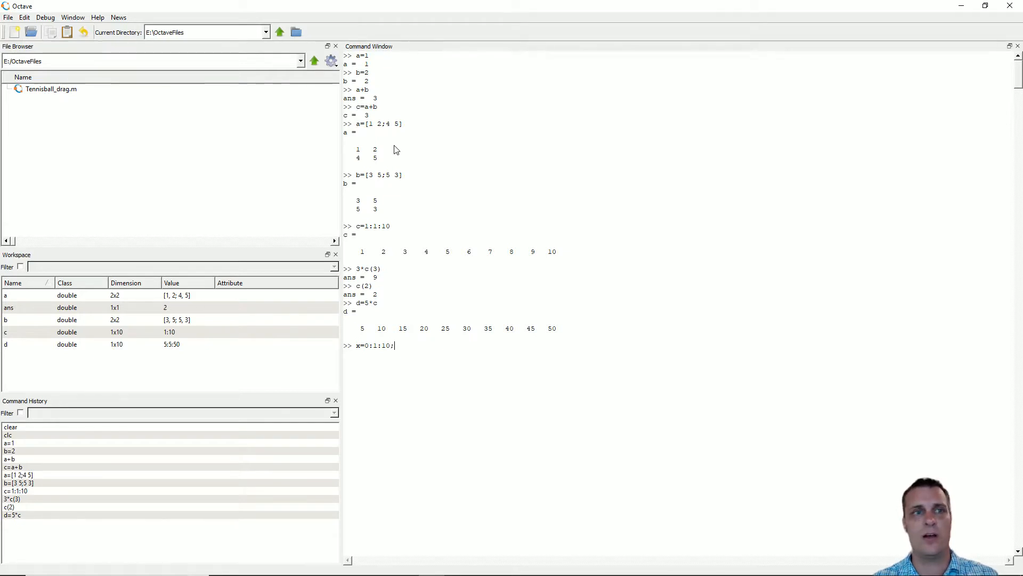
{"action": "key", "text": "Return"}
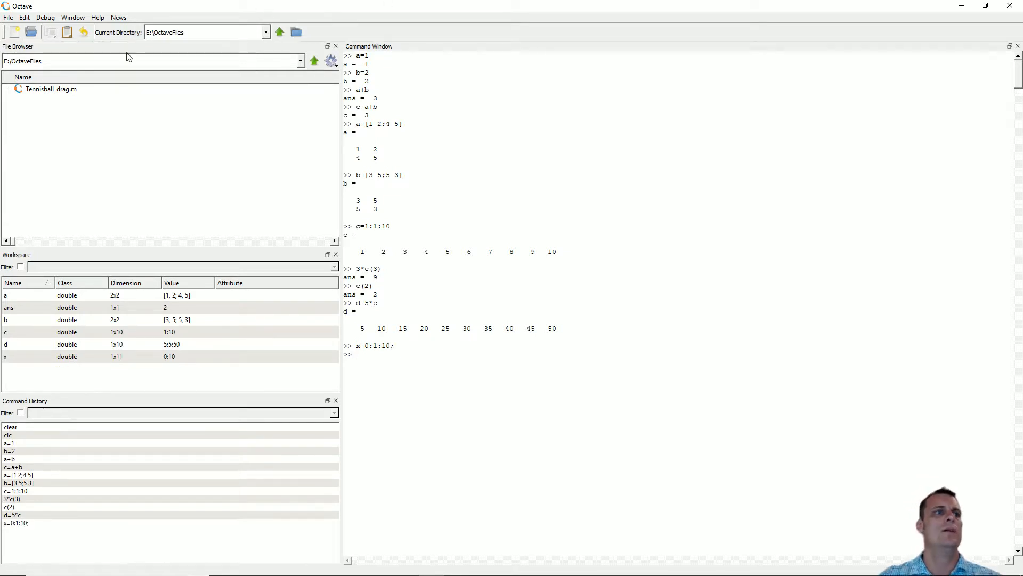
{"action": "mouse_move", "coordinate": [111, 357]}
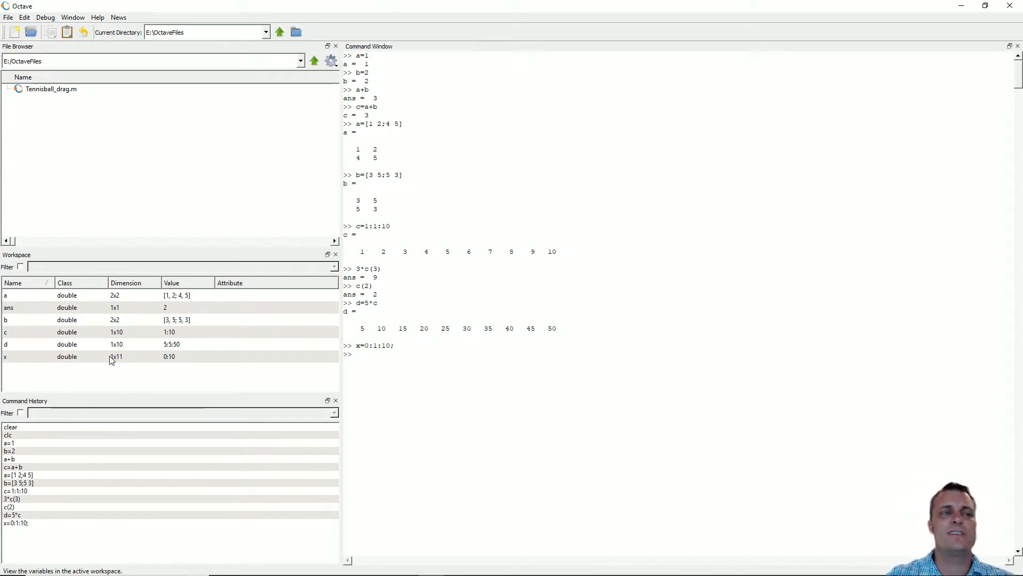
{"action": "mouse_move", "coordinate": [191, 363]}
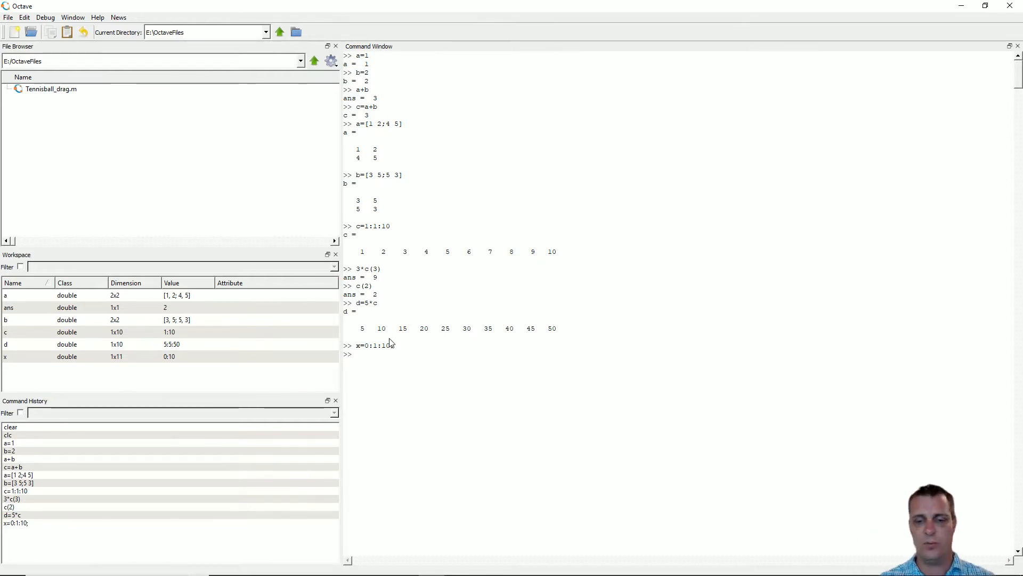
{"action": "key", "text": "Return"}
{"action": "type", "text": "x=linspace"}
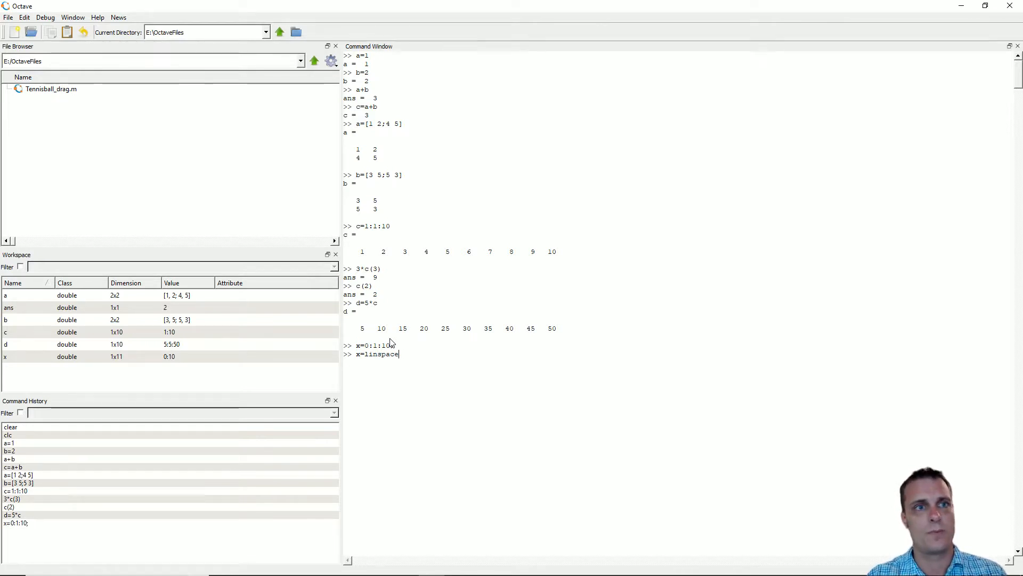
{"action": "type", "text": "("}
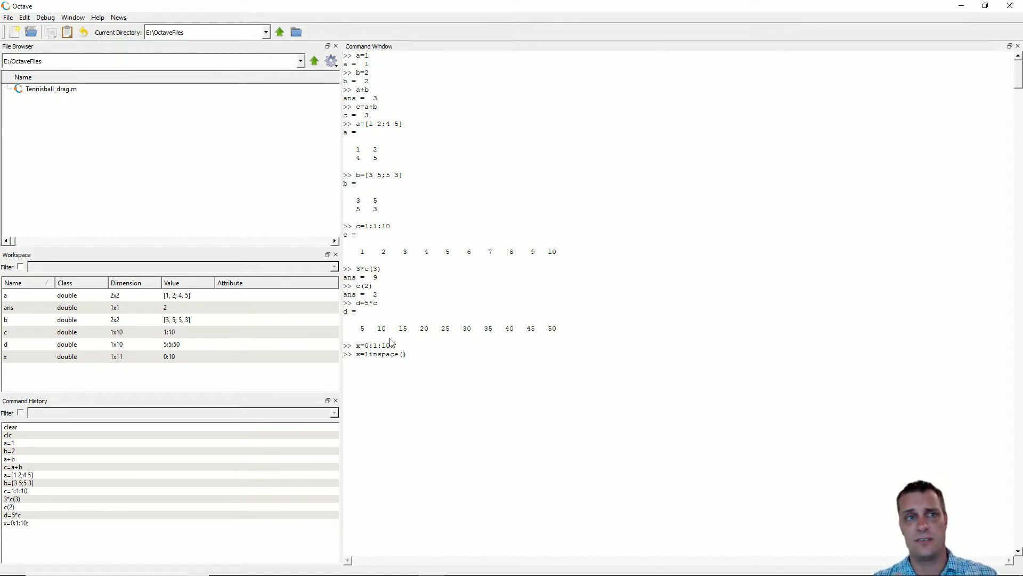
{"action": "type", "text": "0"}
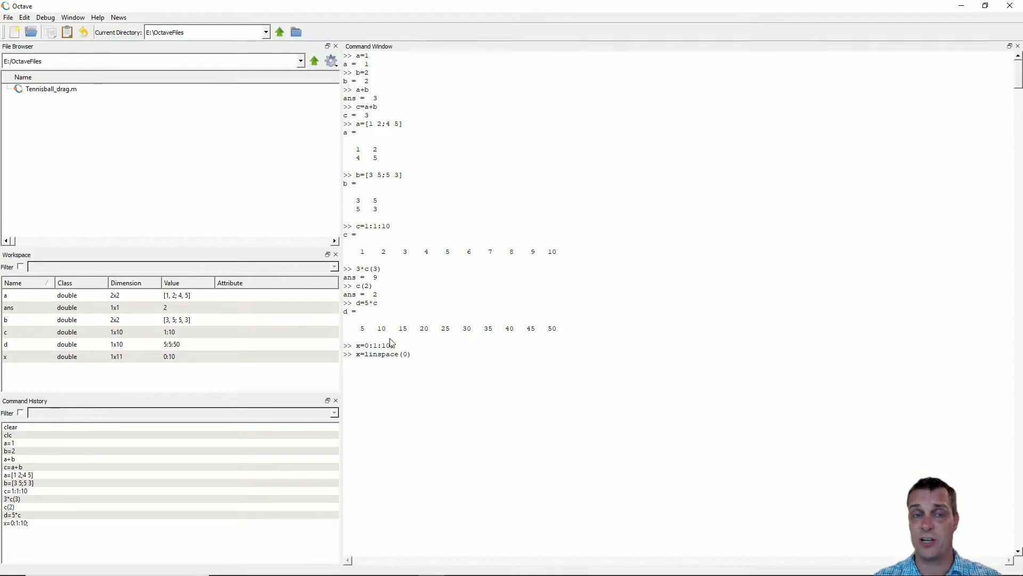
{"action": "type", "text": ","}
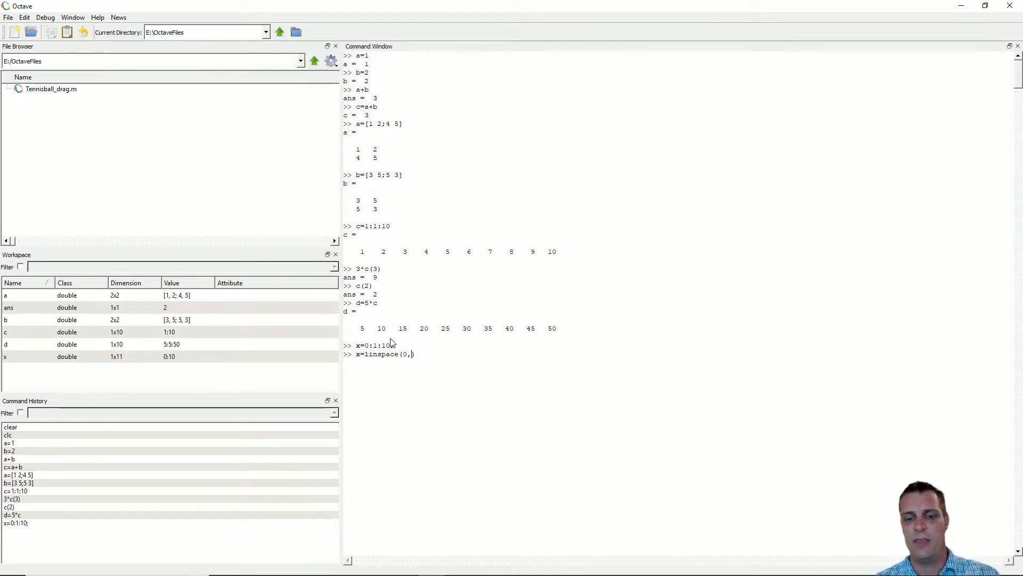
{"action": "type", "text": "10"}
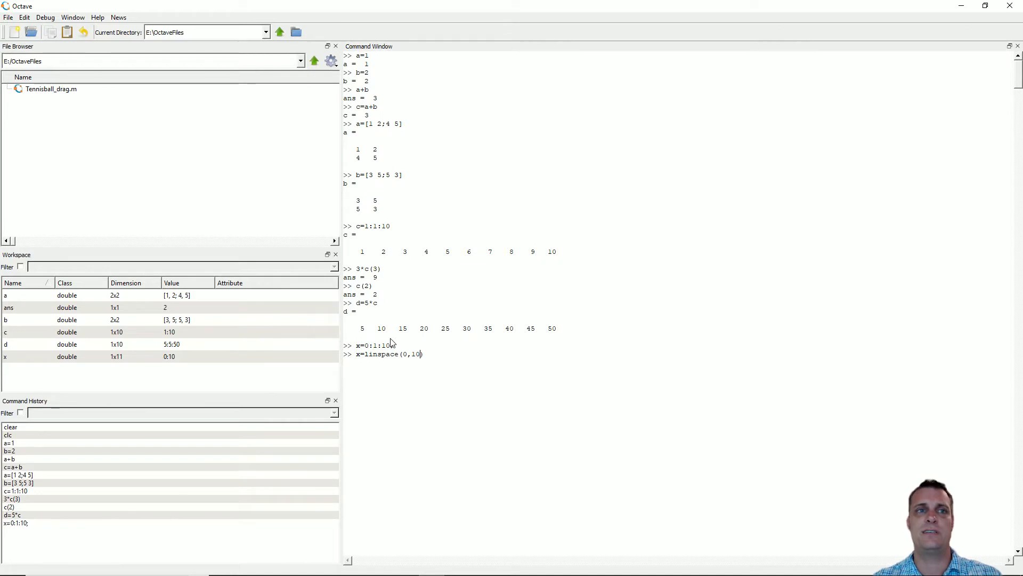
{"action": "type", "text": ",10"}
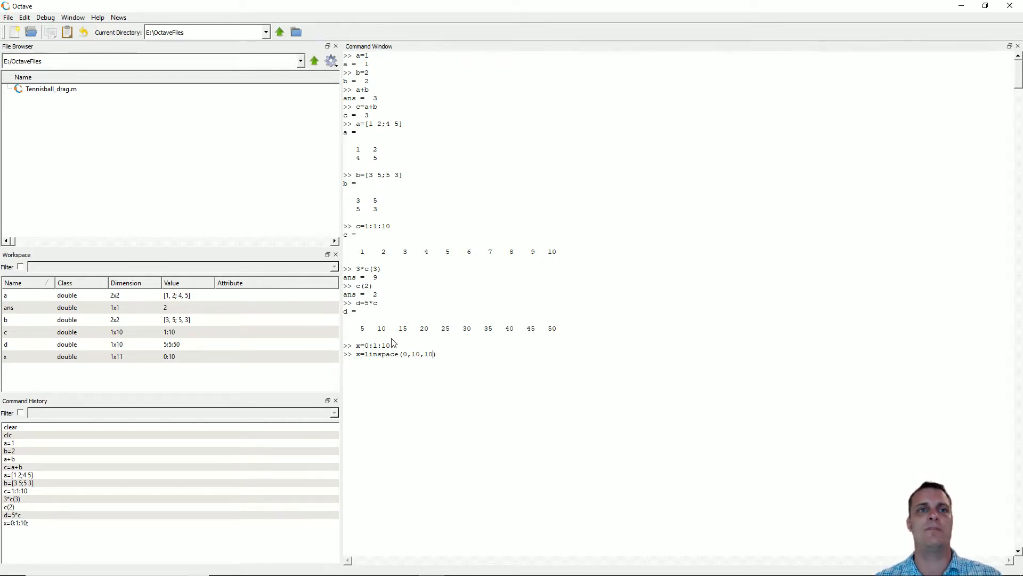
{"action": "type", "text": ")"}
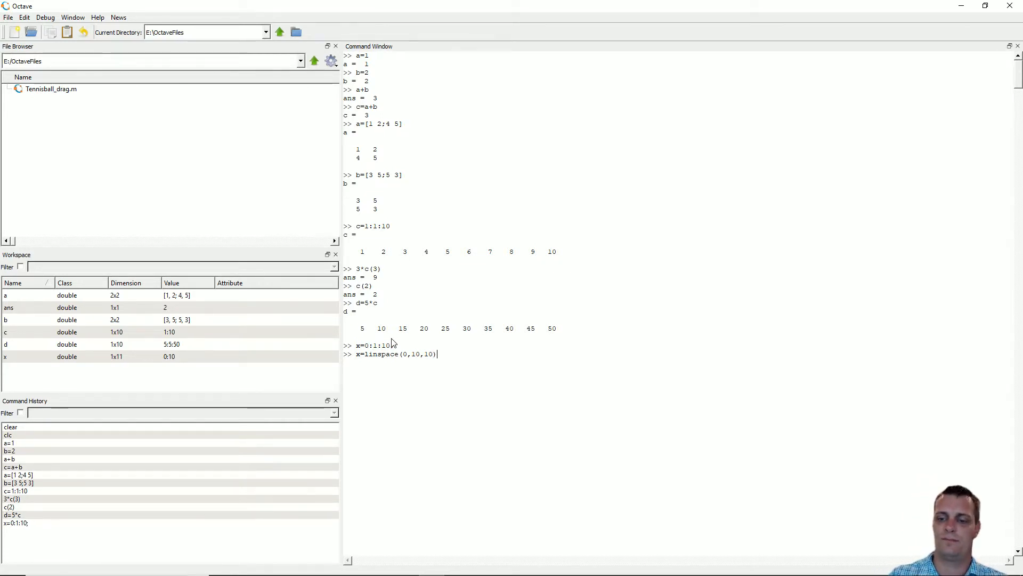
{"action": "key", "text": "Return"}
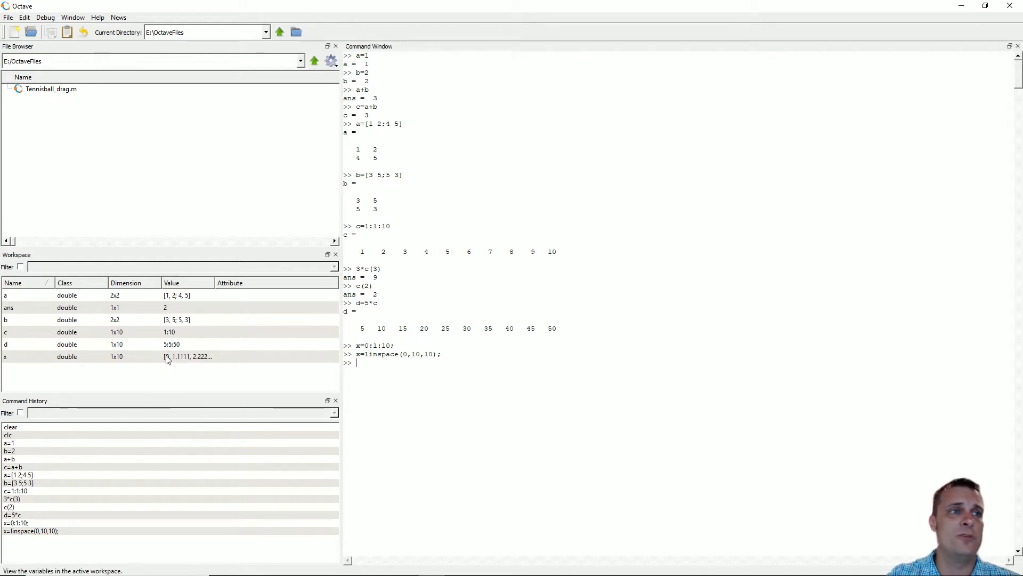
{"action": "mouse_move", "coordinate": [145, 363]}
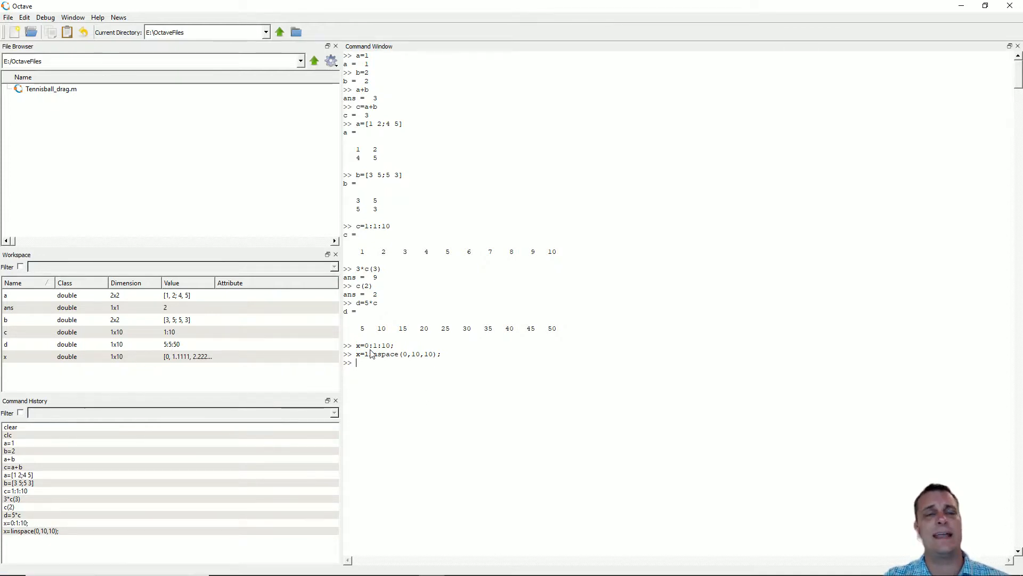
{"action": "mouse_move", "coordinate": [65, 370]}
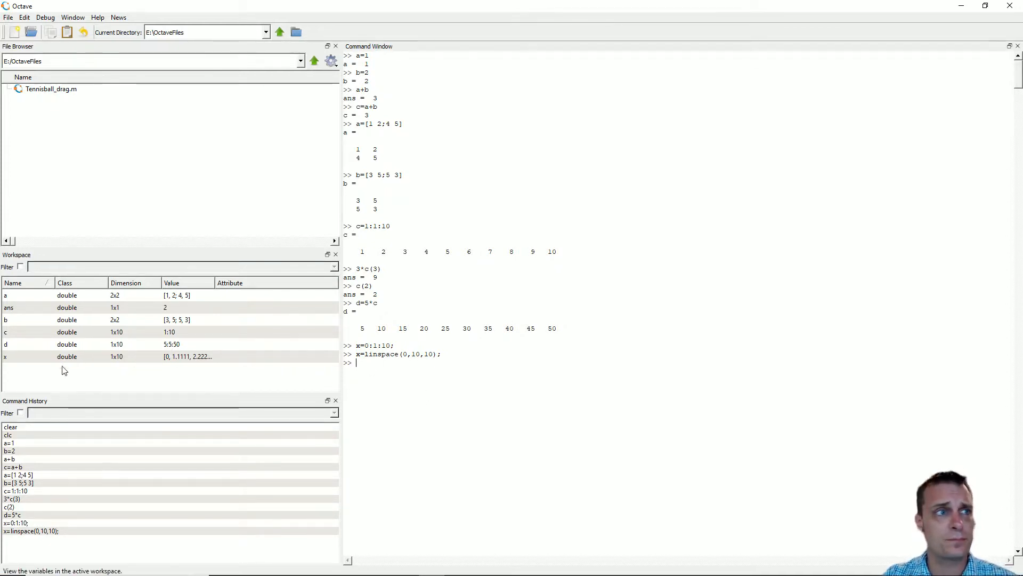
{"action": "mouse_move", "coordinate": [339, 362]}
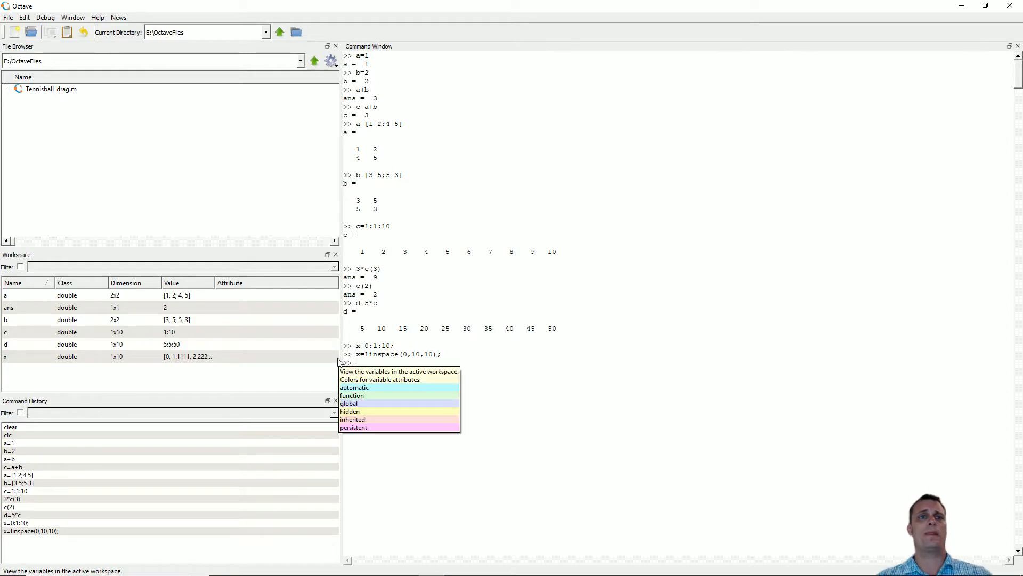
{"action": "mouse_move", "coordinate": [529, 408]}
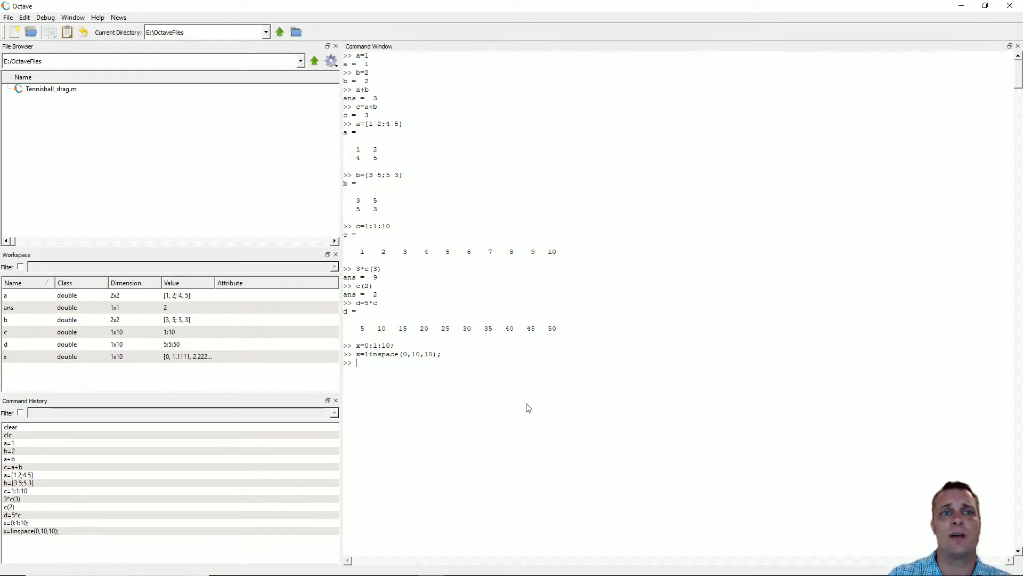
{"action": "mouse_move", "coordinate": [529, 409]}
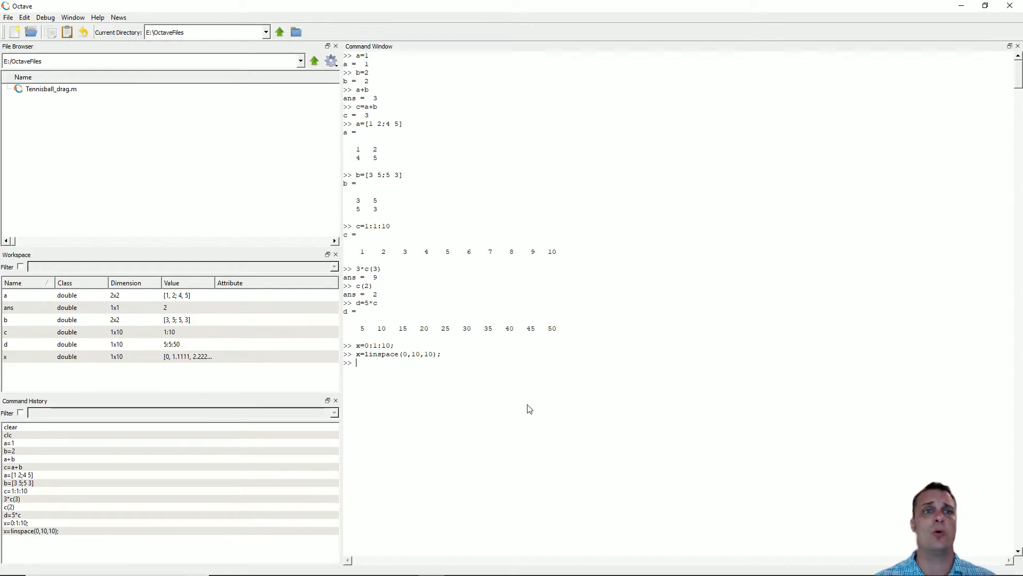
Type y=x.^2+5*x-3; at the prompt without running it
{"action": "type", "text": "y"}
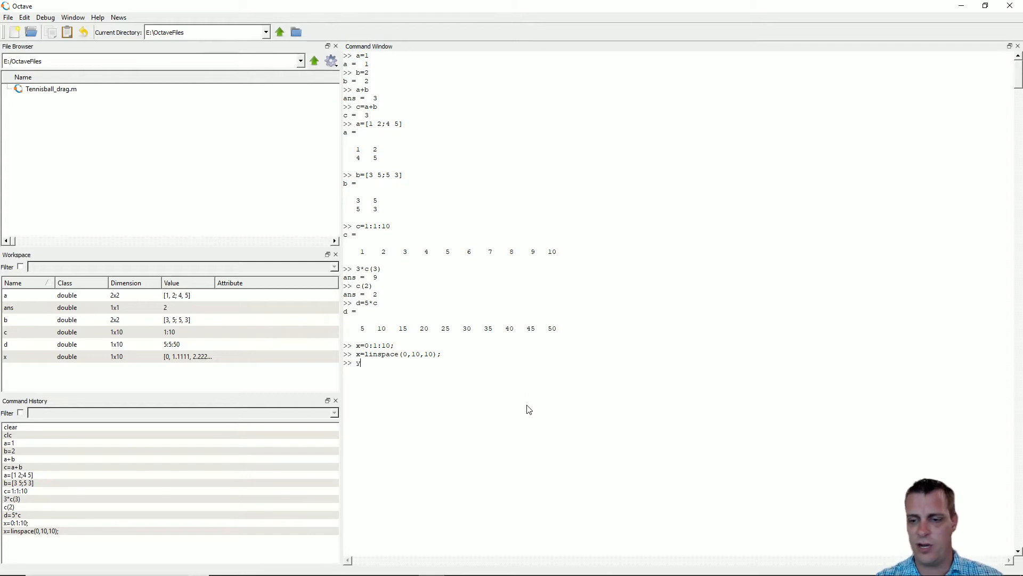
{"action": "type", "text": "y="}
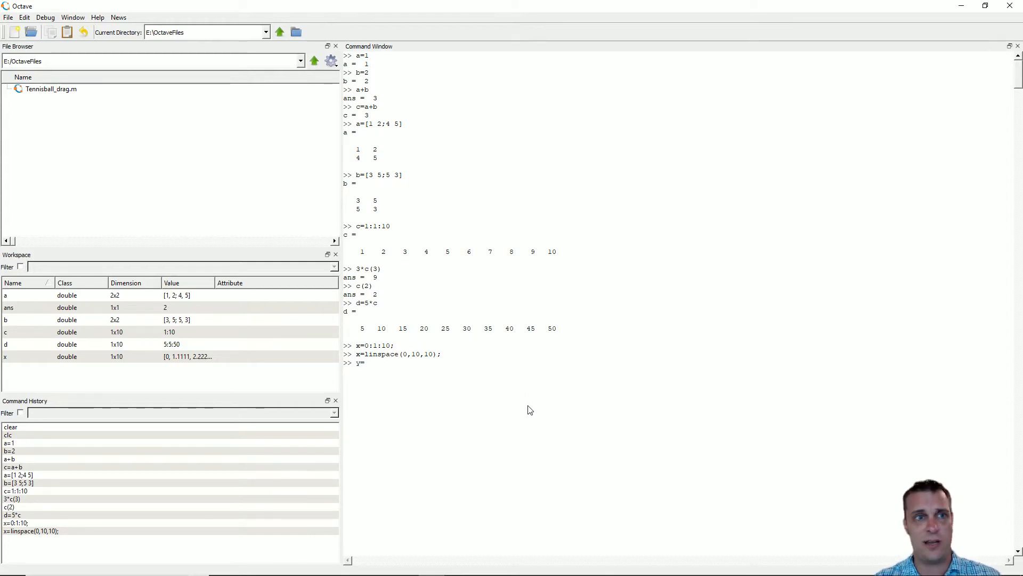
{"action": "type", "text": "x"}
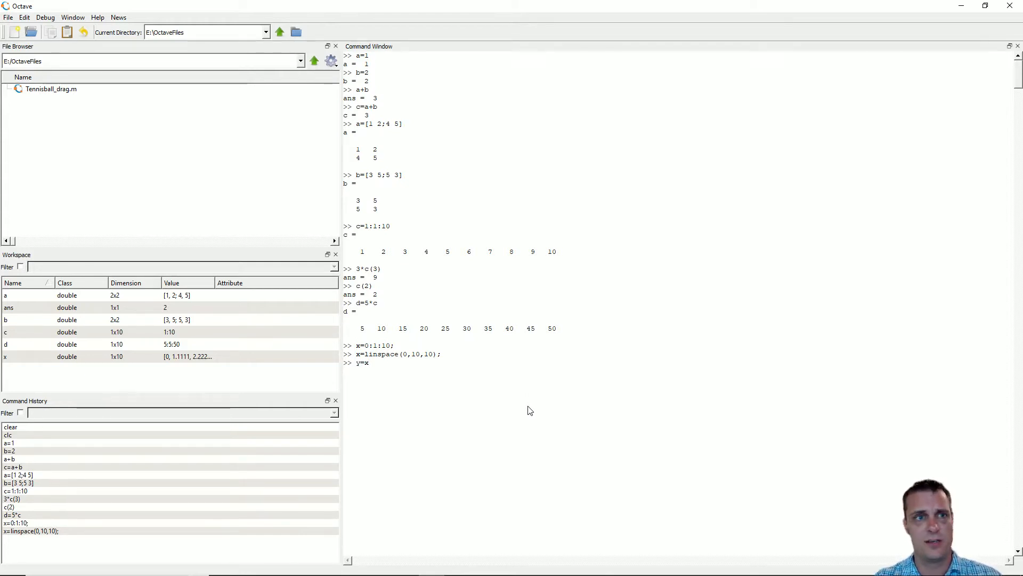
{"action": "type", "text": "^2+"}
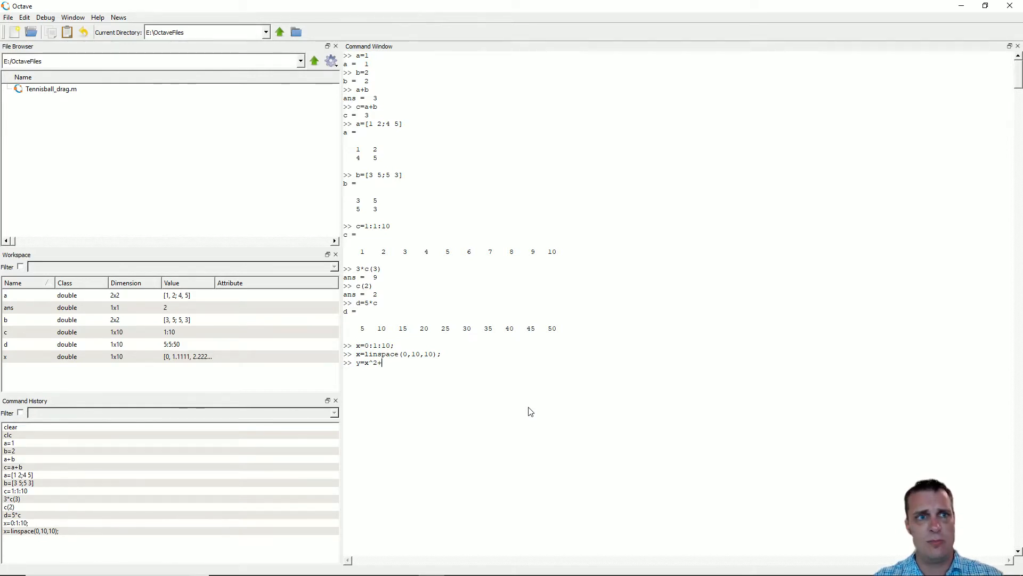
{"action": "type", "text": "5*x-"}
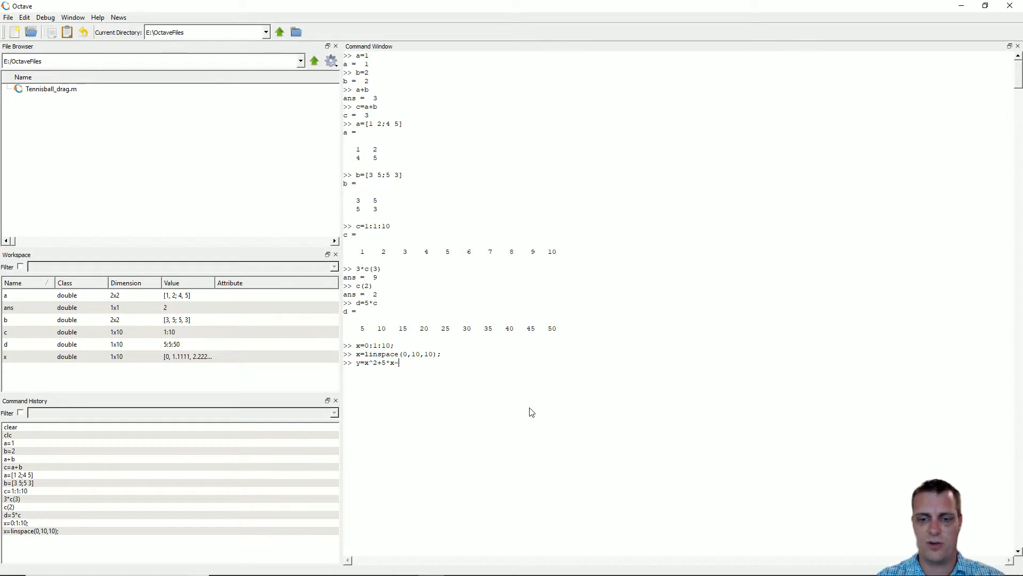
{"action": "type", "text": "3"}
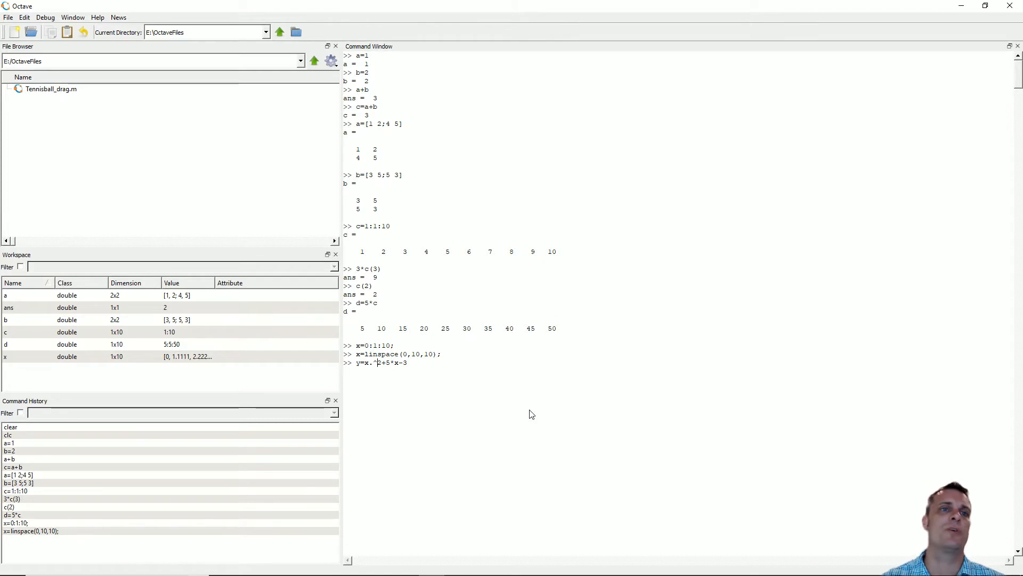
{"action": "type", "text": "5"}
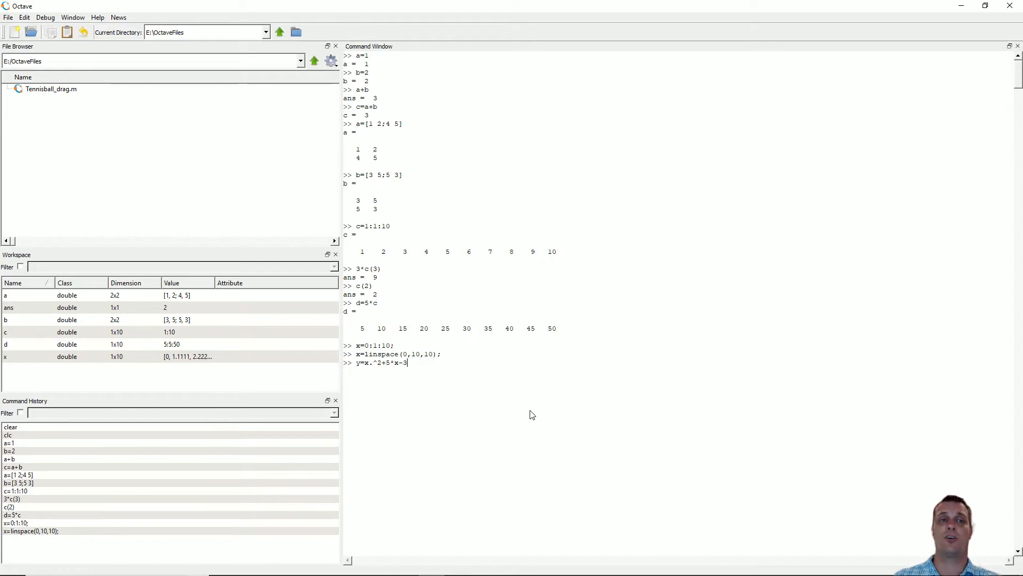
{"action": "type", "text": ";"}
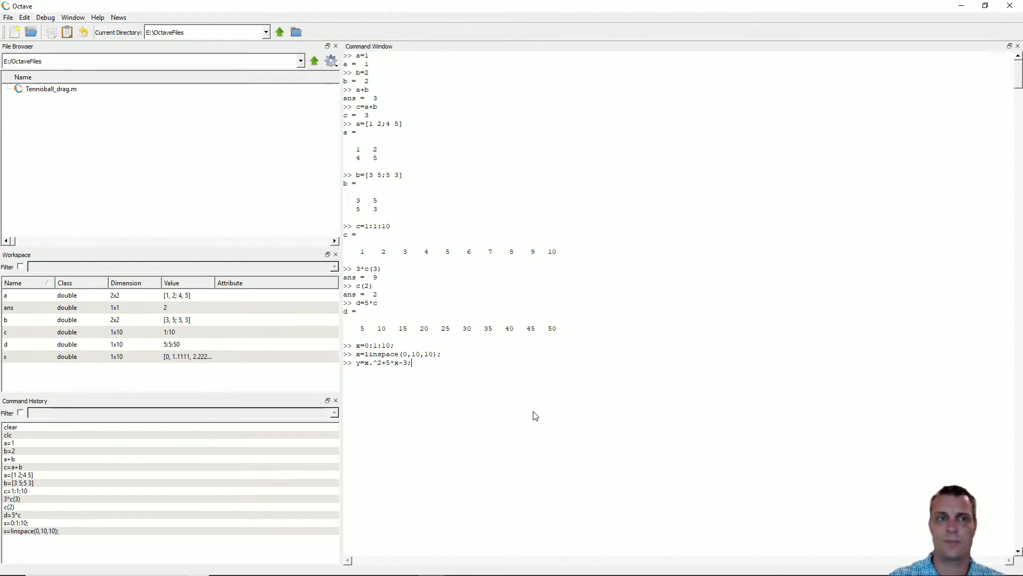
Run the y=x.^2+5*x-3; command, then begin typing plot(
{"action": "key", "text": "Return"}
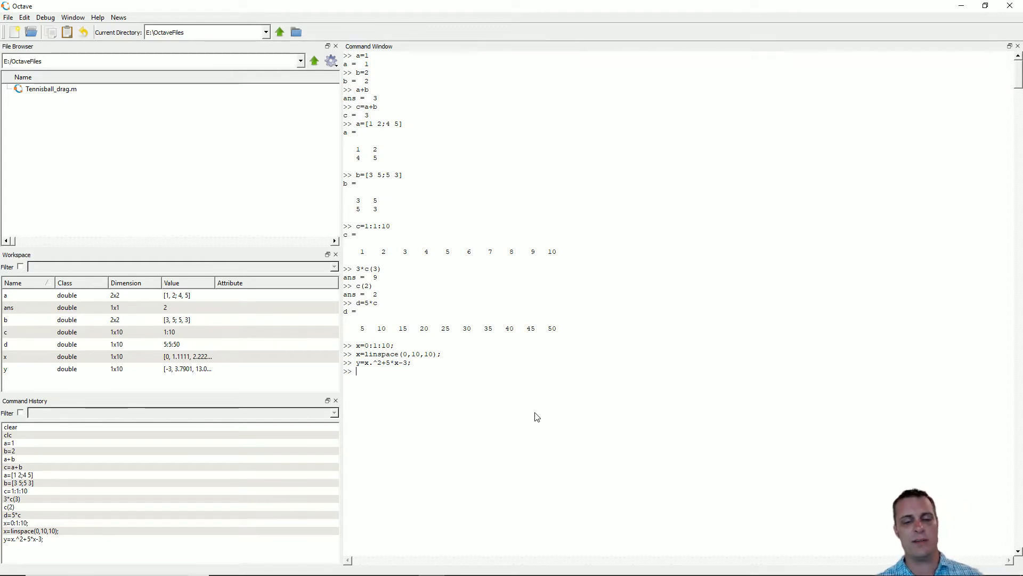
{"action": "type", "text": "plot ("}
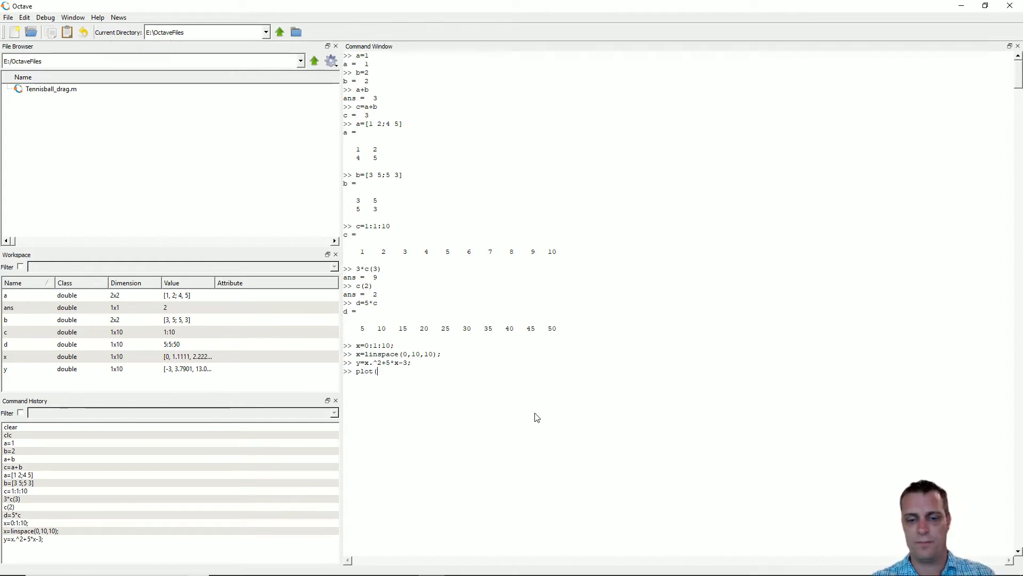
Run plot(x,y) to show the rising curve, then close Figure 1
{"action": "type", "text": "x,y"}
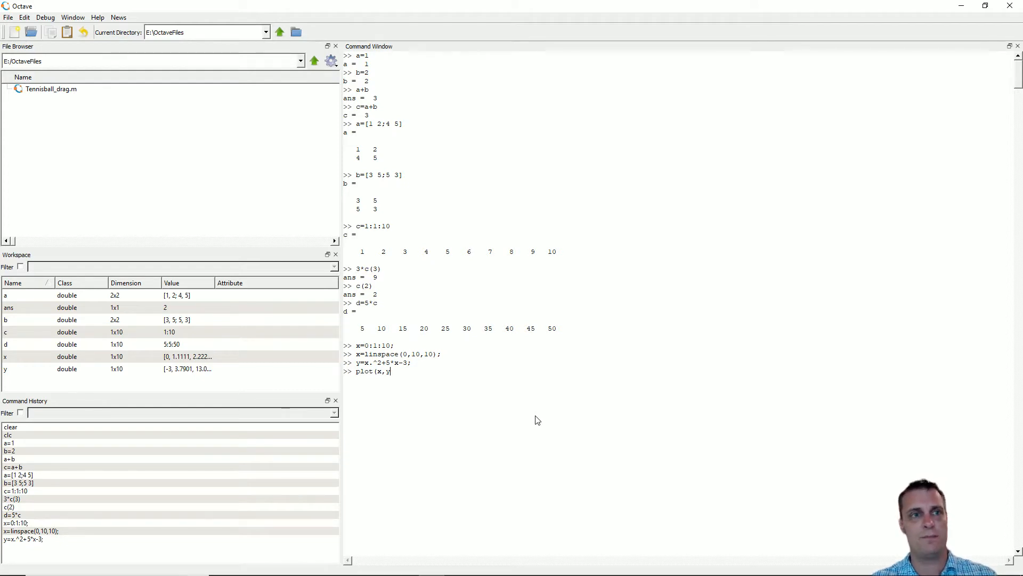
{"action": "key", "text": "Return"}
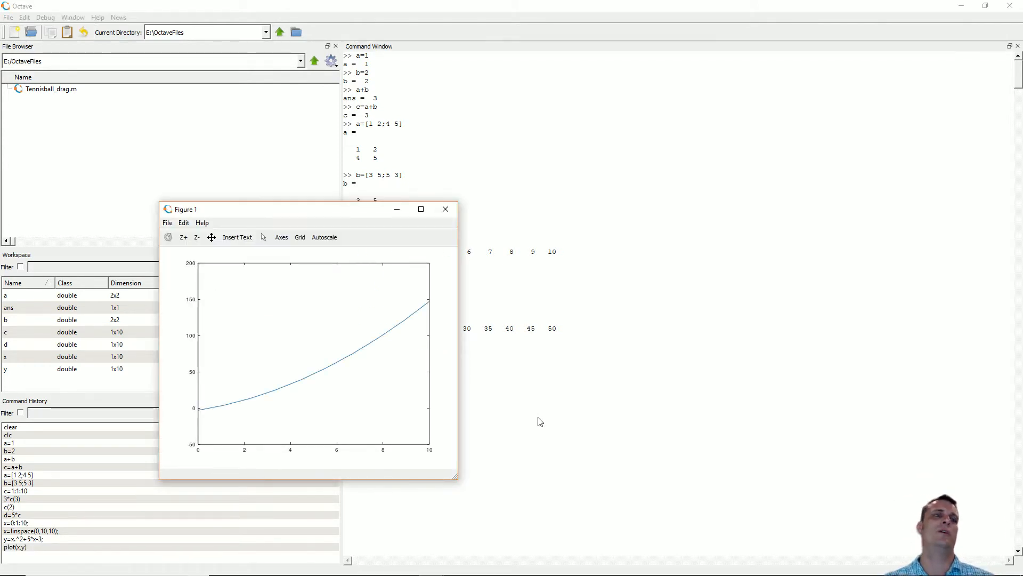
{"action": "mouse_move", "coordinate": [454, 288]}
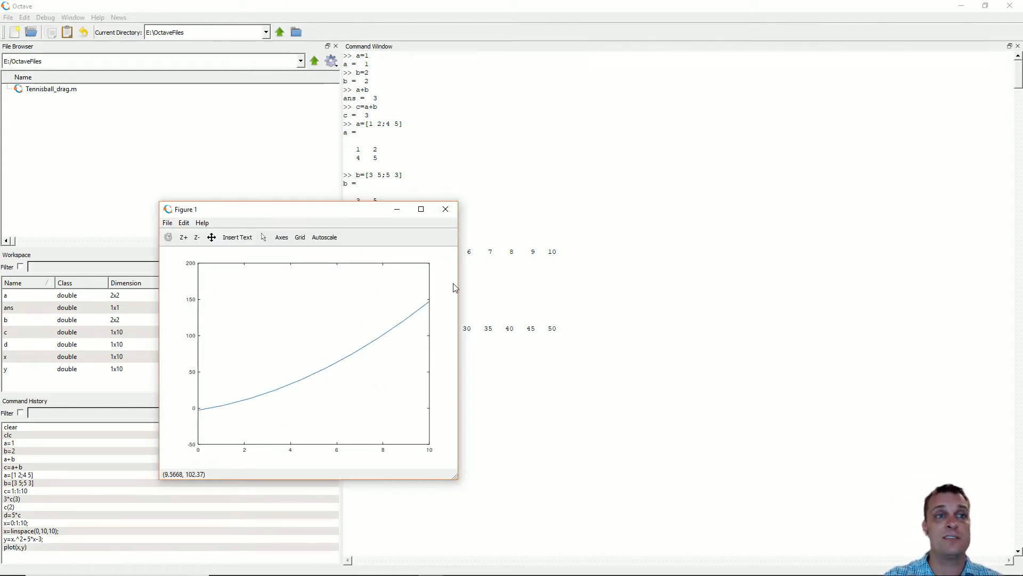
{"action": "mouse_move", "coordinate": [445, 209]}
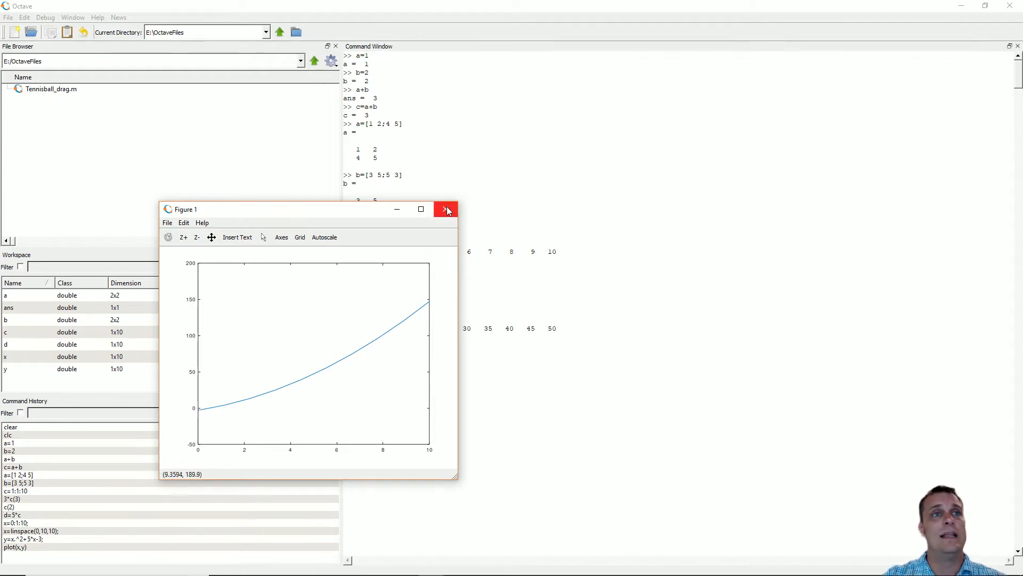
{"action": "left_click", "coordinate": [446, 209]}
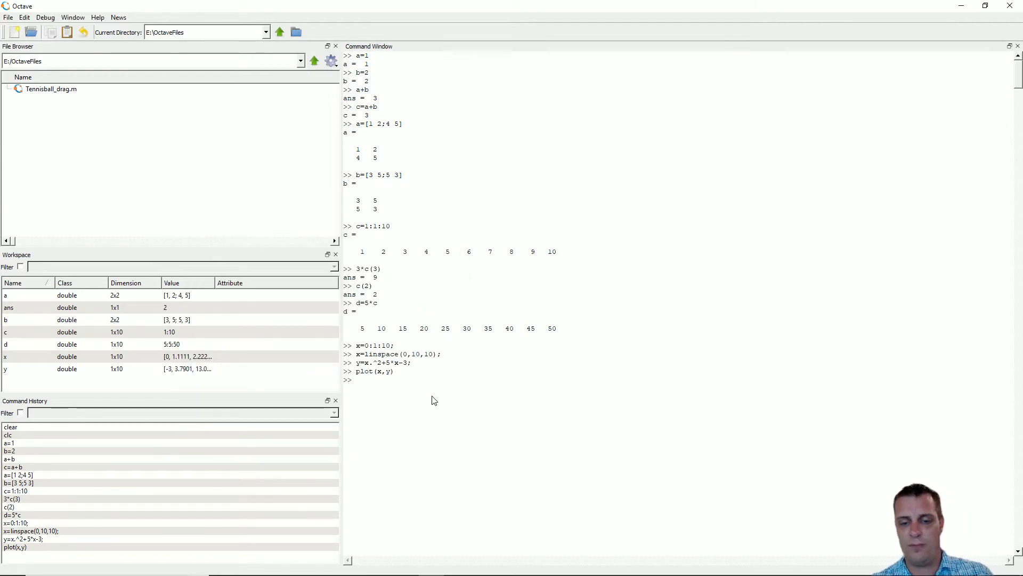
Run scatter(x,y), move the marker figure aside, then close it
{"action": "type", "text": "scatter"}
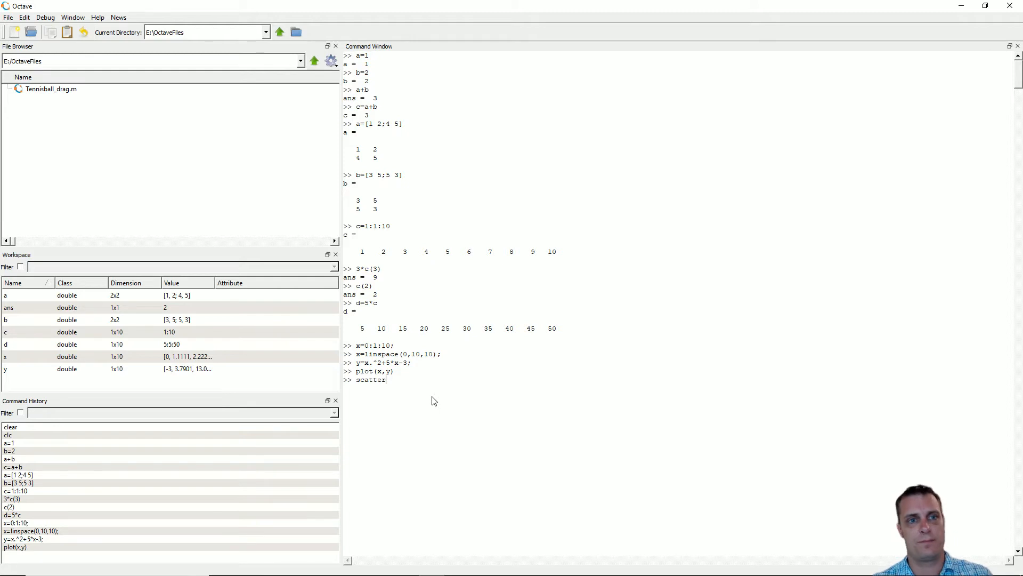
{"action": "type", "text": "(x"}
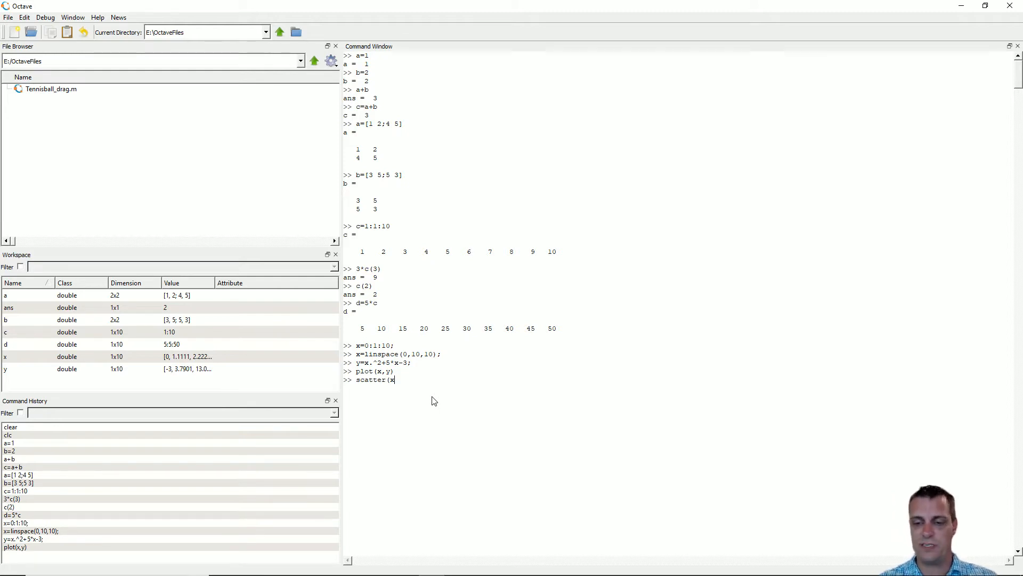
{"action": "type", "text": ",y)"}
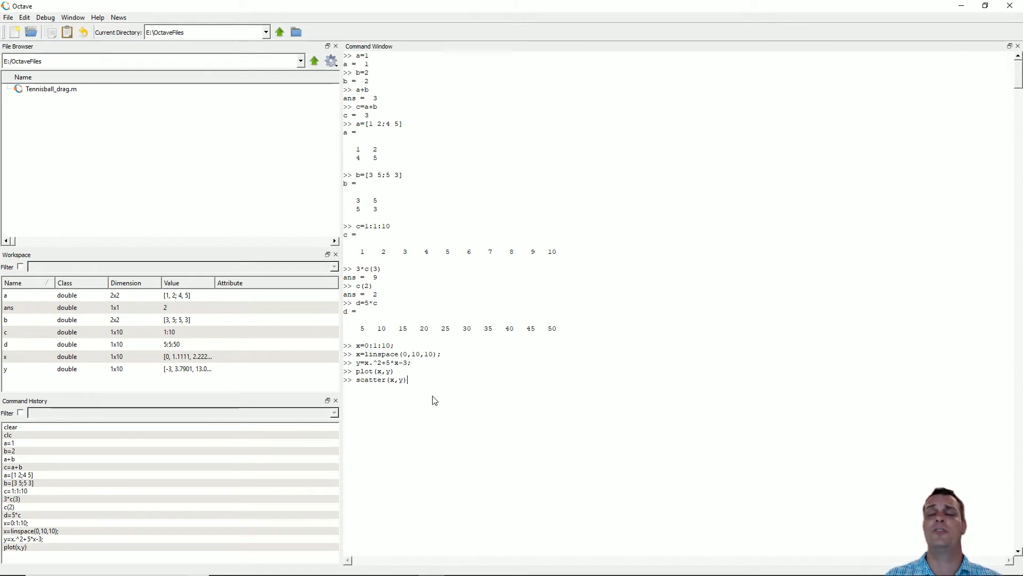
{"action": "key", "text": "Return"}
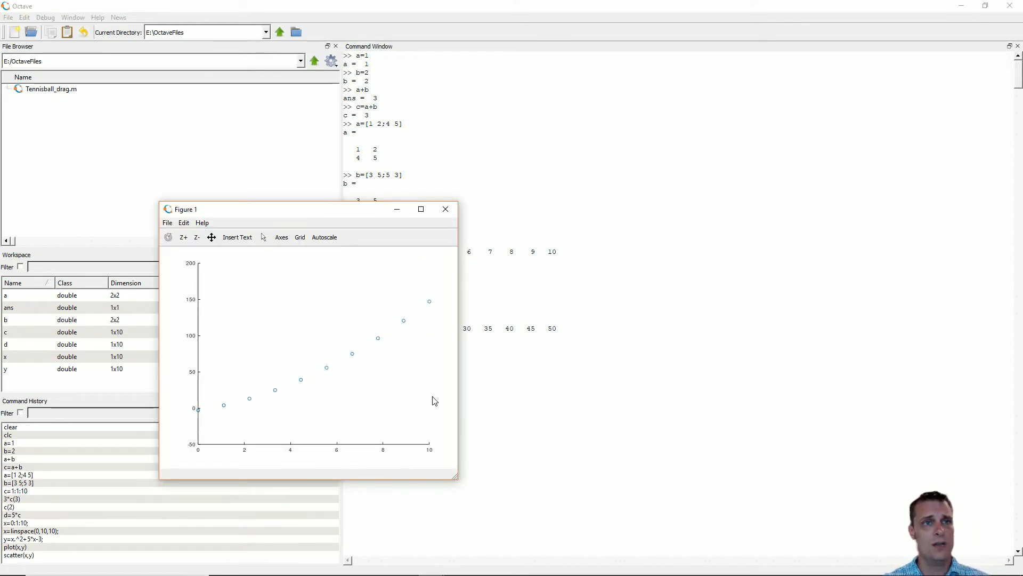
{"action": "mouse_move", "coordinate": [279, 220]}
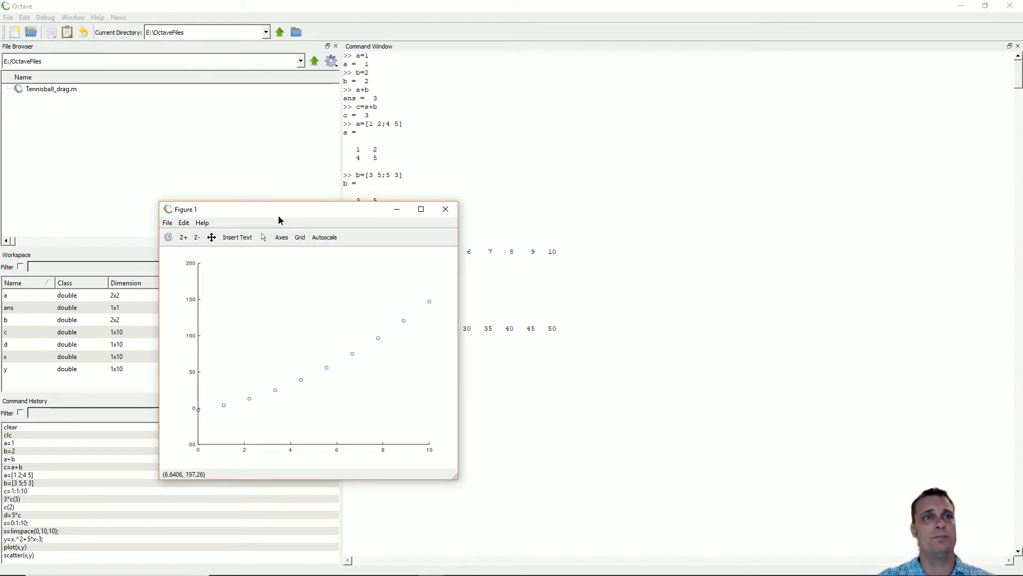
{"action": "left_click_drag", "start_coordinate": [261, 209], "coordinate": [261, 168]}
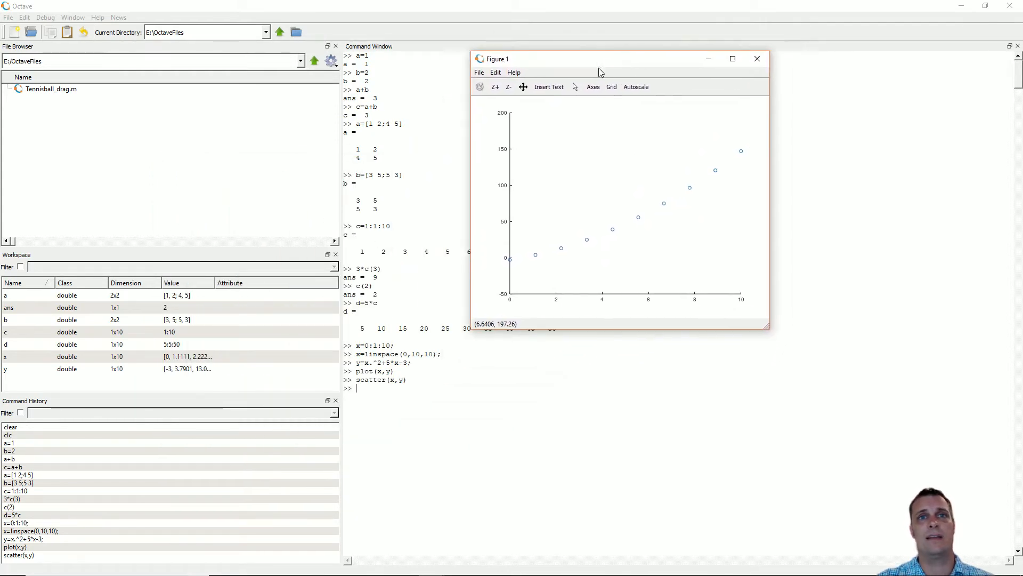
{"action": "mouse_move", "coordinate": [592, 247]}
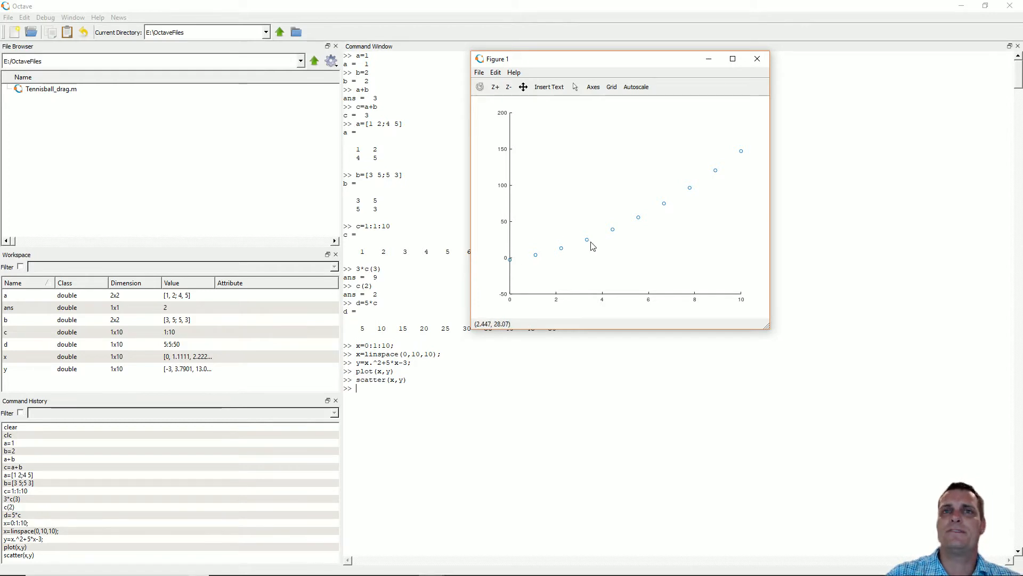
{"action": "mouse_move", "coordinate": [520, 265]}
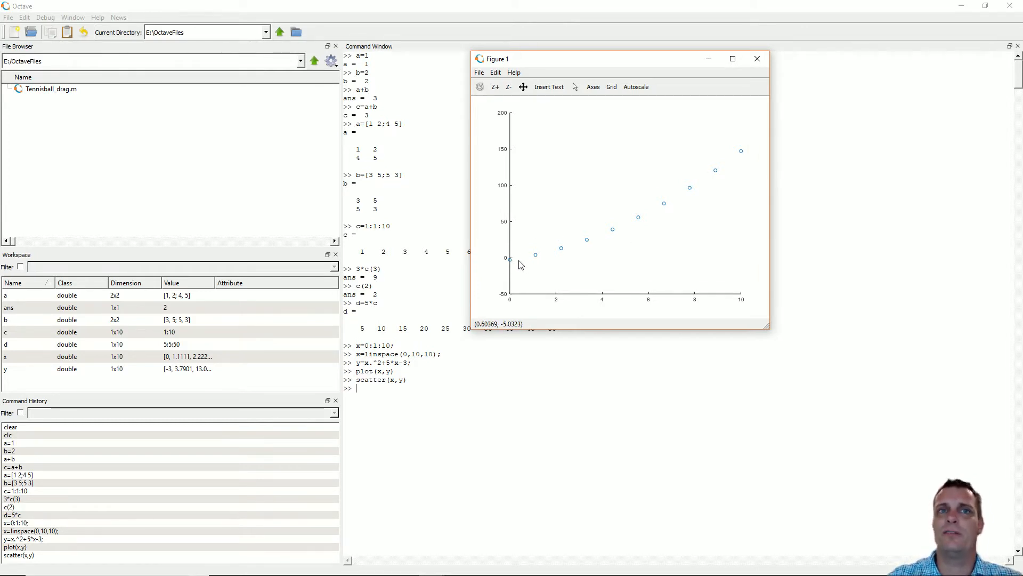
{"action": "mouse_move", "coordinate": [613, 235]}
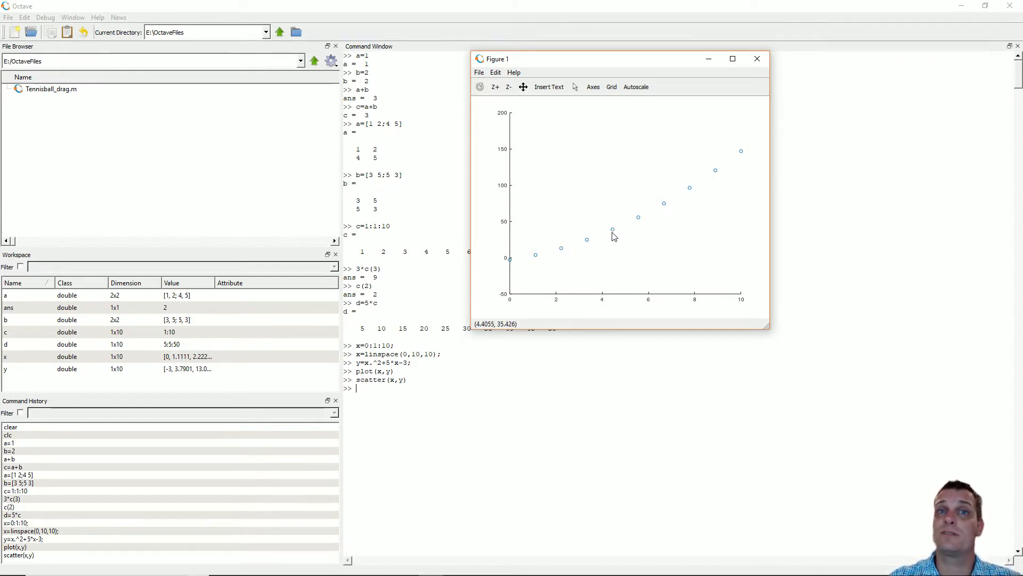
{"action": "mouse_move", "coordinate": [511, 240]}
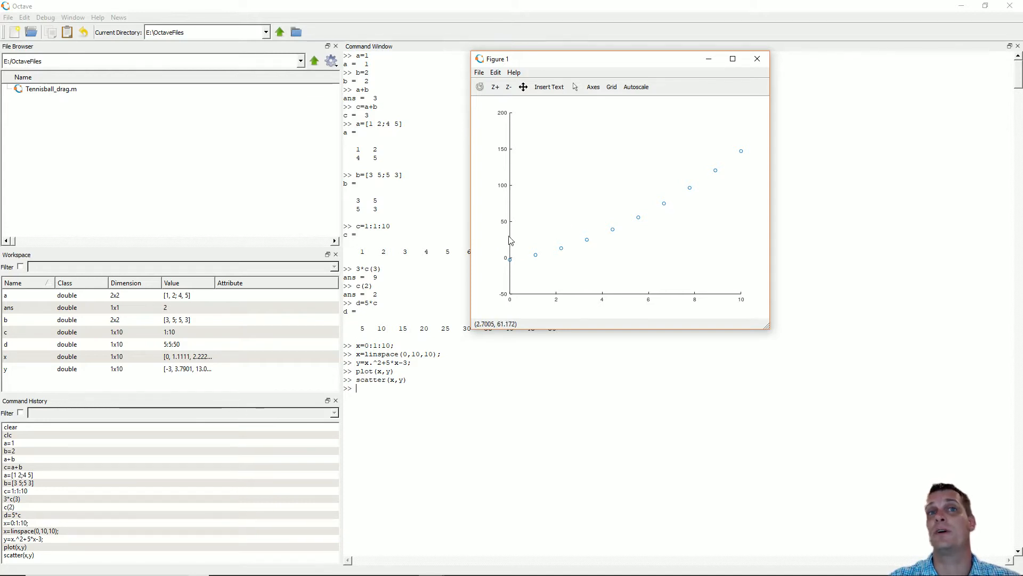
{"action": "mouse_move", "coordinate": [598, 235]}
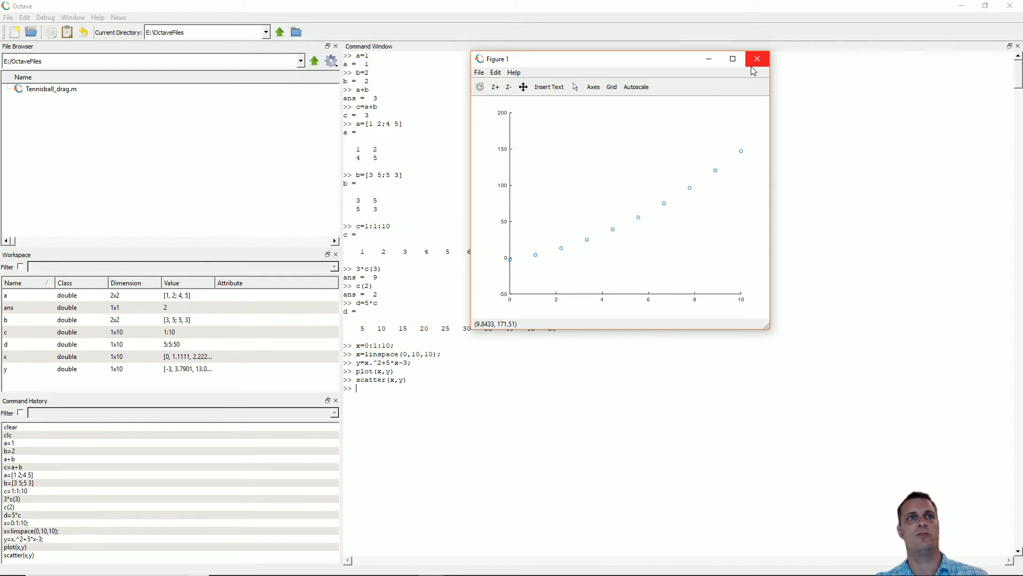
{"action": "left_click", "coordinate": [757, 59]}
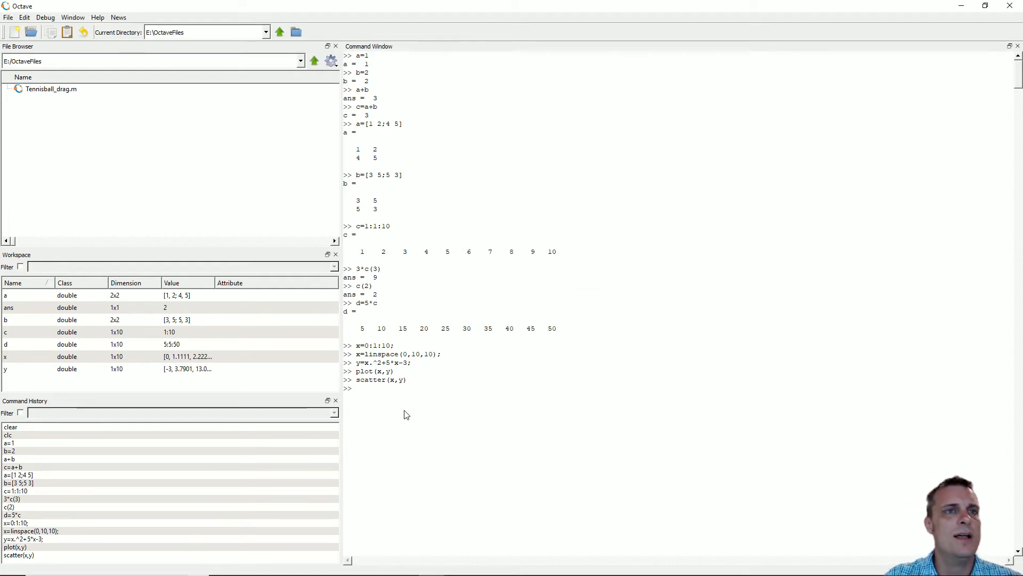
{"action": "mouse_move", "coordinate": [439, 413]}
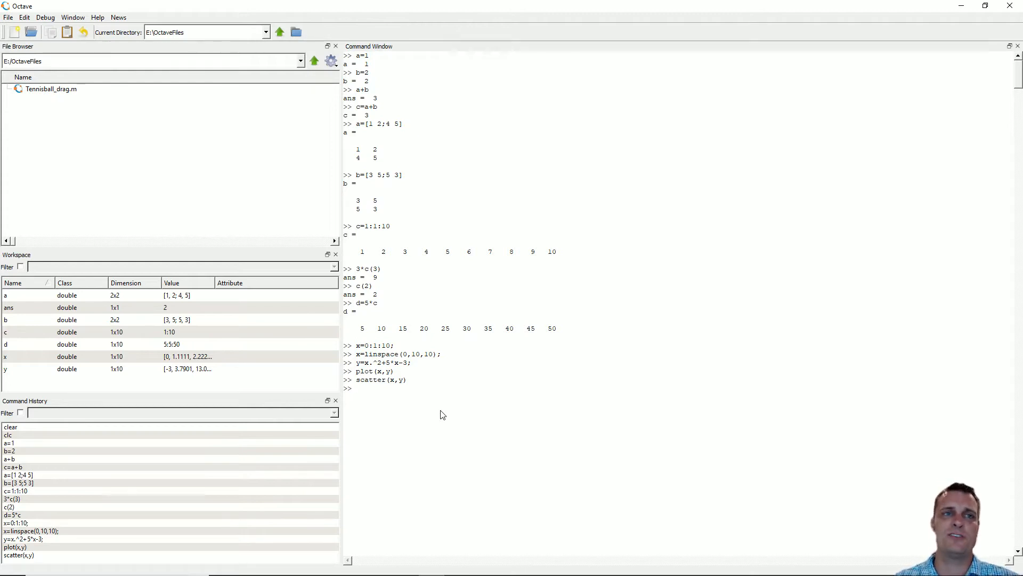
{"action": "mouse_move", "coordinate": [333, 371]}
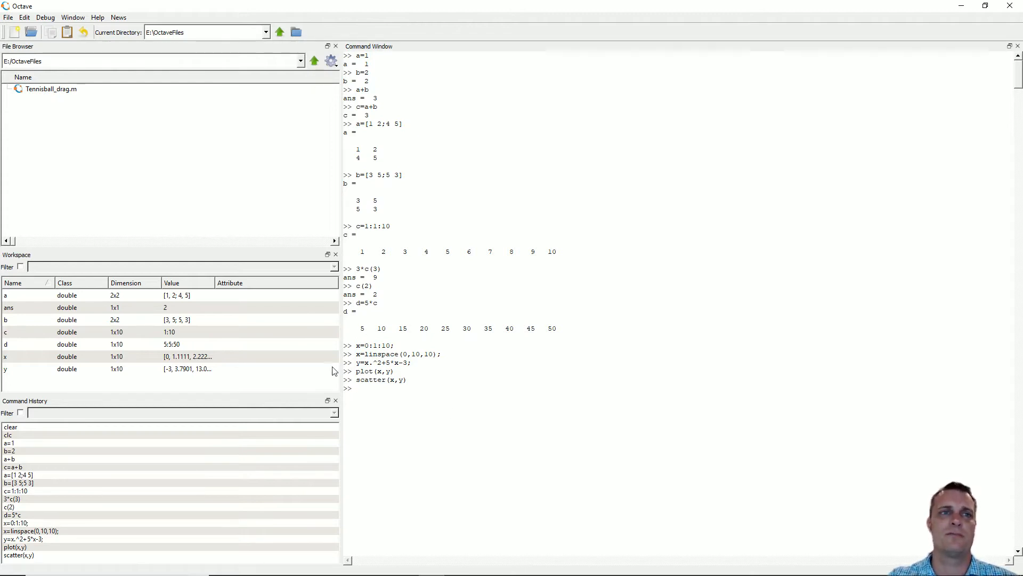
{"action": "mouse_move", "coordinate": [403, 418]}
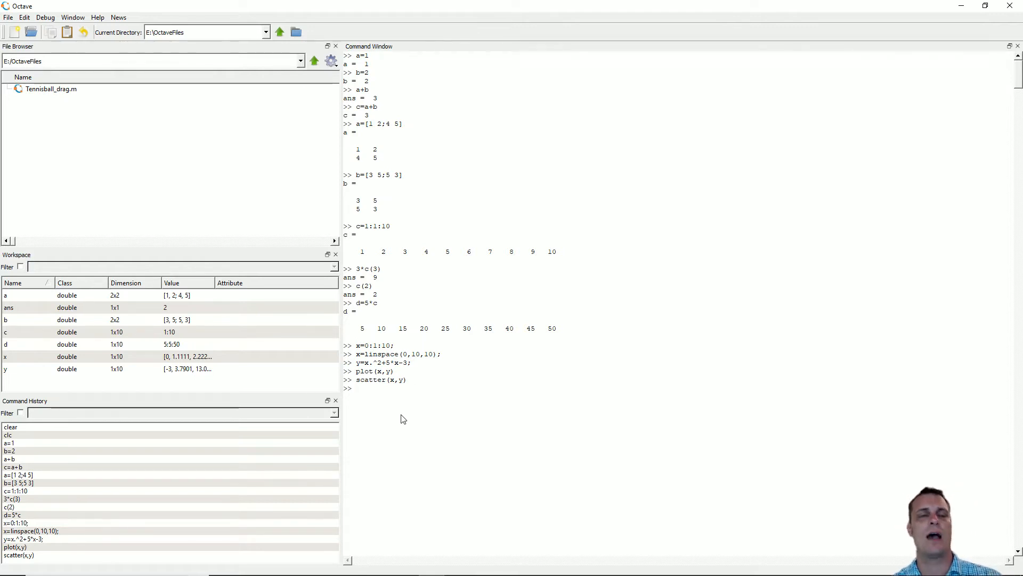
Run d=5*c; so d is recomputed silently
{"action": "type", "text": "d=5*c"}
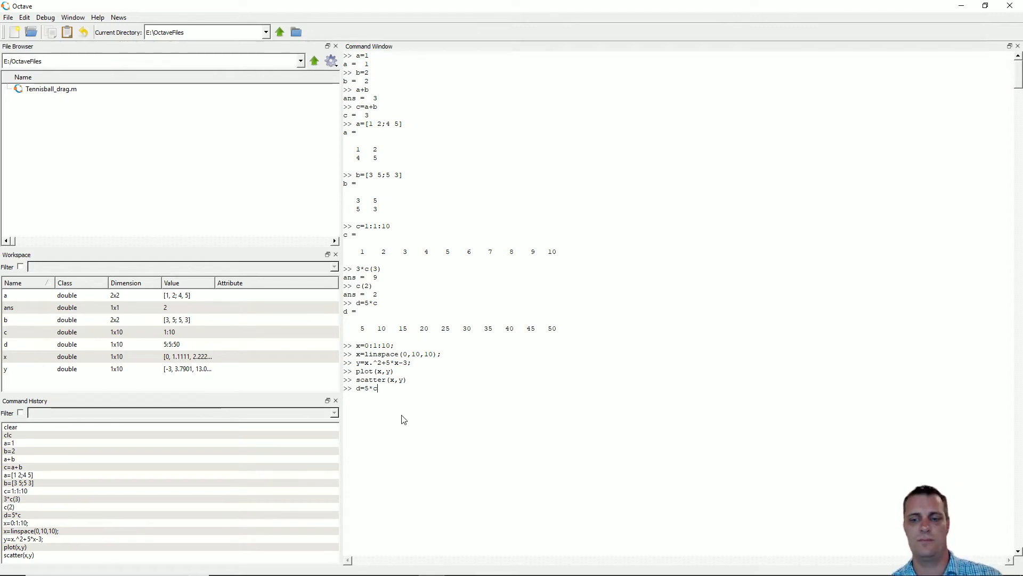
{"action": "key", "text": "Return"}
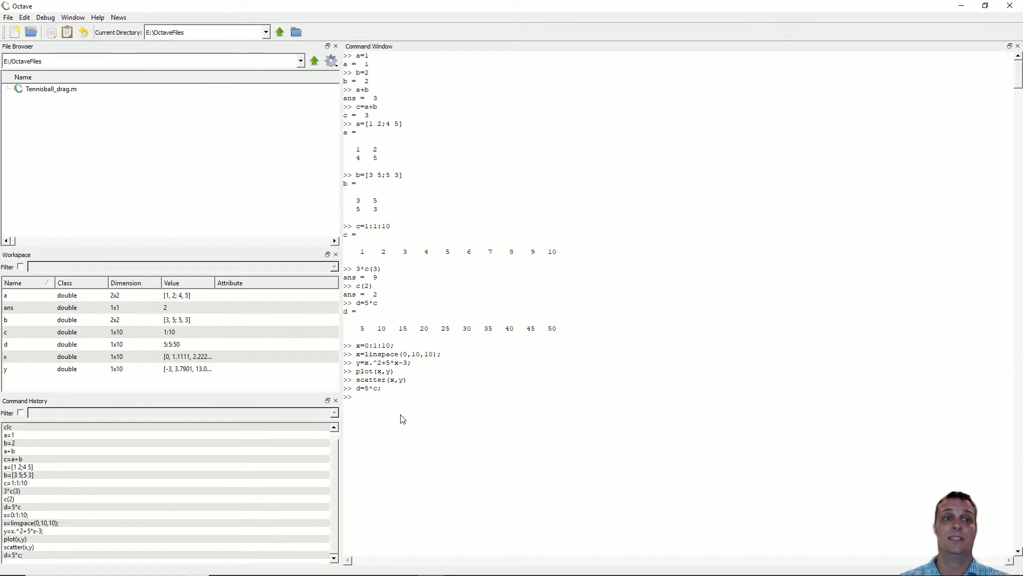
{"action": "mouse_move", "coordinate": [581, 459]}
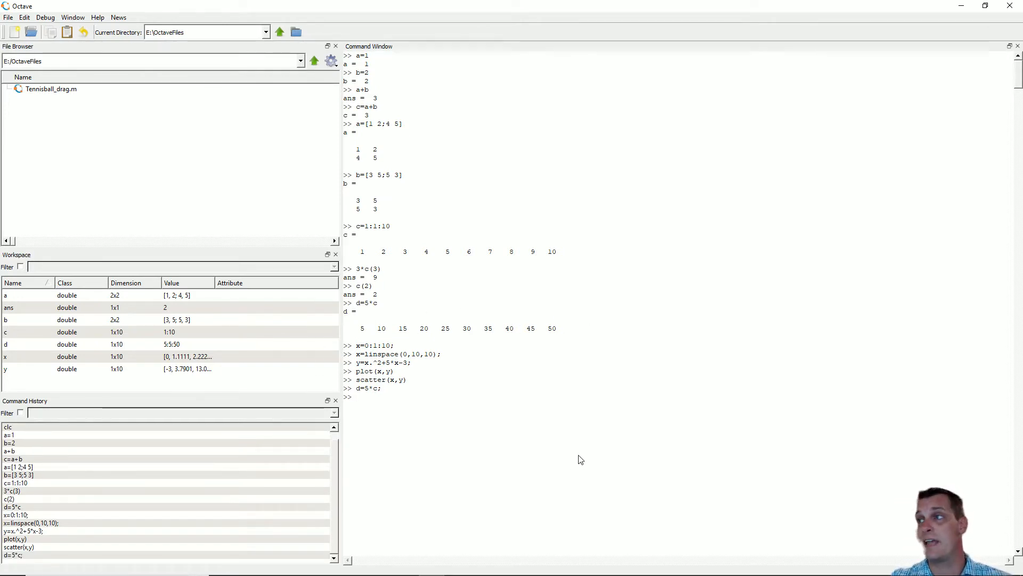
{"action": "mouse_move", "coordinate": [499, 459]}
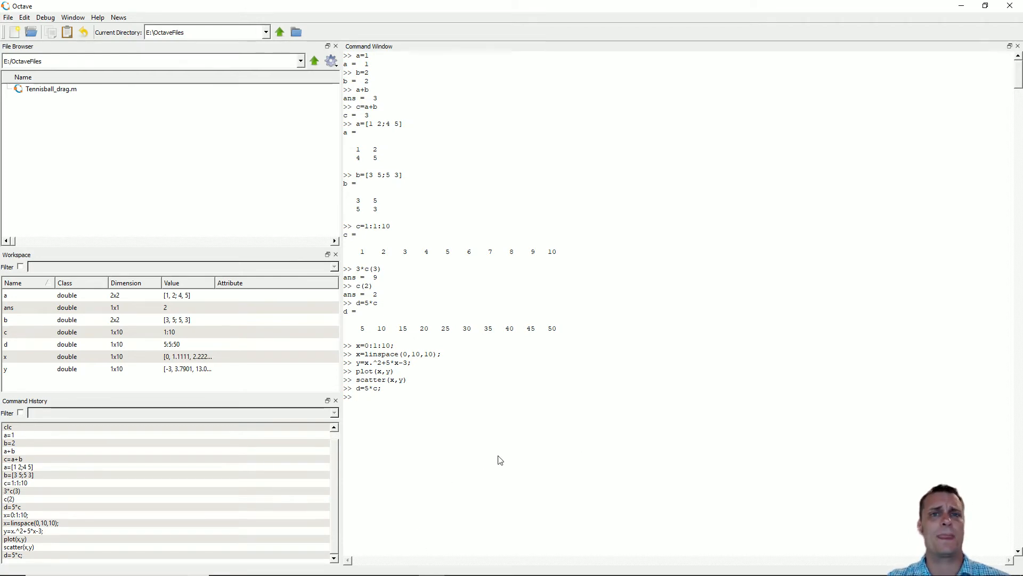
{"action": "mouse_move", "coordinate": [493, 462]}
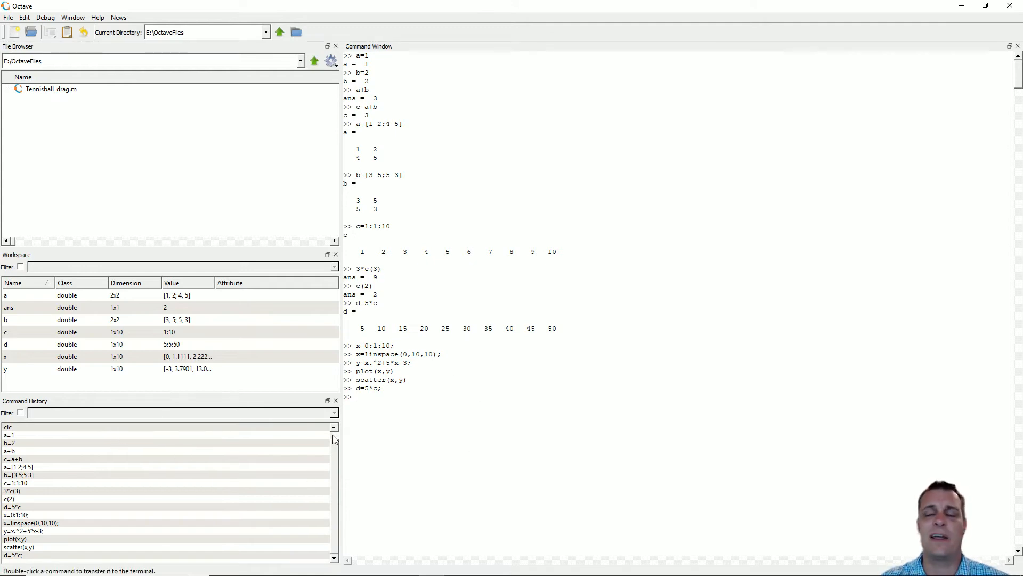
Run x=0:0.0001:100 without a semicolon, printing all 1000001 values
{"action": "type", "text": "x"}
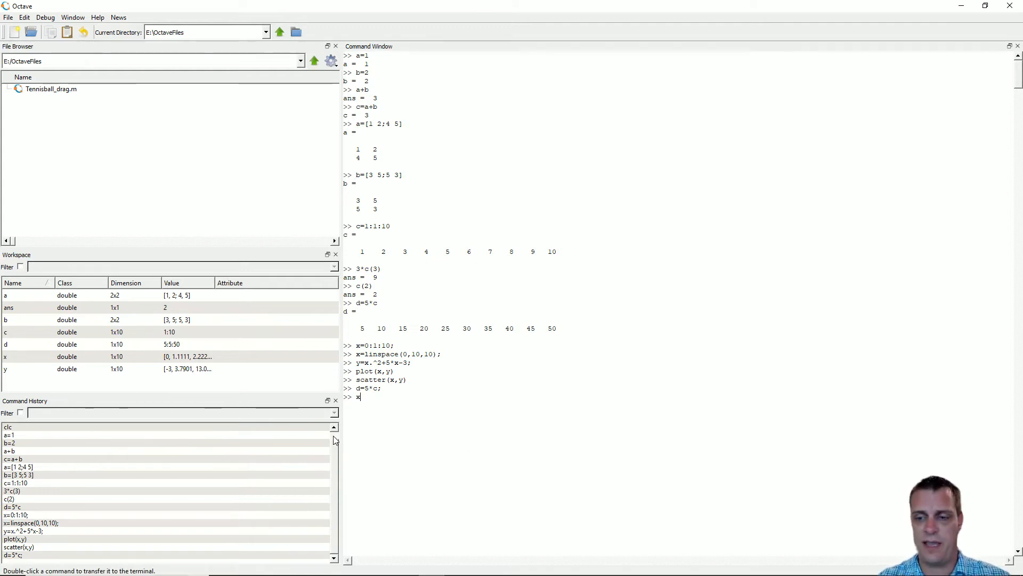
{"action": "type", "text": "=0:1"}
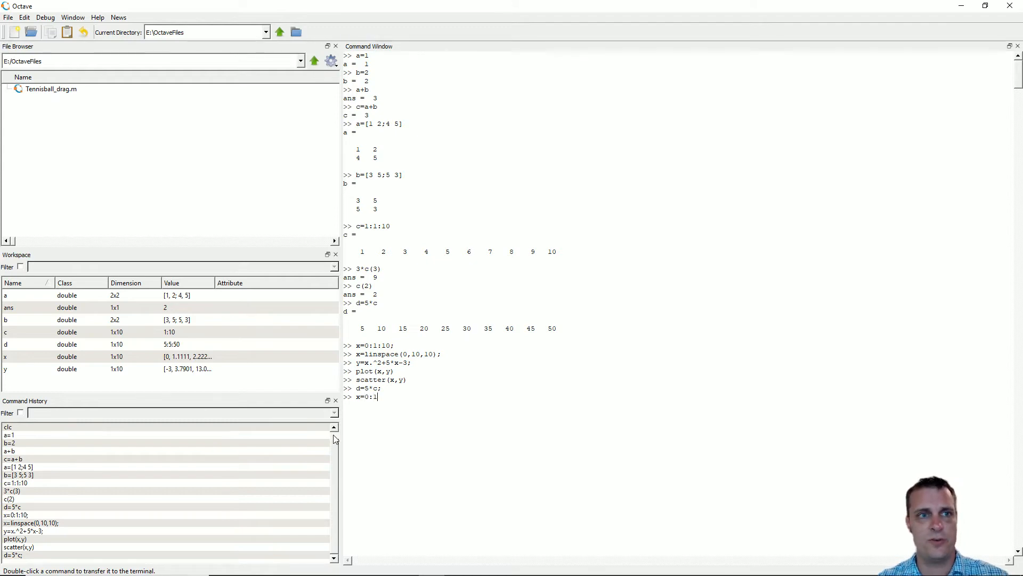
{"action": "type", "text": "0.000"}
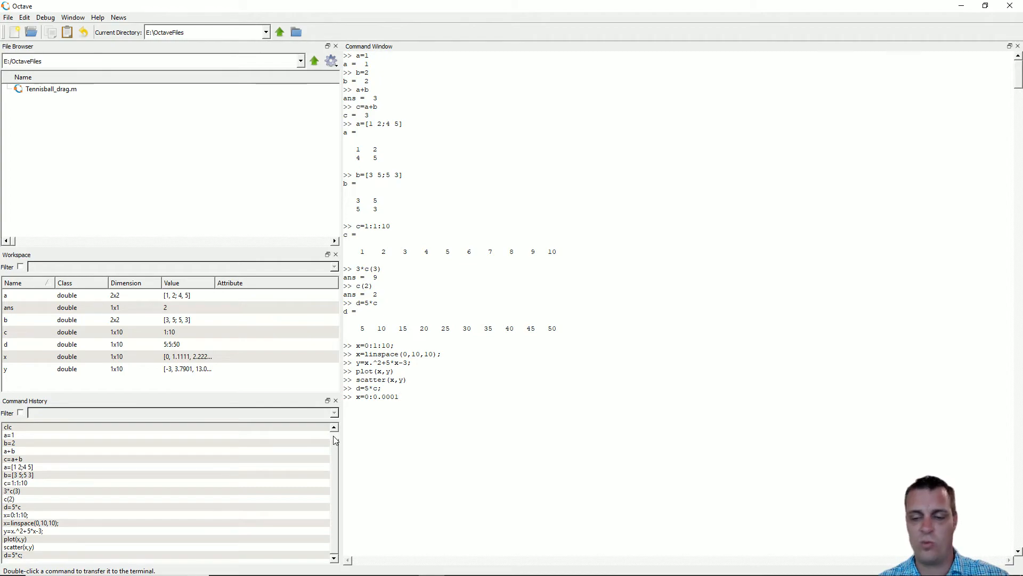
{"action": "type", "text": ":100"}
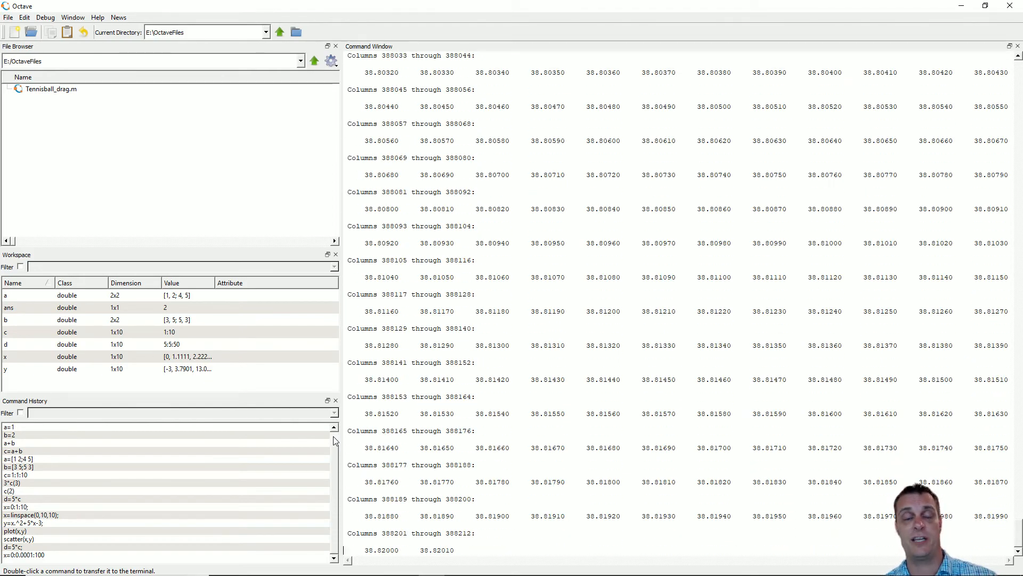
{"action": "key", "text": "Return"}
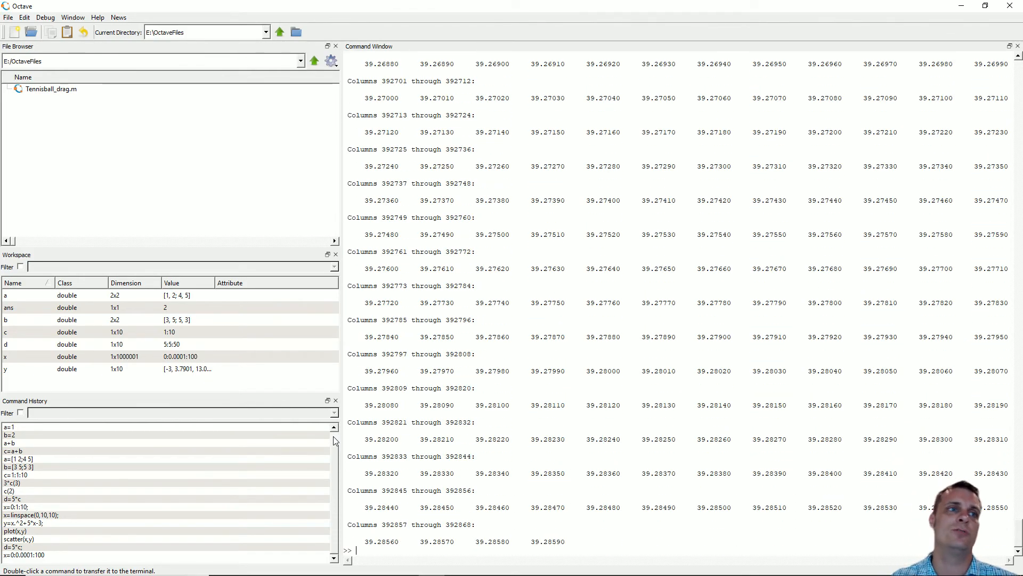
{"action": "mouse_move", "coordinate": [220, 387]}
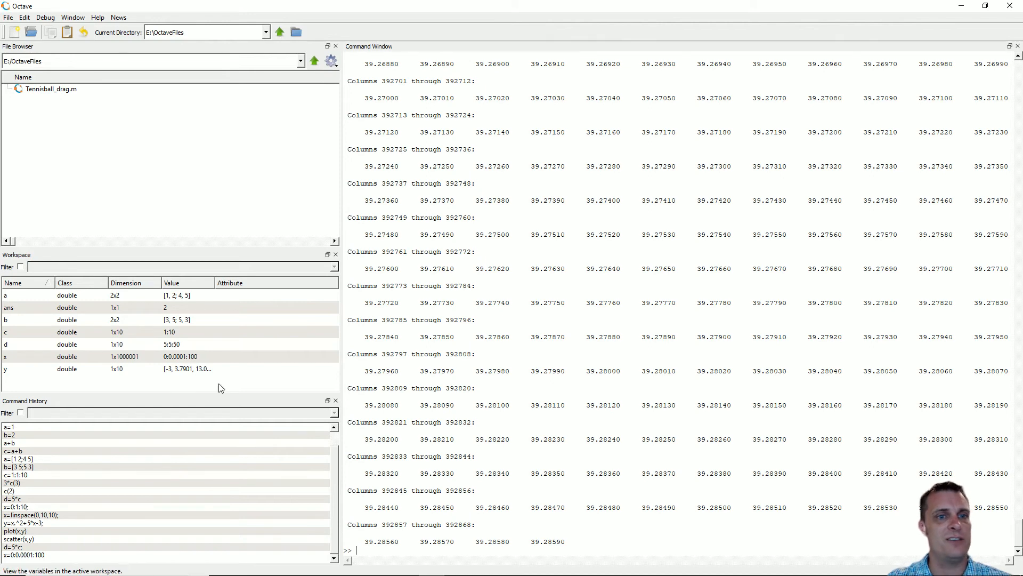
{"action": "mouse_move", "coordinate": [116, 363]}
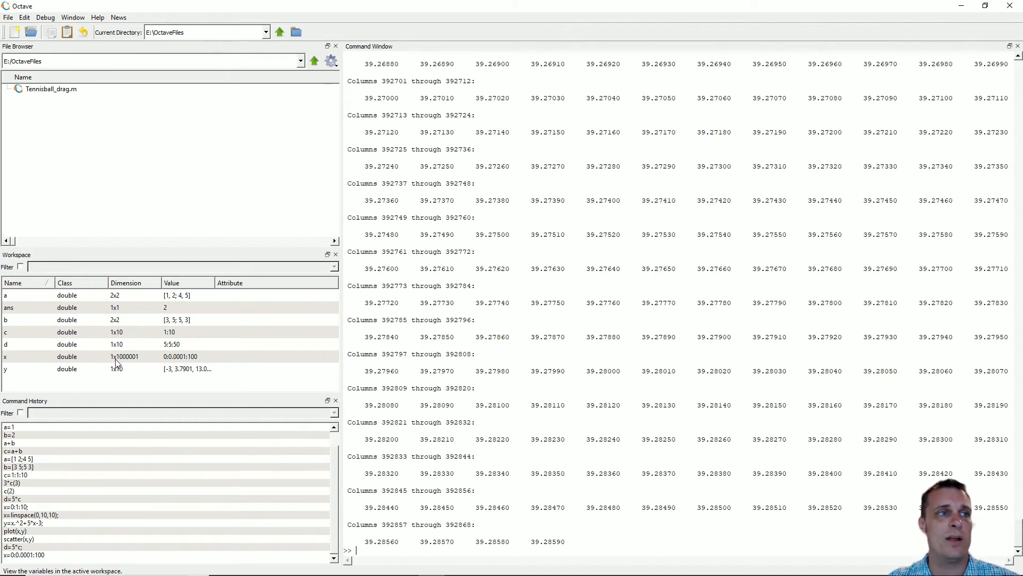
{"action": "mouse_move", "coordinate": [128, 363]}
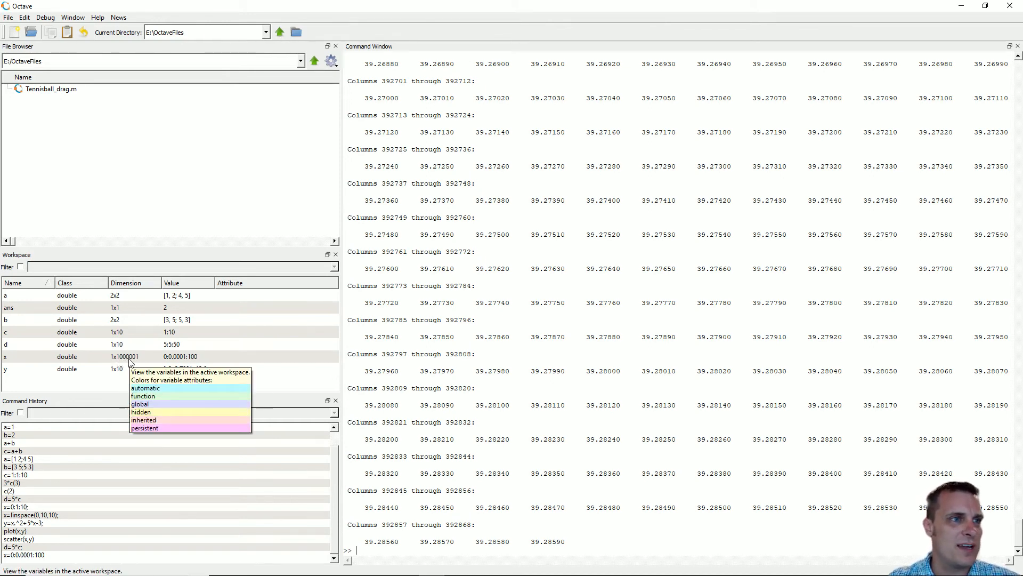
{"action": "mouse_move", "coordinate": [158, 360]}
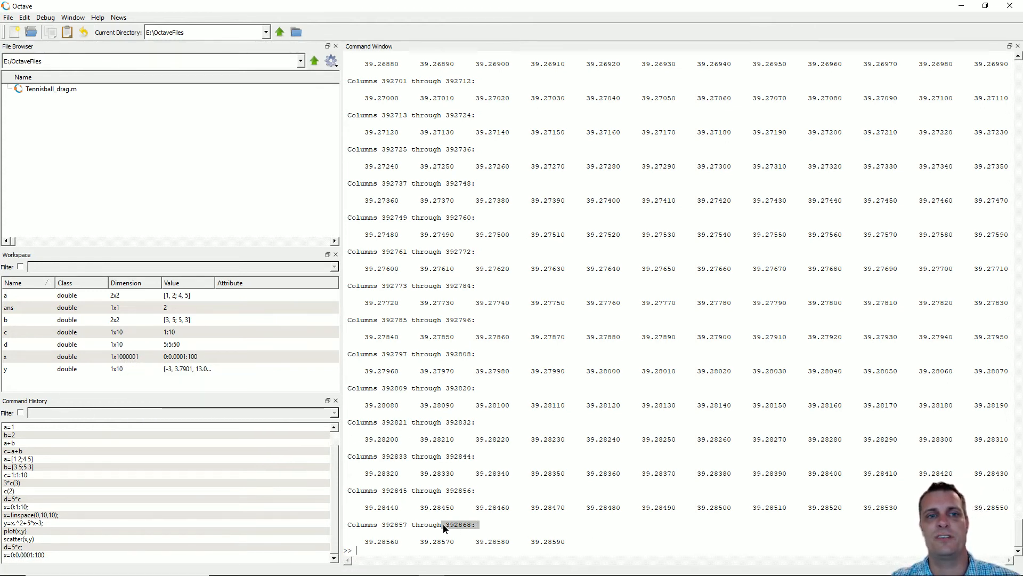
{"action": "mouse_move", "coordinate": [417, 558]}
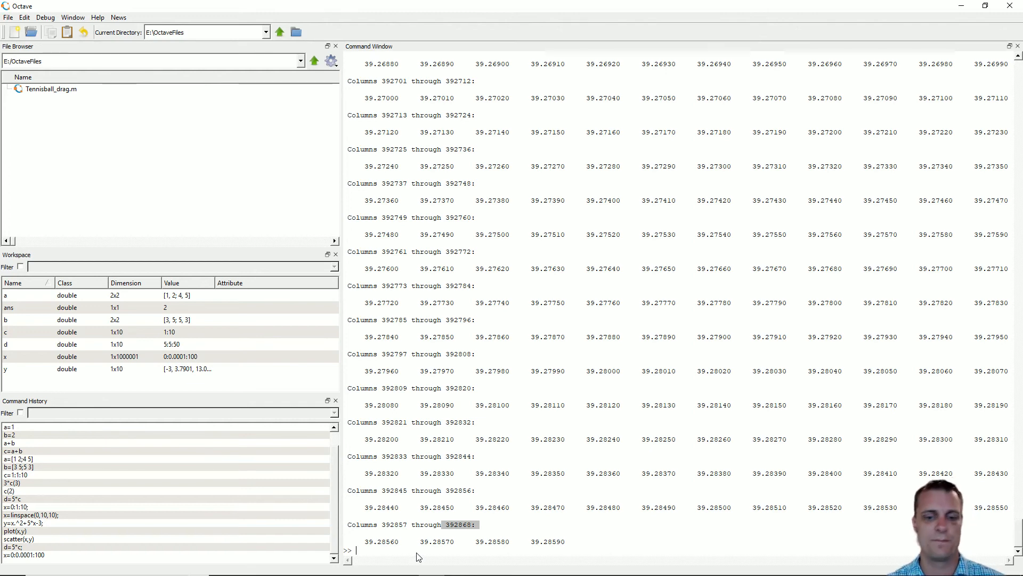
{"action": "type", "text": "clc"}
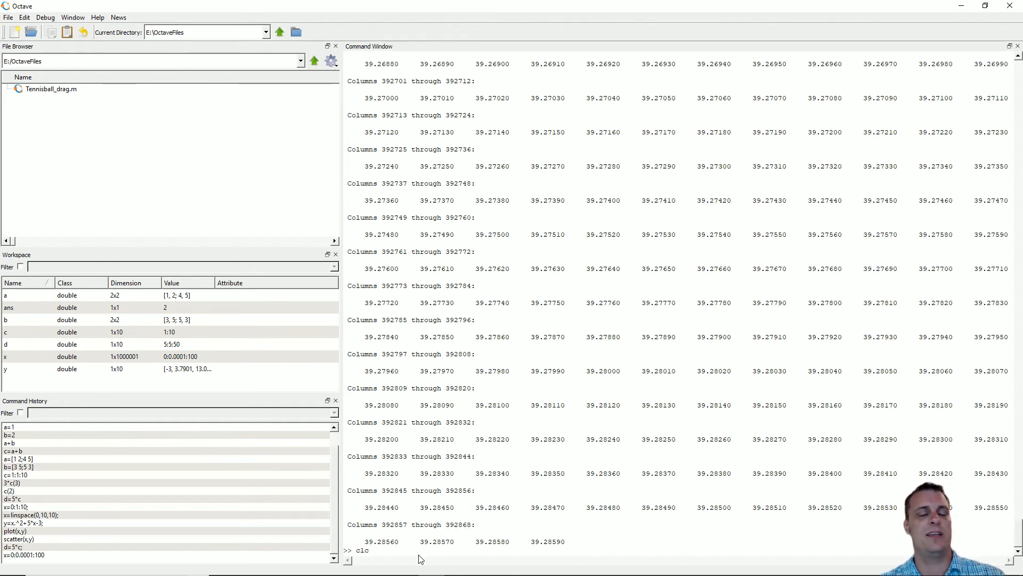
Run clc to wipe the Command Window, keeping x and other variables
{"action": "key", "text": "Return"}
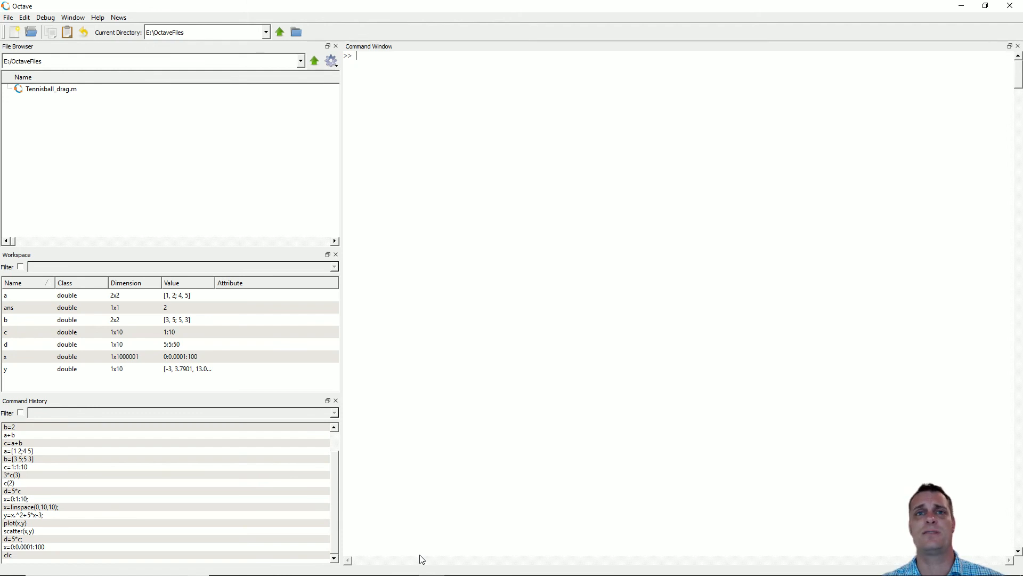
{"action": "mouse_move", "coordinate": [675, 219]}
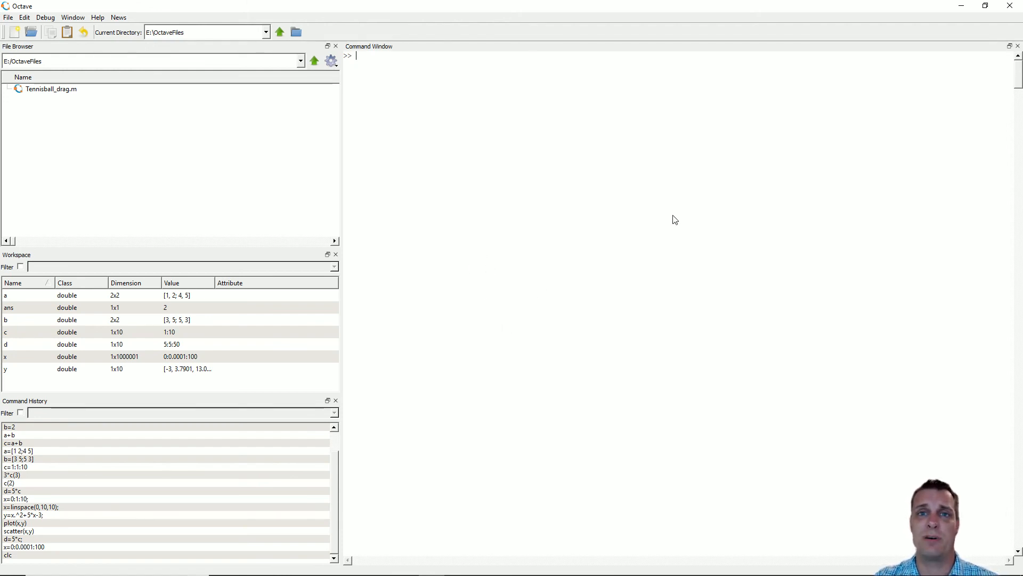